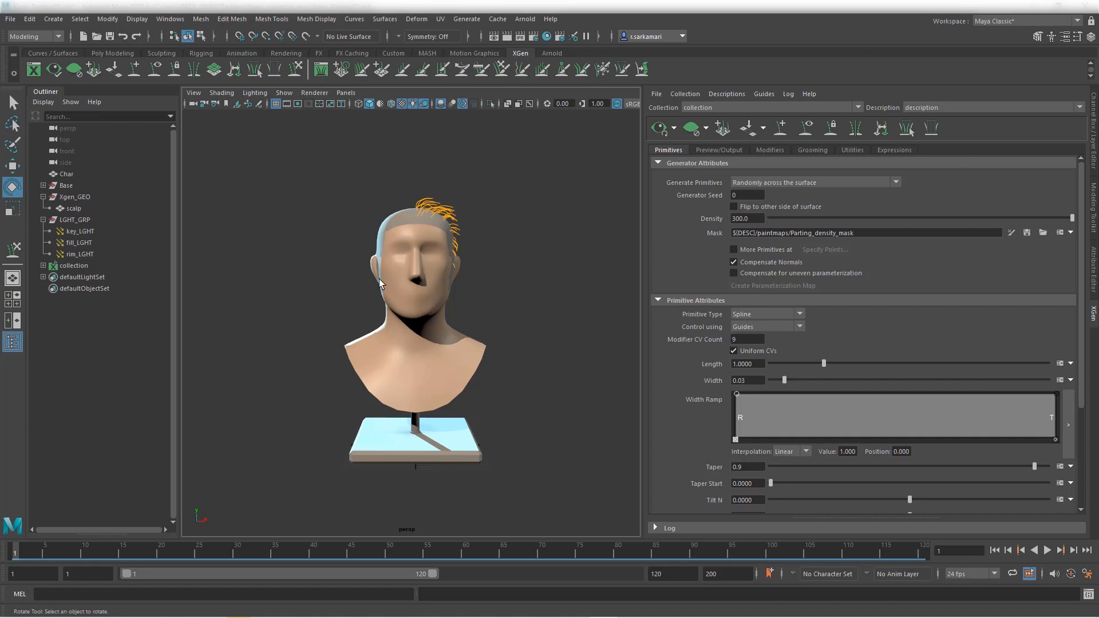
mouse_move(392, 271)
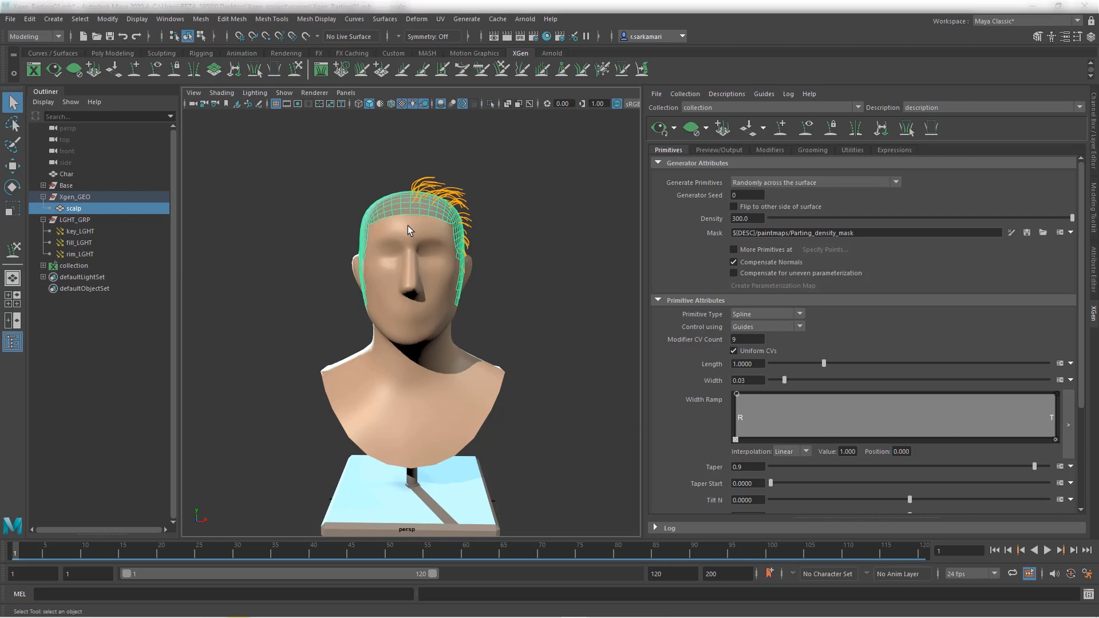
mouse_move(518, 300)
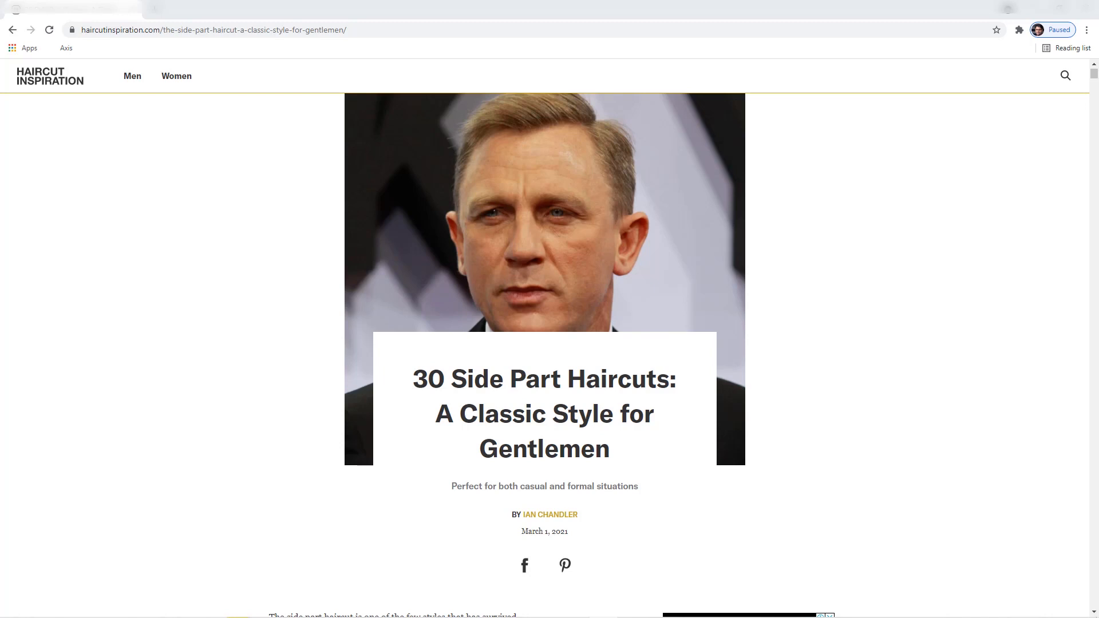
mouse_move(599, 152)
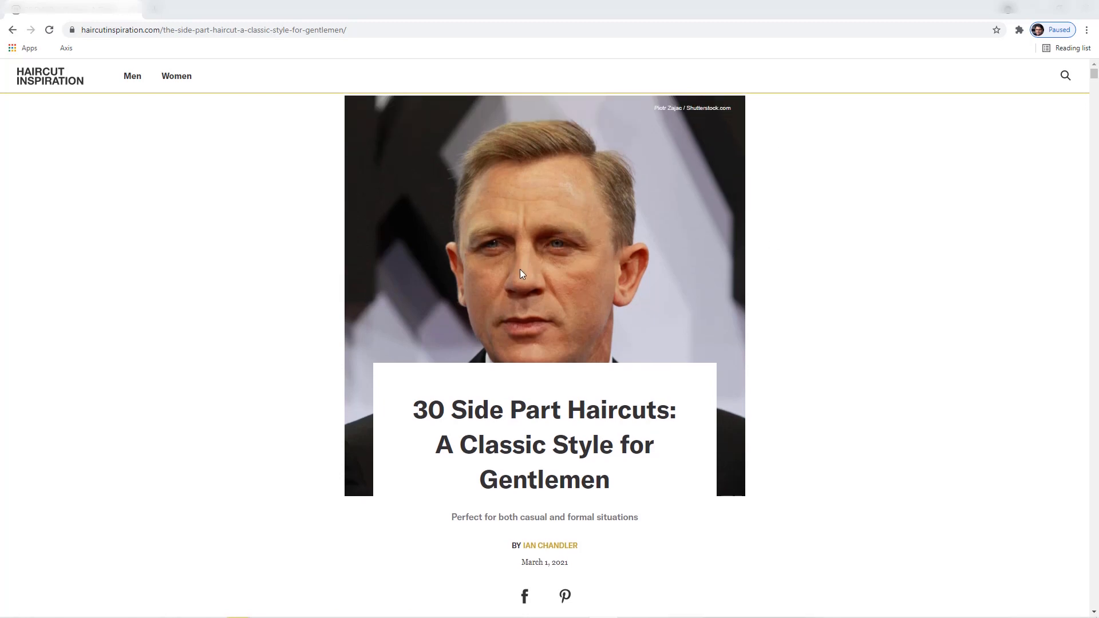
Step: Scroll the '30 Side Part Haircuts' photos down to George Clooney's side part
scroll(down, 3)
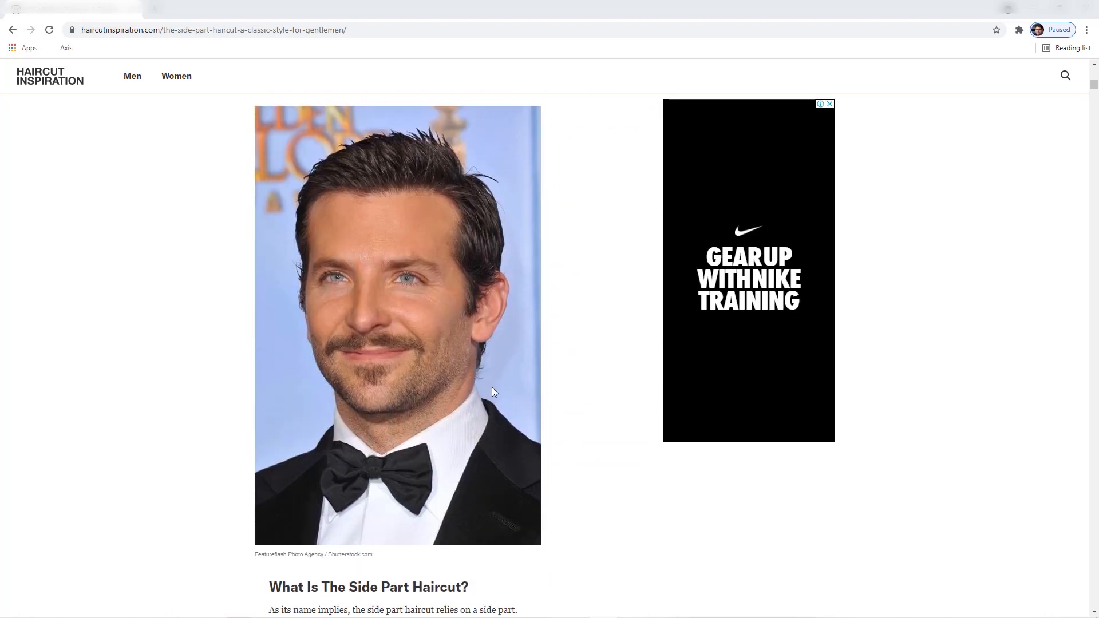
mouse_move(433, 133)
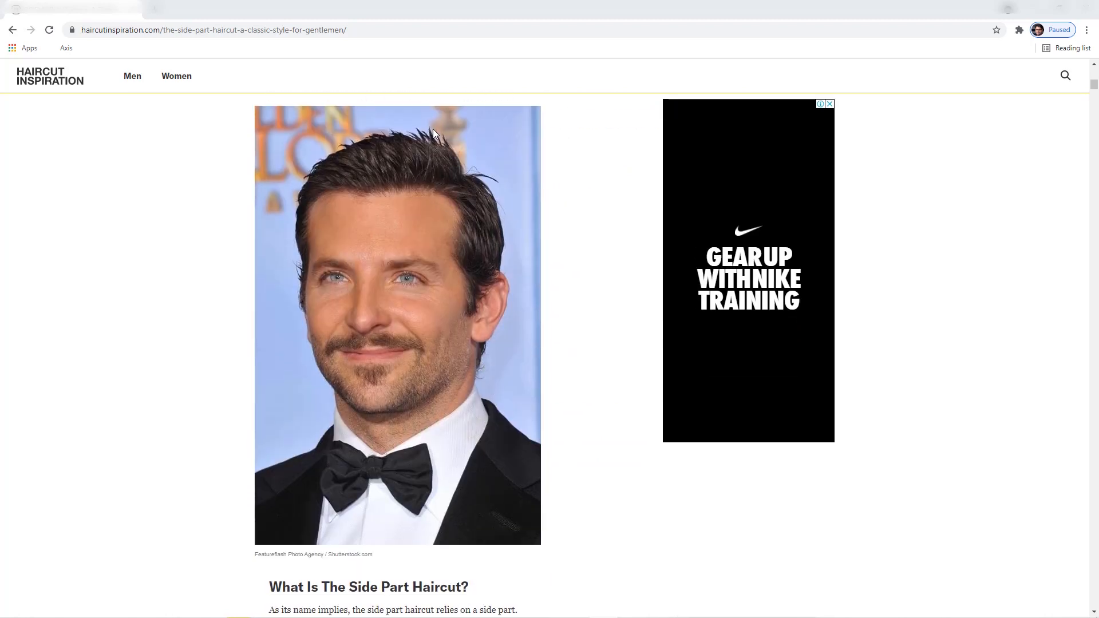
mouse_move(372, 140)
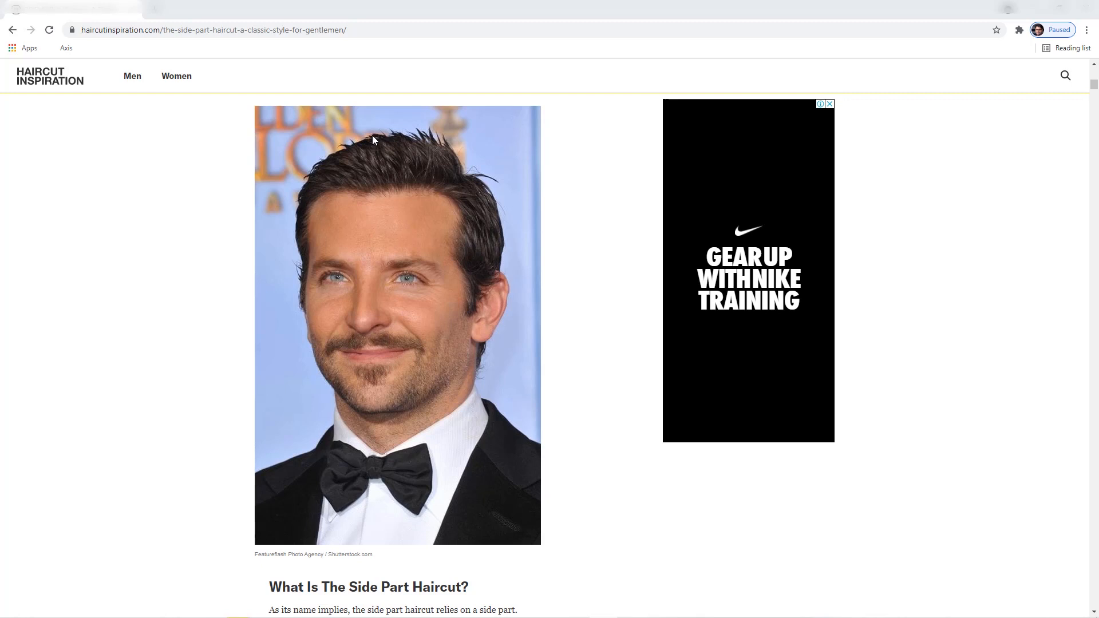
mouse_move(377, 160)
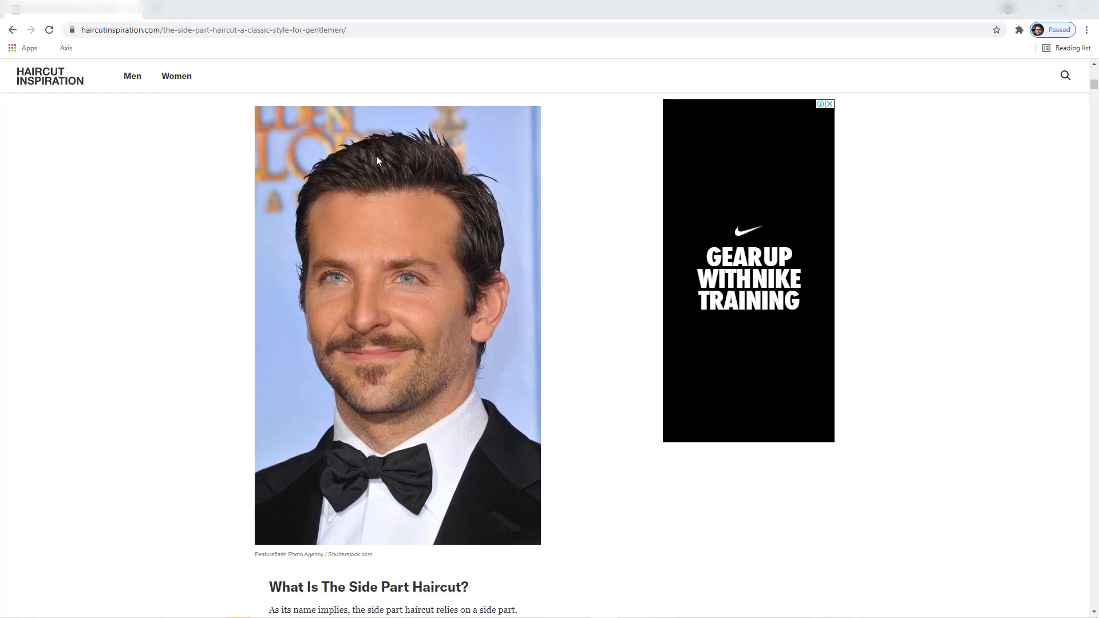
mouse_move(461, 178)
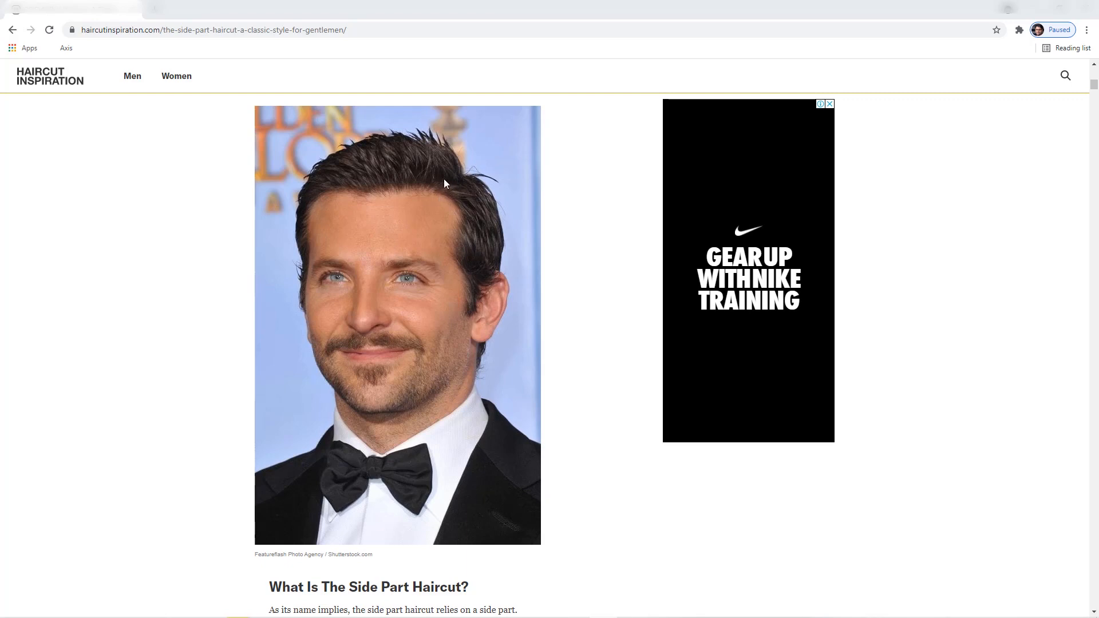
scroll(down, 3)
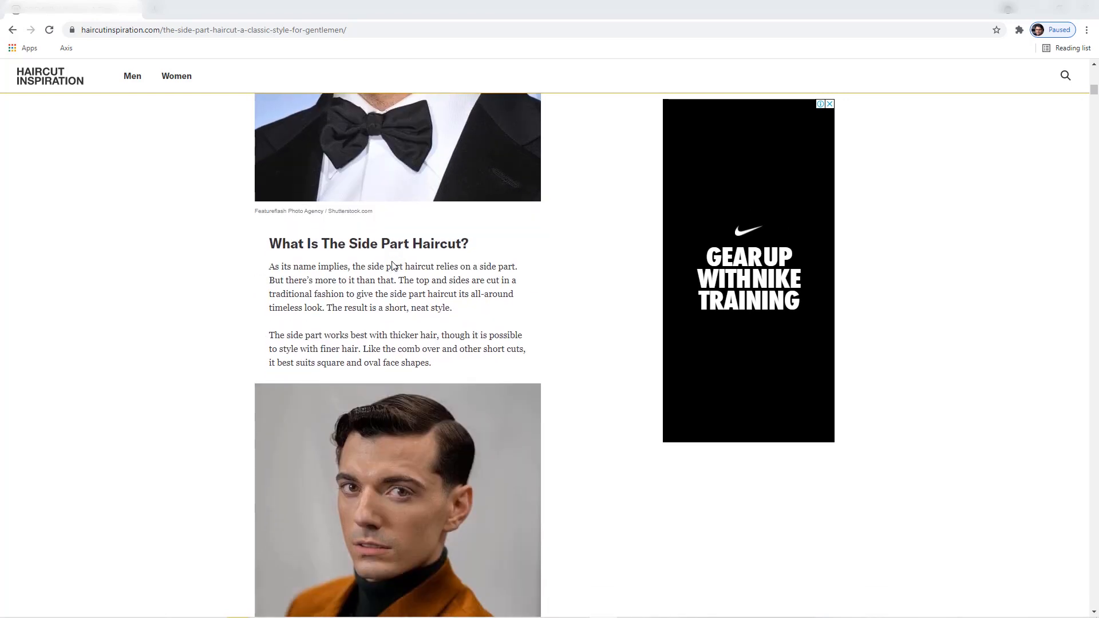
scroll(down, 3)
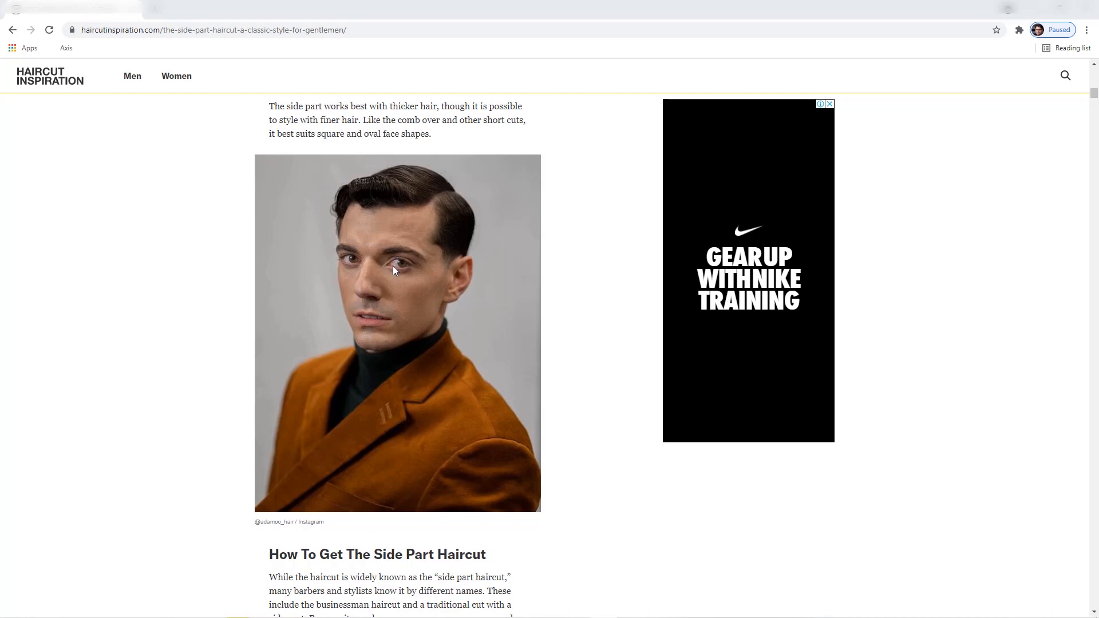
click(830, 103)
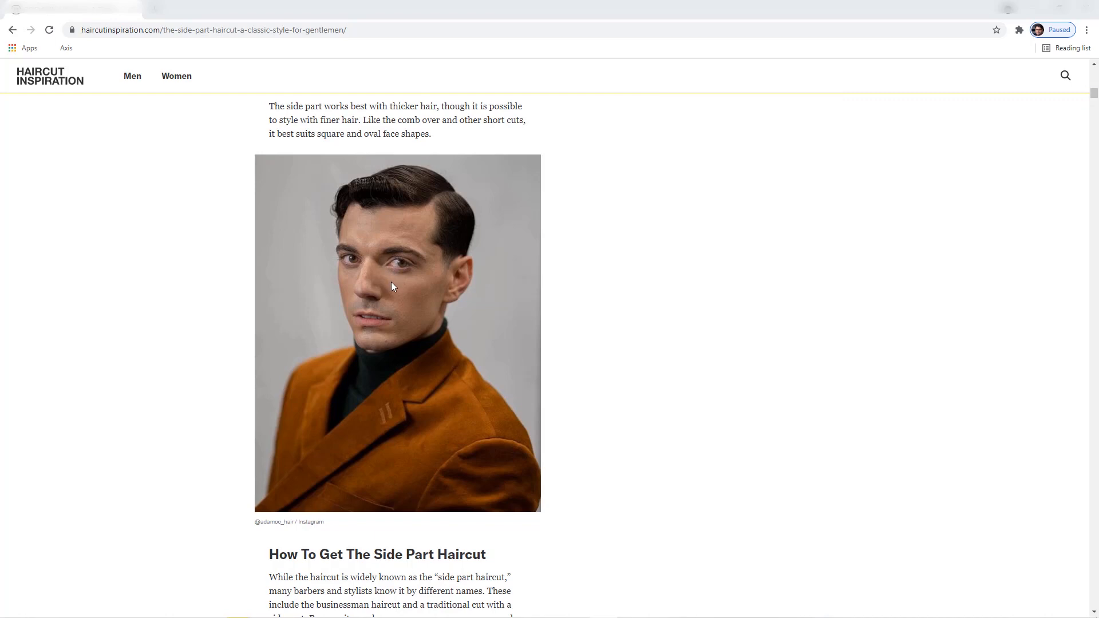
scroll(down, 3)
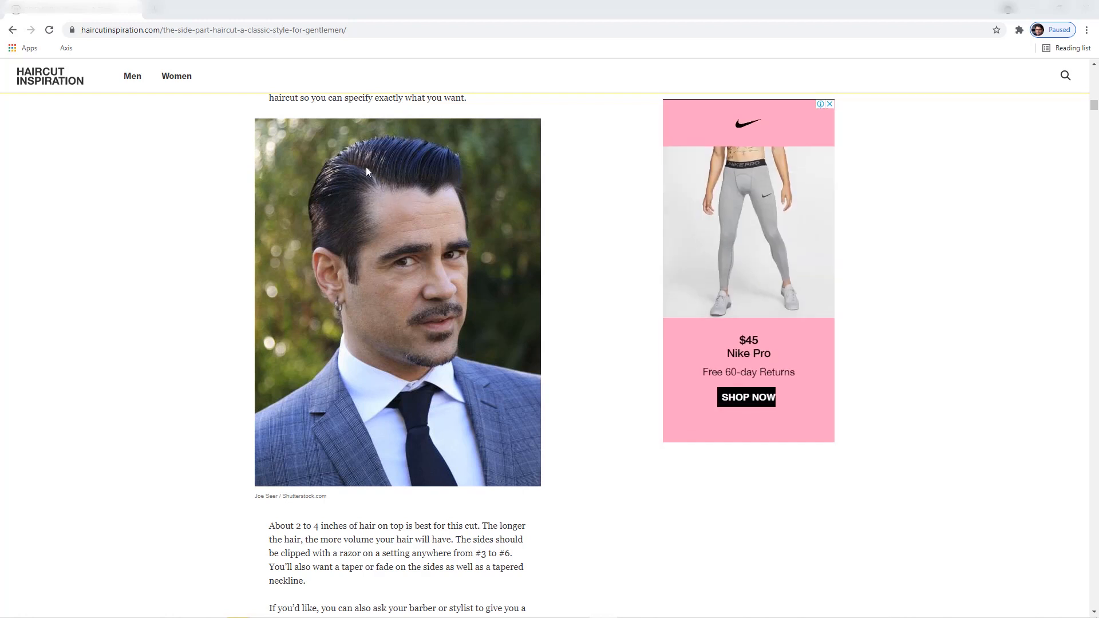
mouse_move(409, 187)
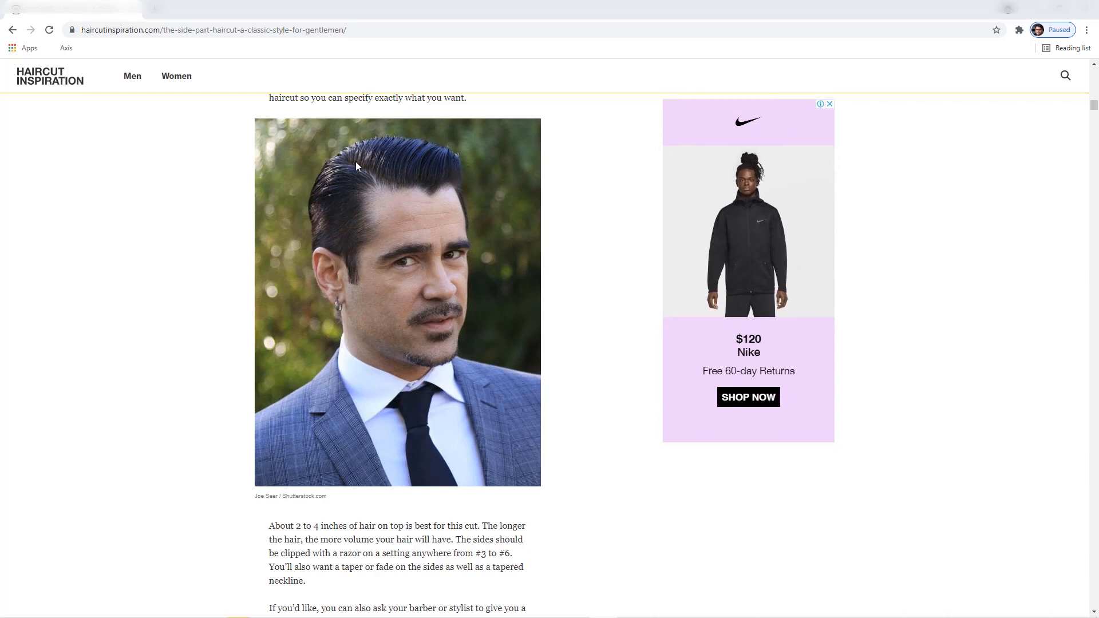
scroll(down, 3)
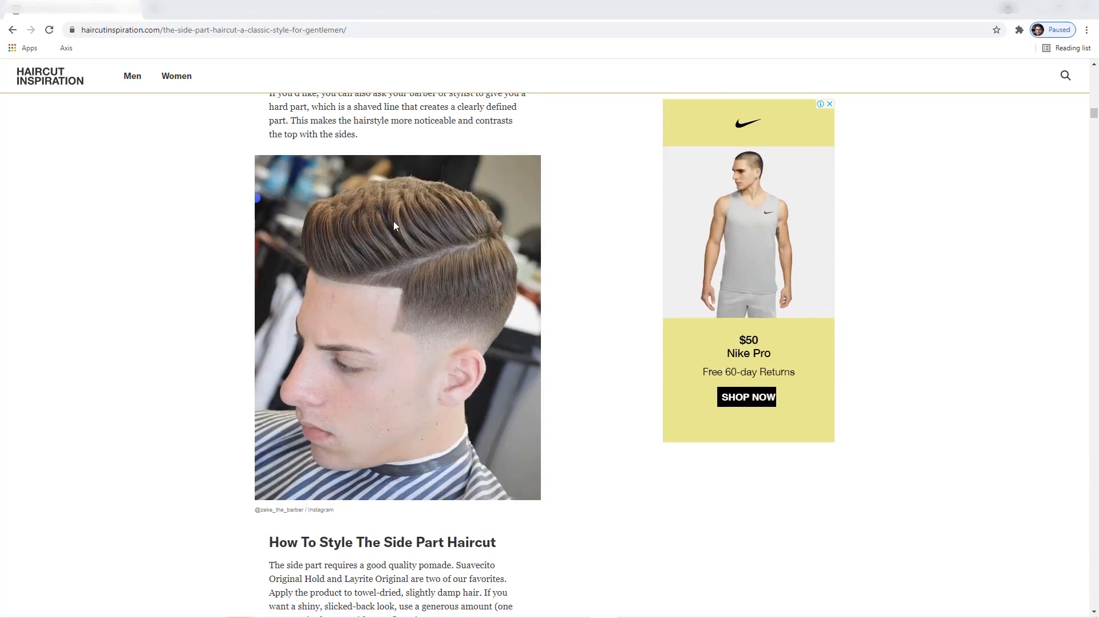
scroll(down, 3)
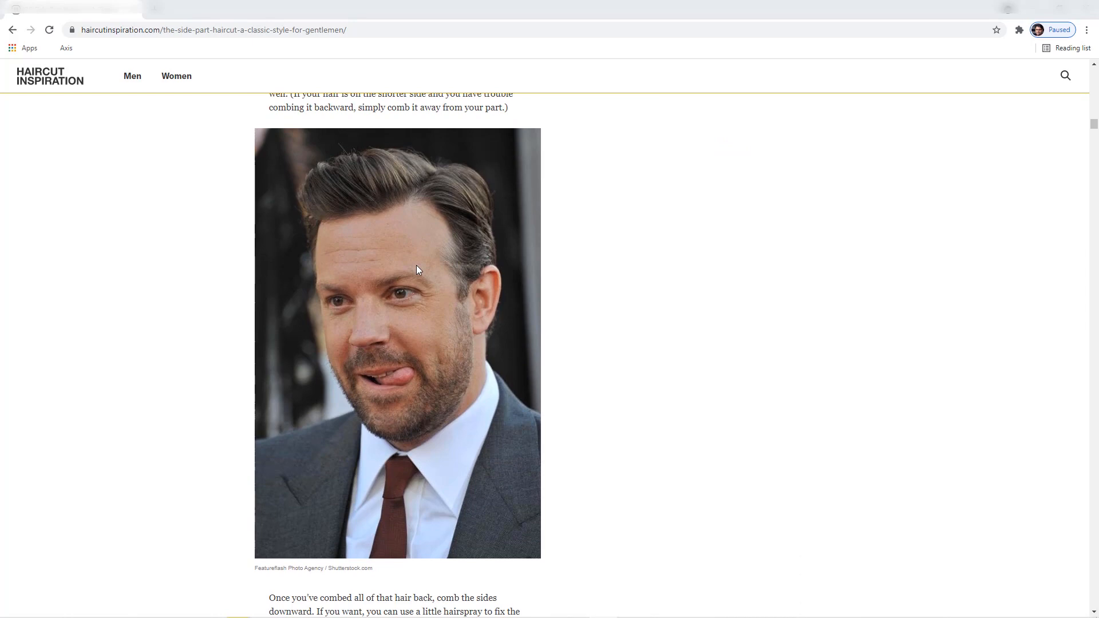
scroll(down, 3)
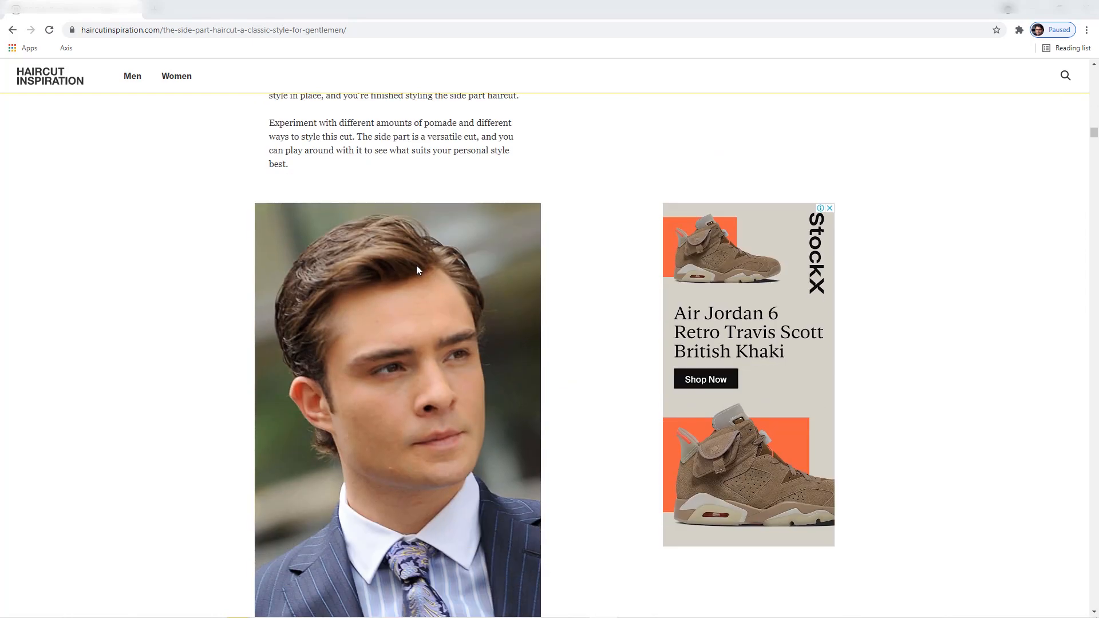
scroll(down, 3)
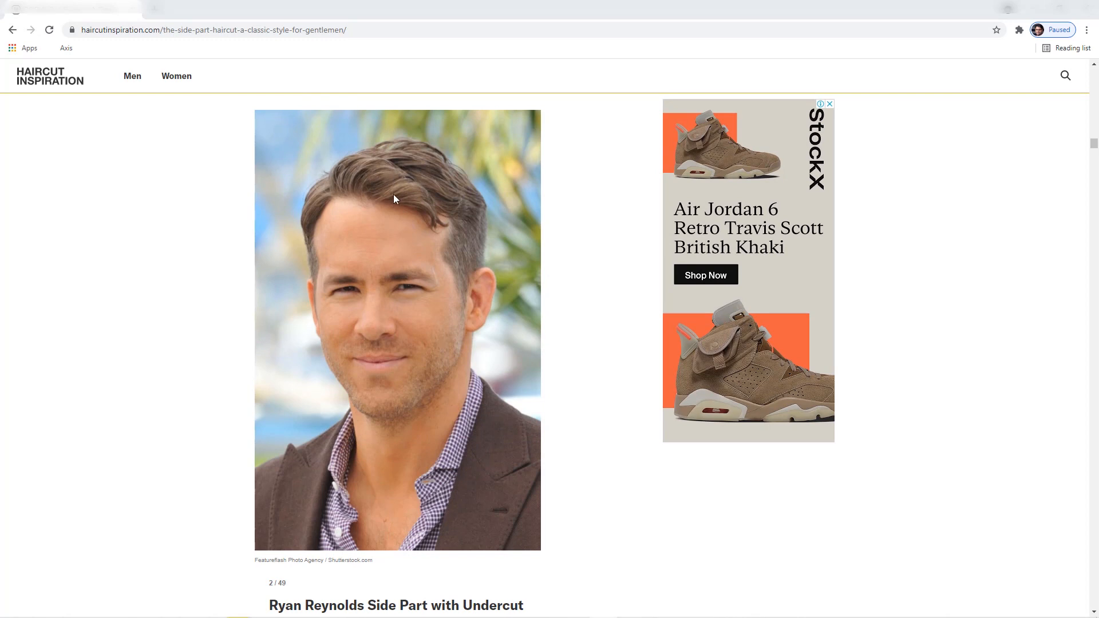
scroll(down, 3)
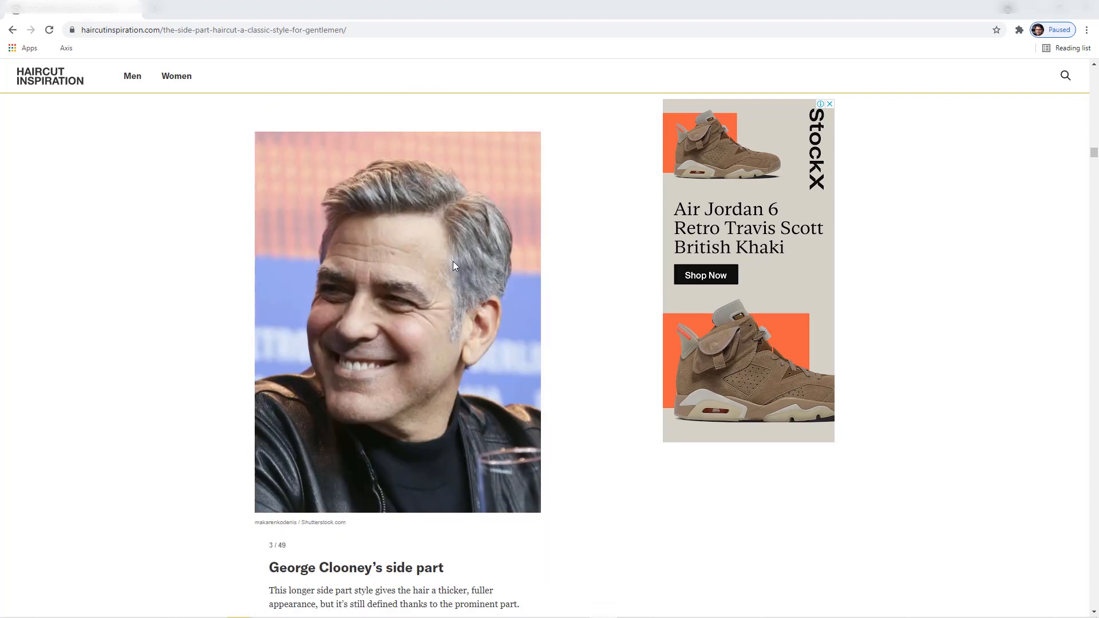
scroll(down, 3)
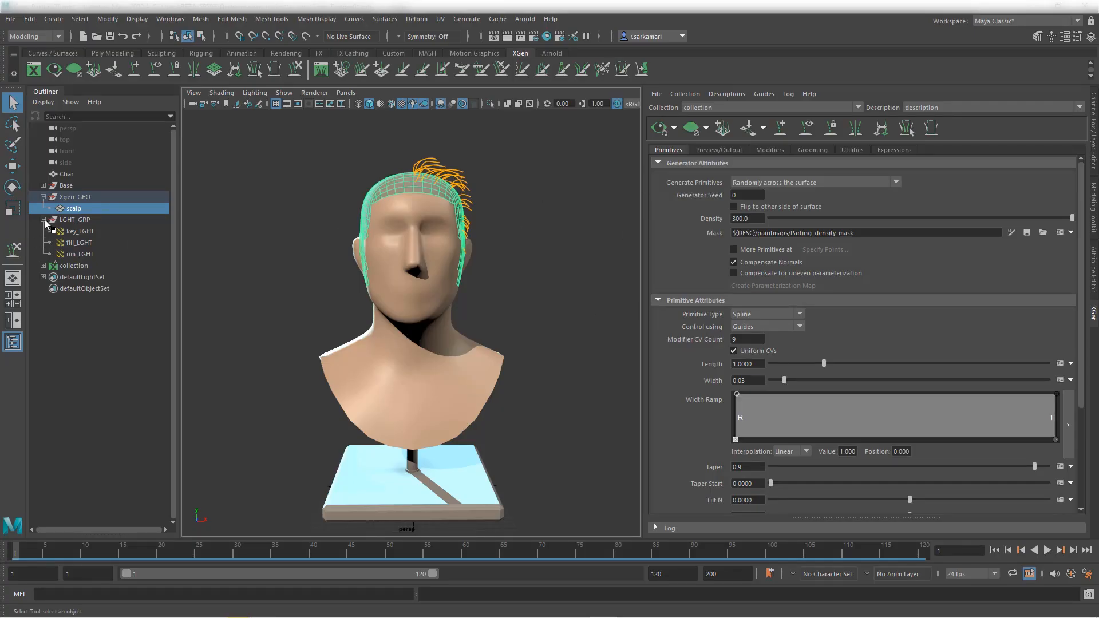
Step: Expand the collection in the Outliner to list scalp_description's xgGuide nodes
click(42, 265)
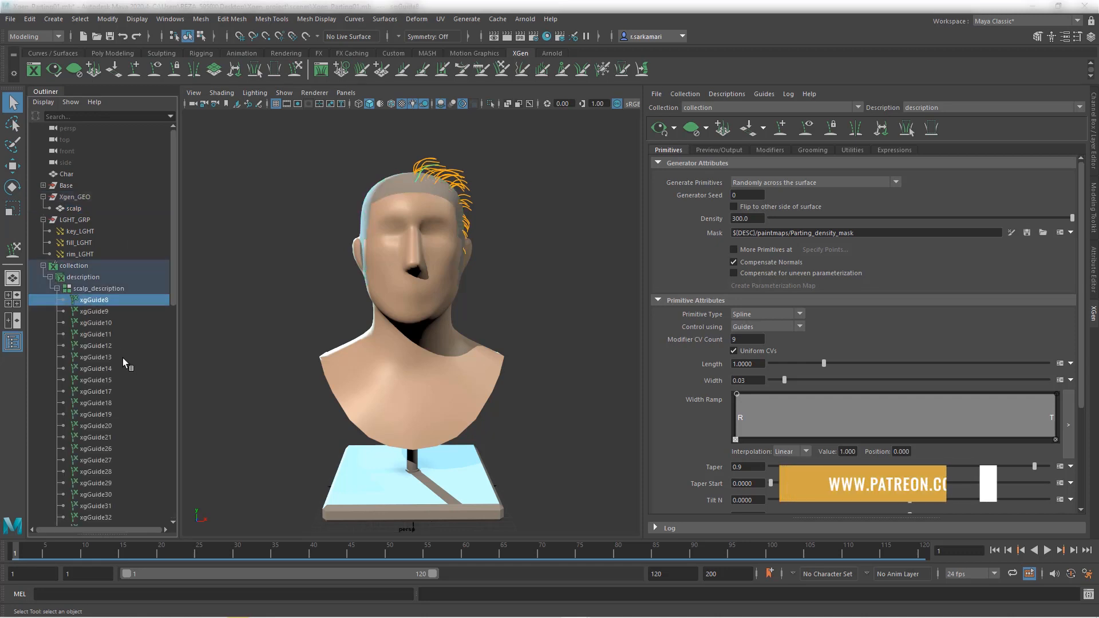
mouse_move(126, 365)
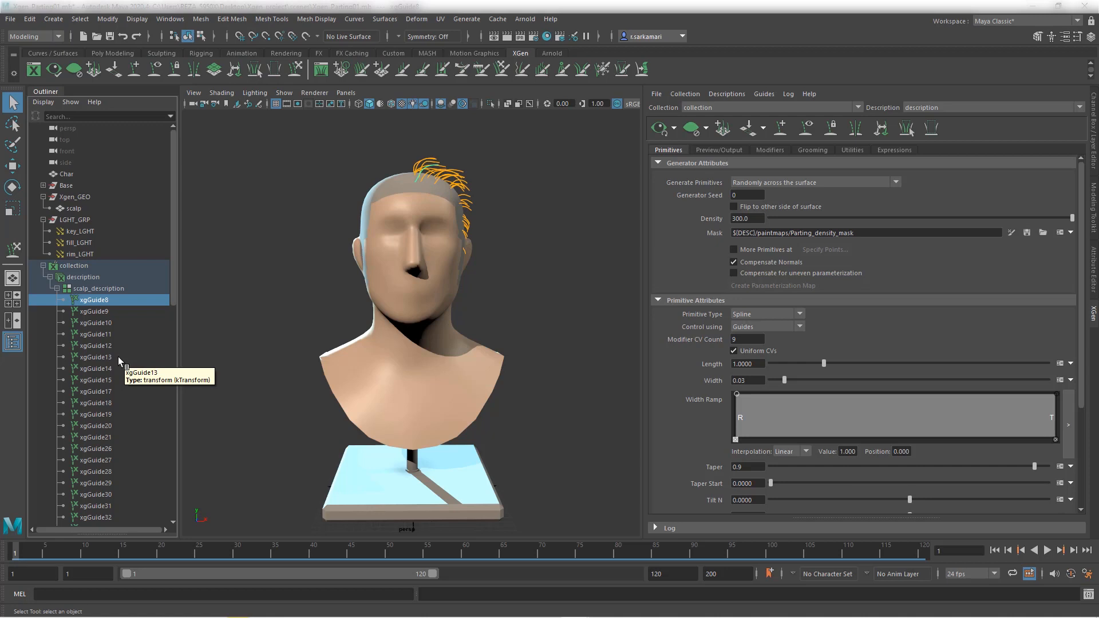
mouse_move(175, 326)
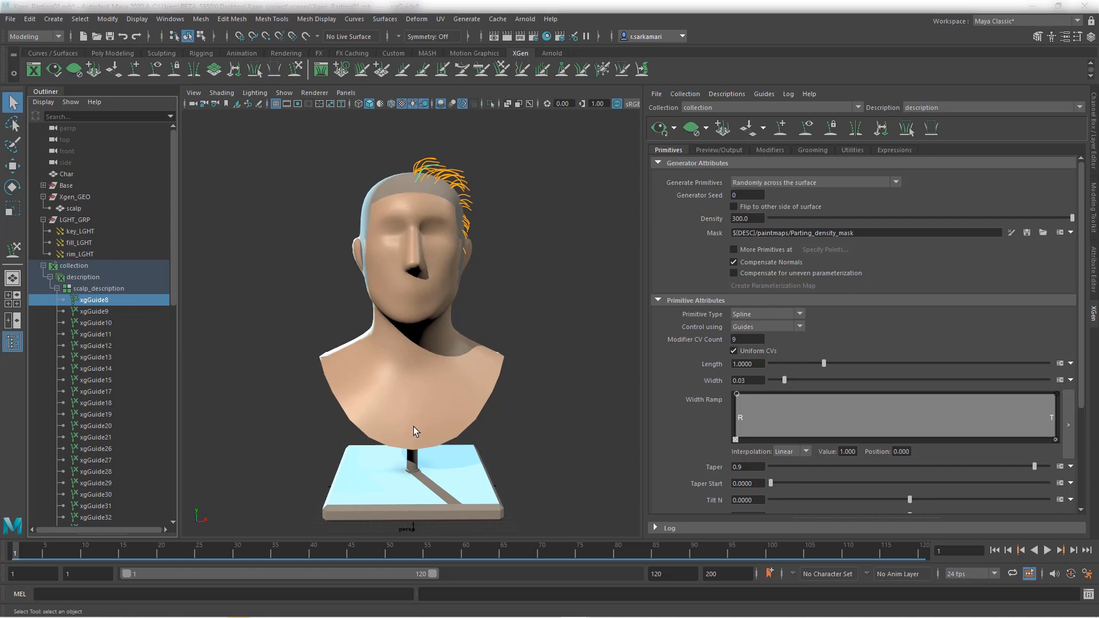
mouse_move(434, 359)
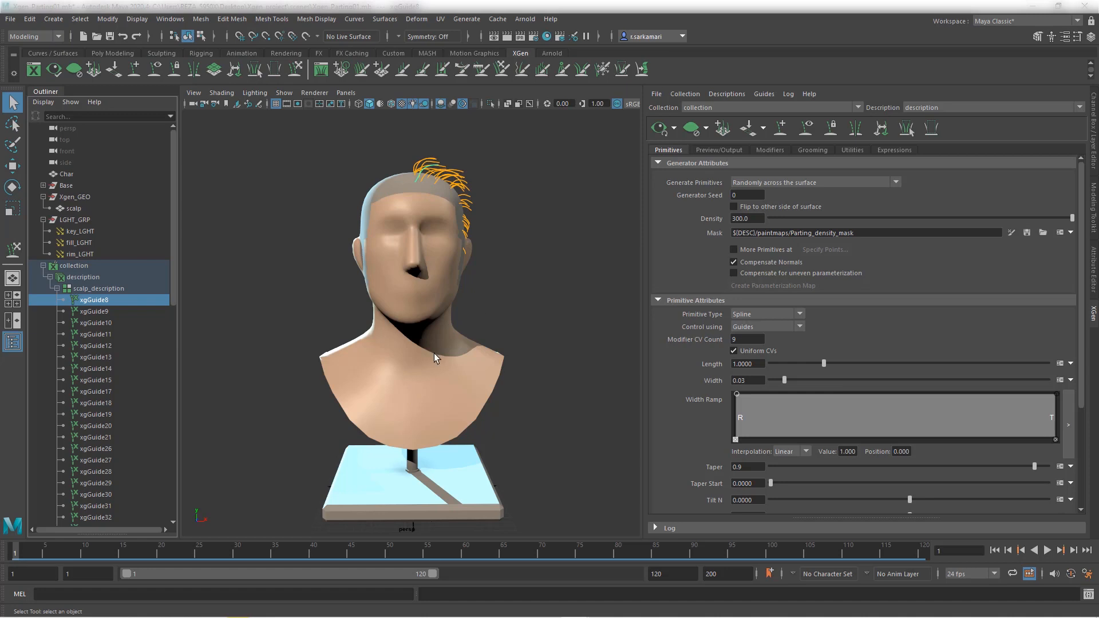
mouse_move(115, 313)
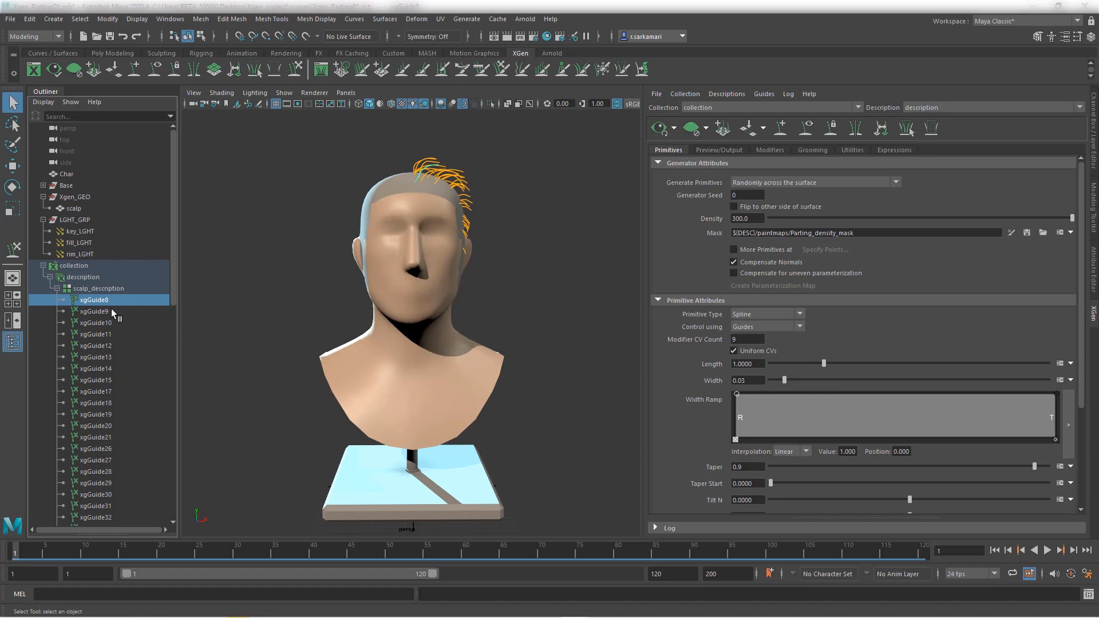
Step: Mirror the selected xgGuide nodes across the X axis
scroll(down, 3)
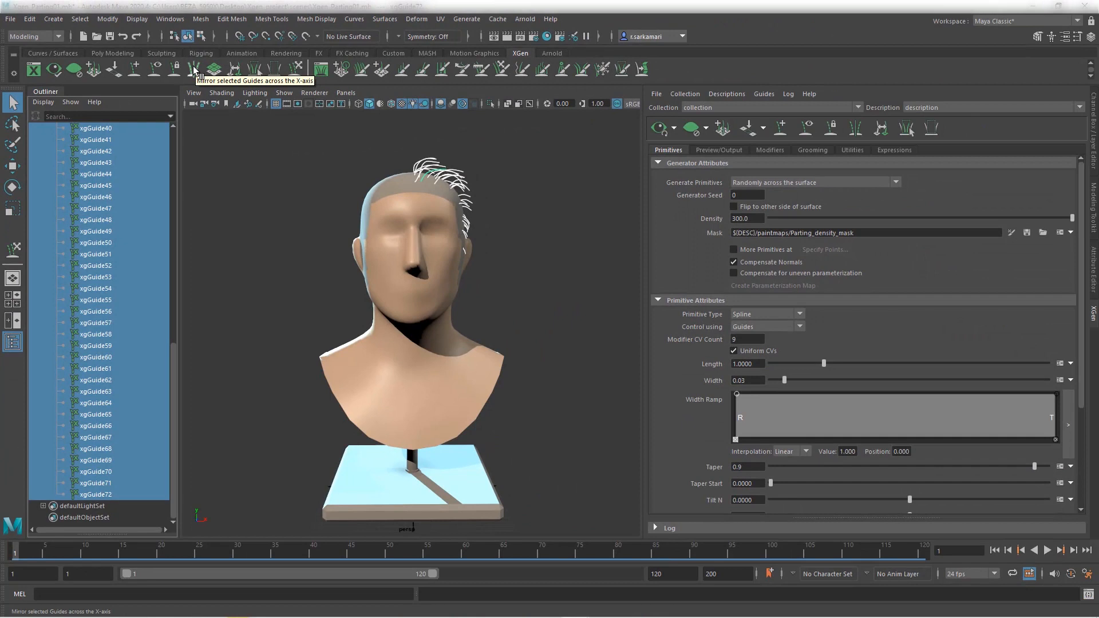
click(197, 69)
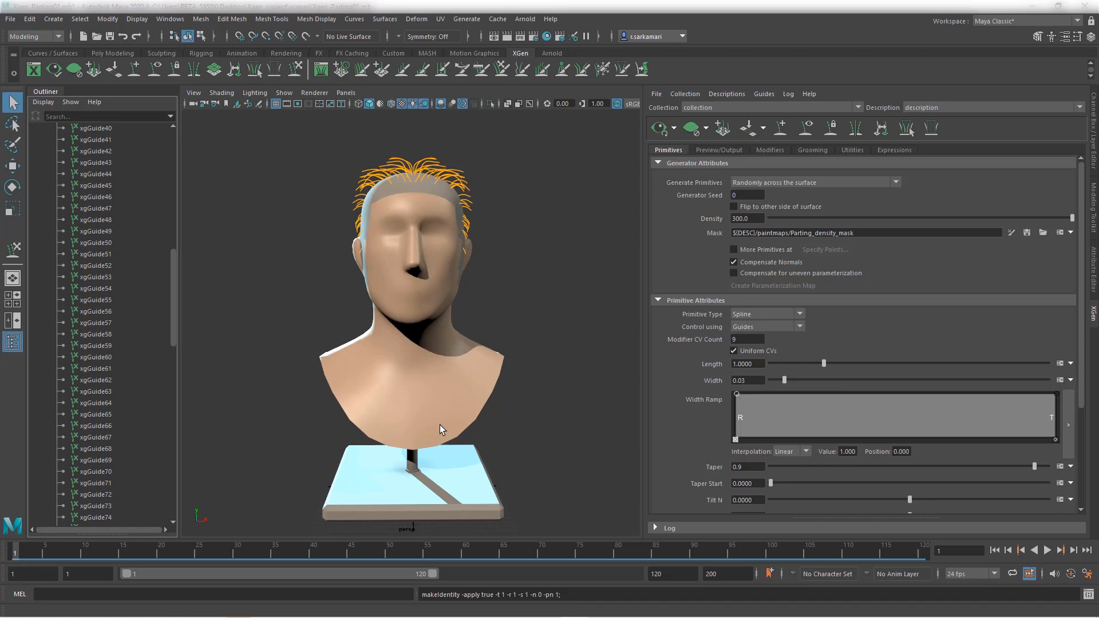
mouse_move(228, 359)
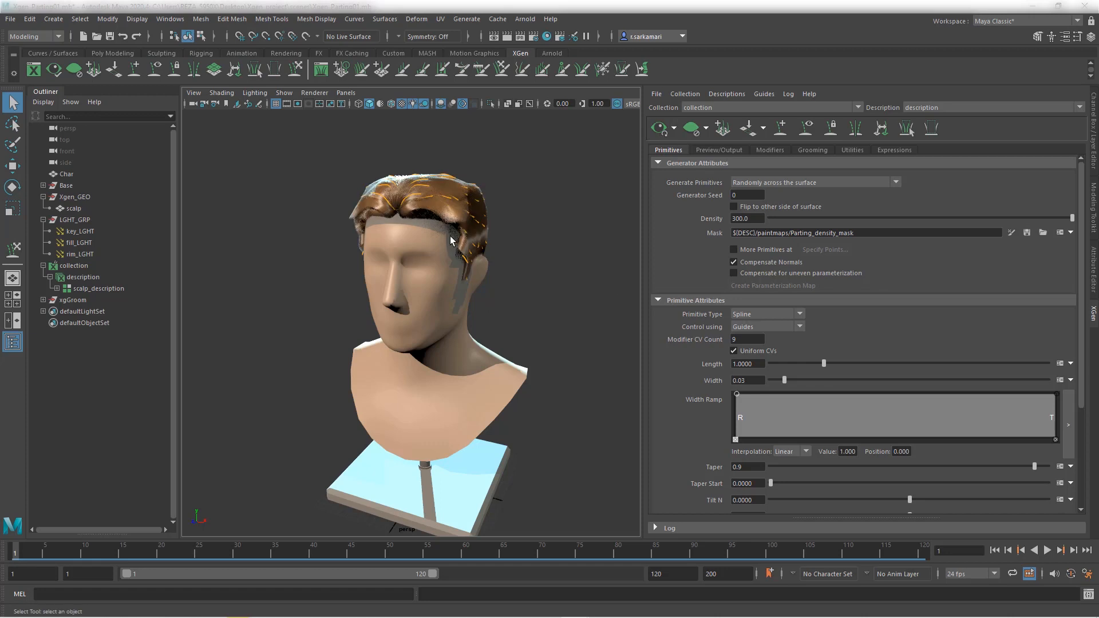
drag(449, 240, 492, 313)
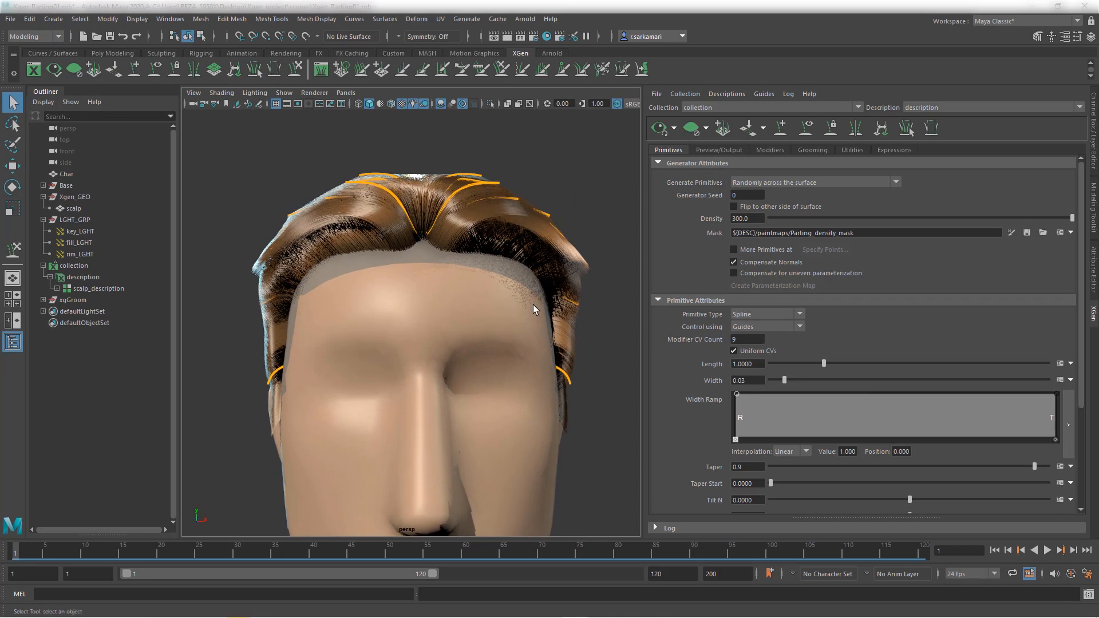
mouse_move(419, 222)
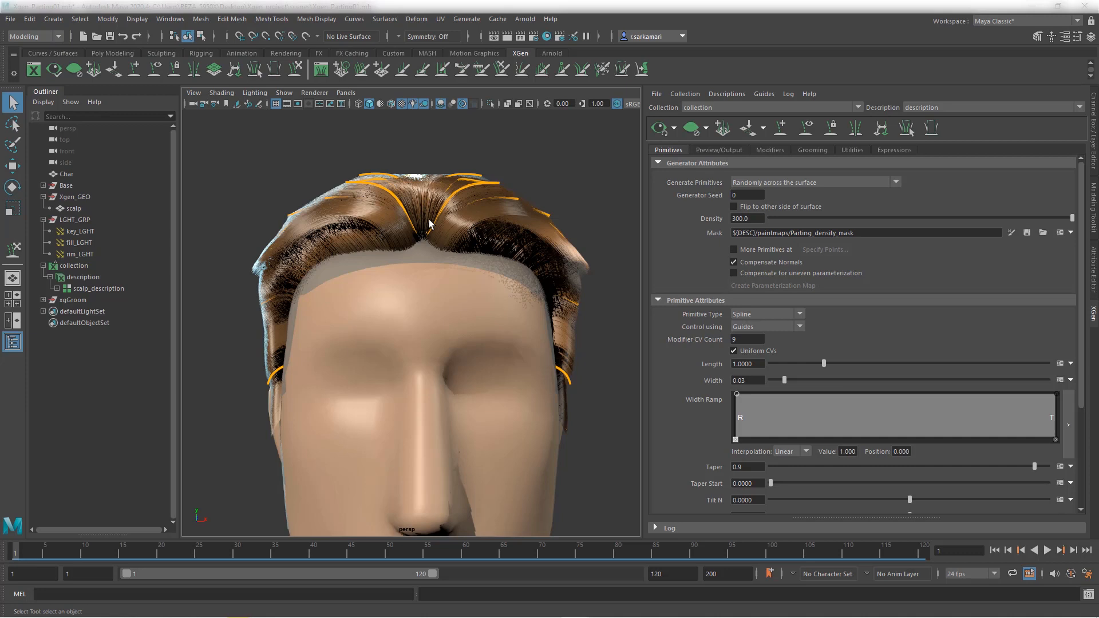
mouse_move(390, 196)
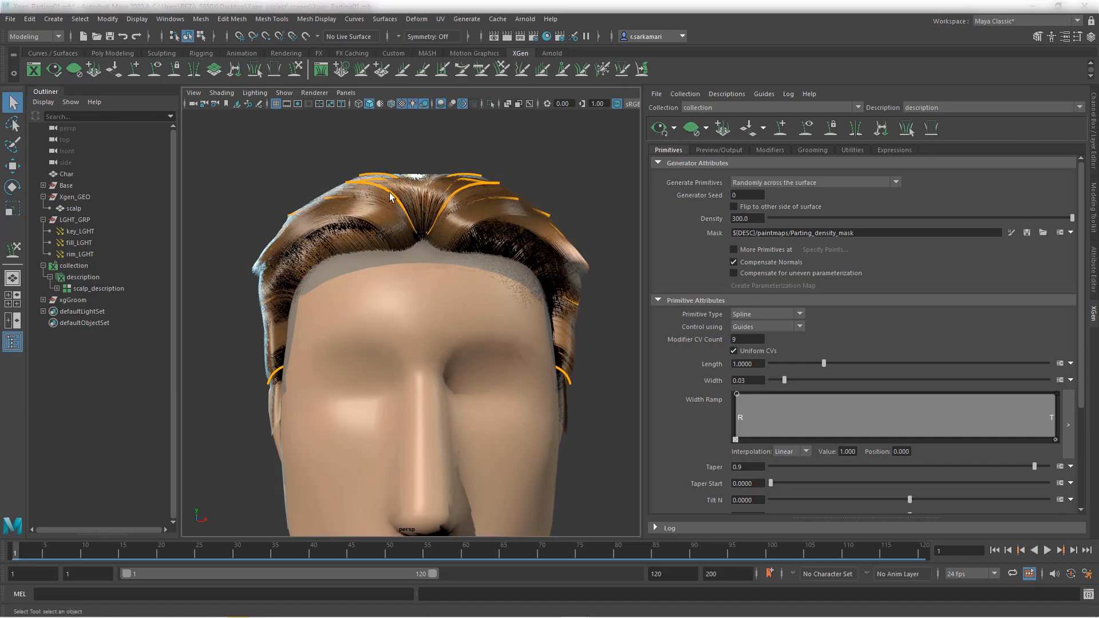
mouse_move(422, 218)
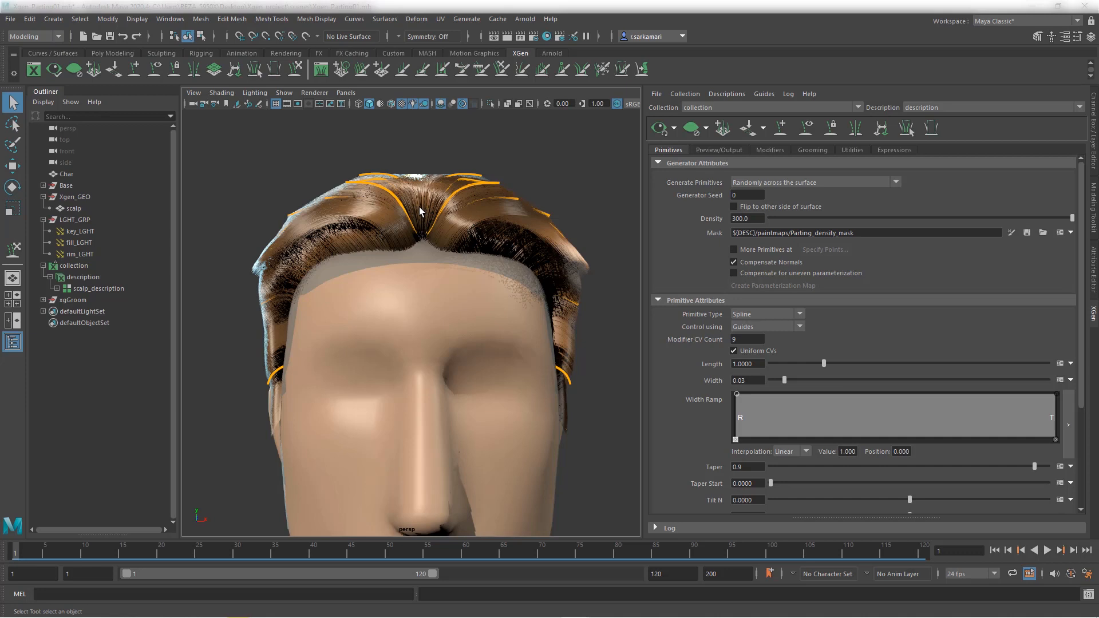
mouse_move(422, 210)
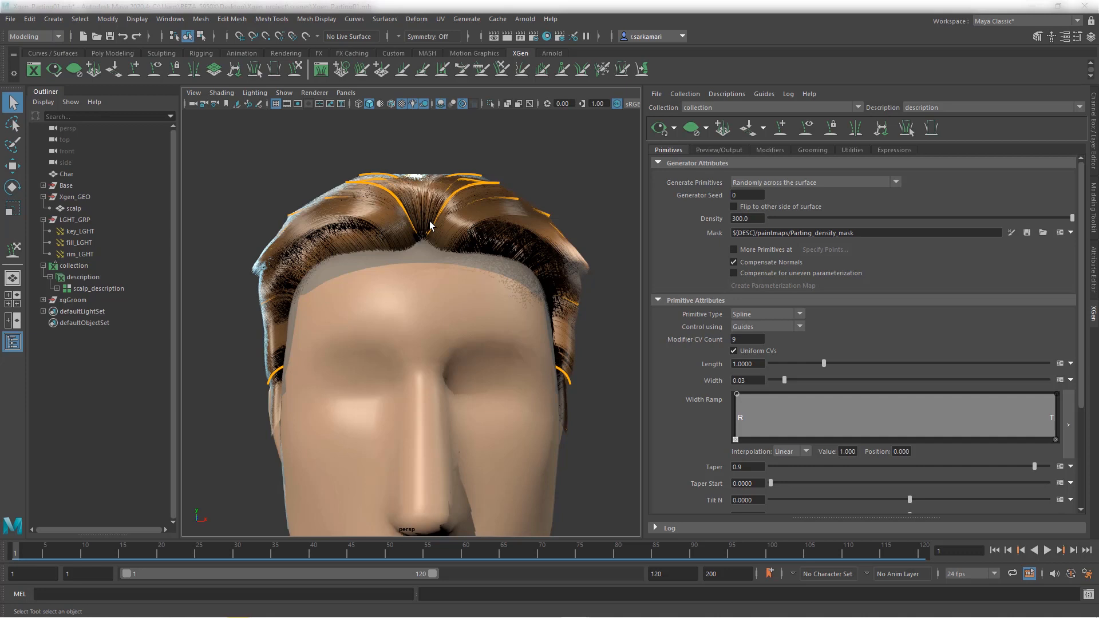
mouse_move(396, 204)
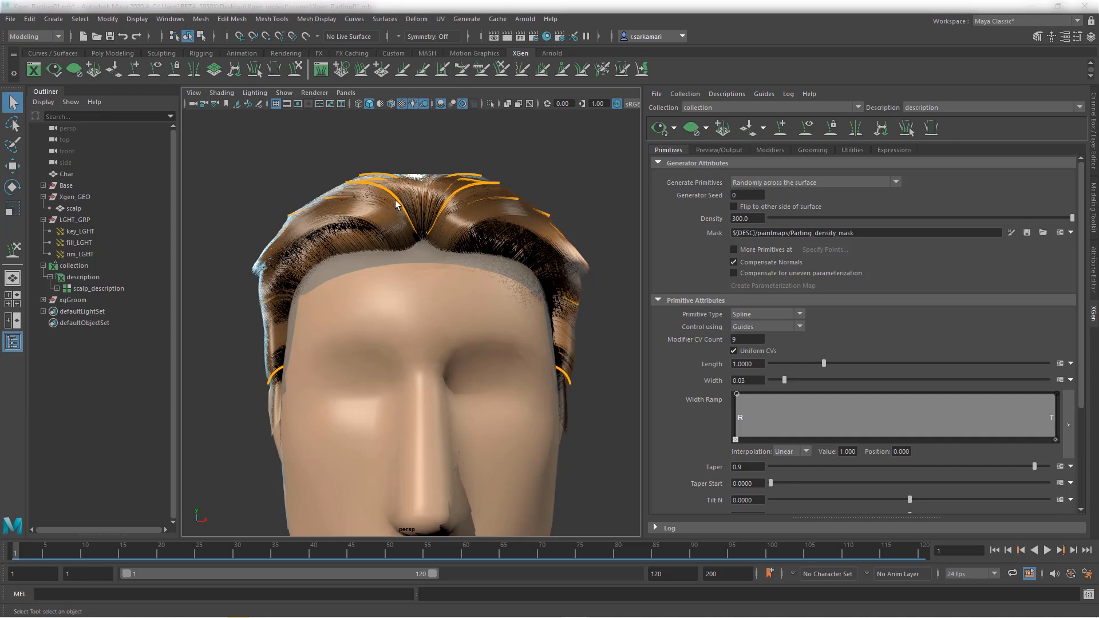
mouse_move(412, 203)
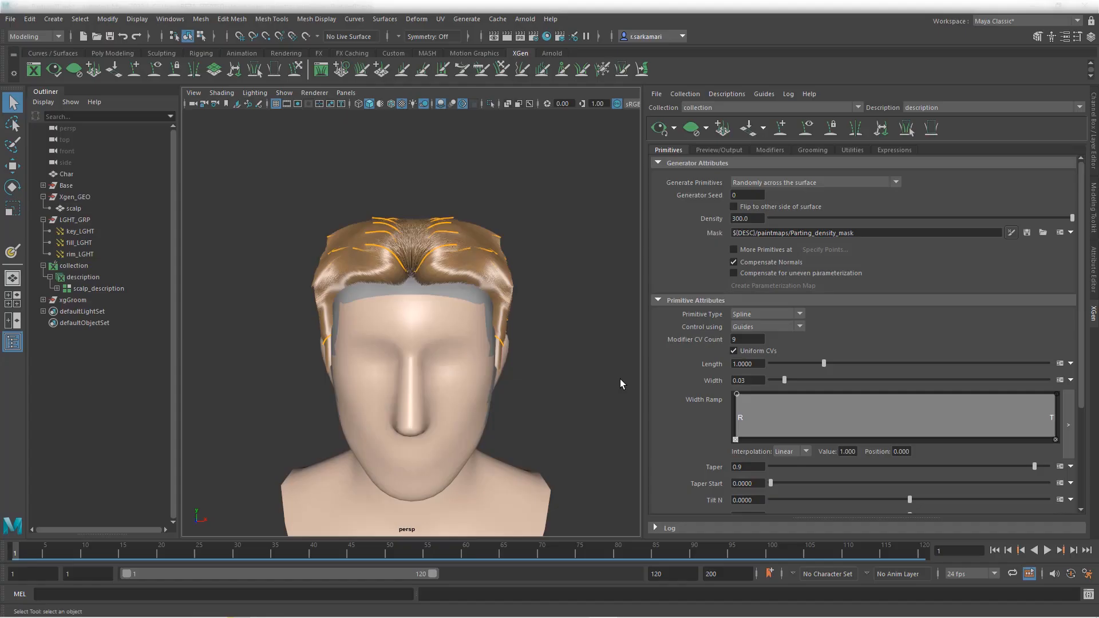
mouse_move(638, 289)
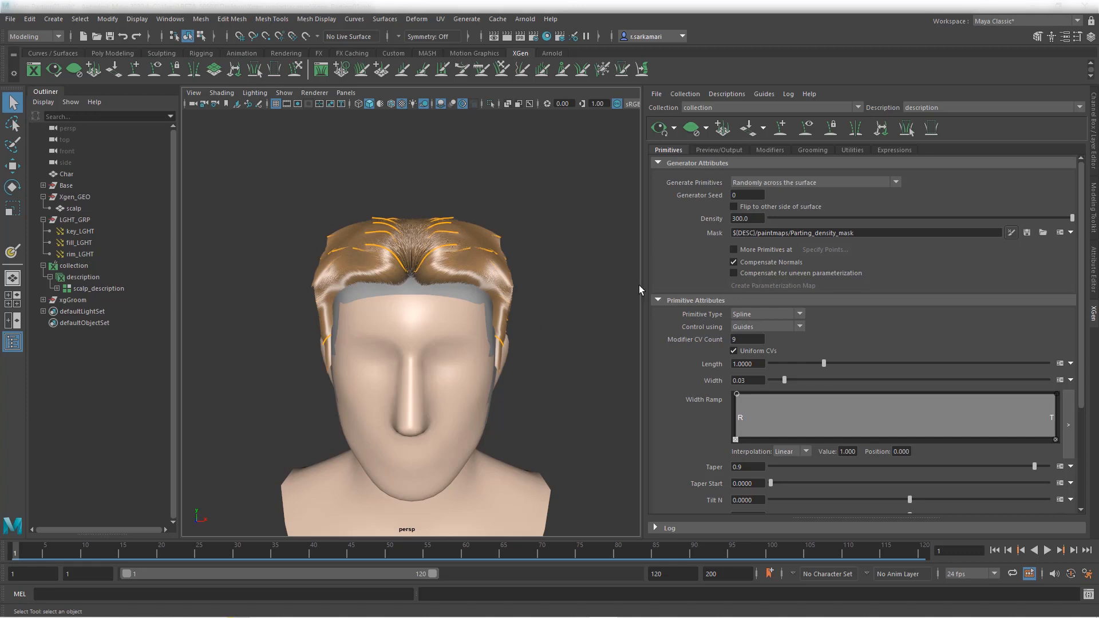
mouse_move(640, 290)
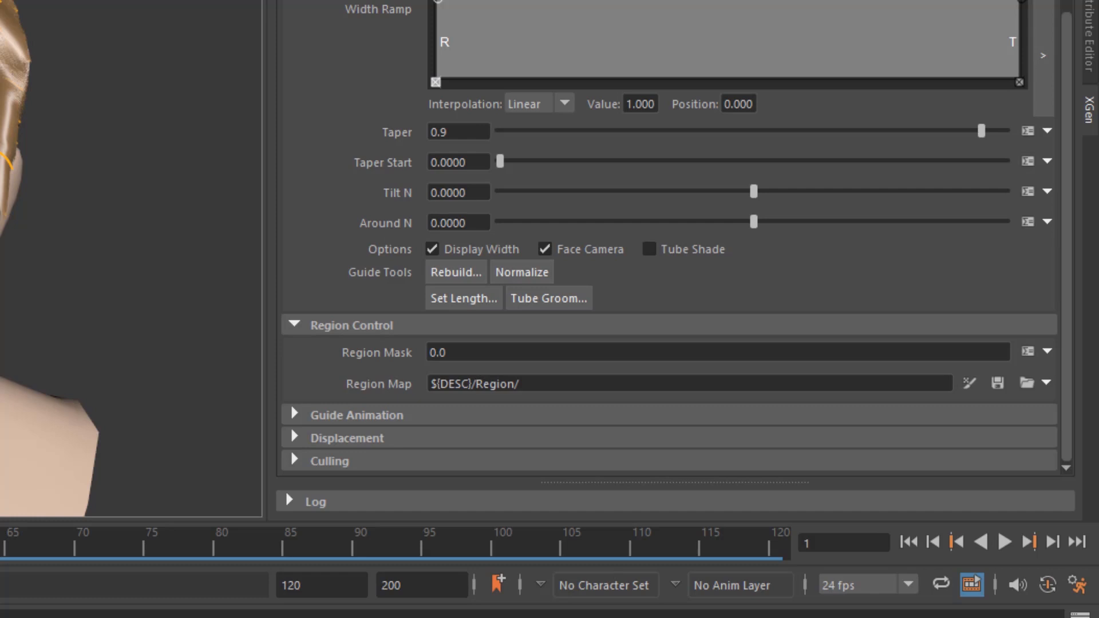
mouse_move(405, 393)
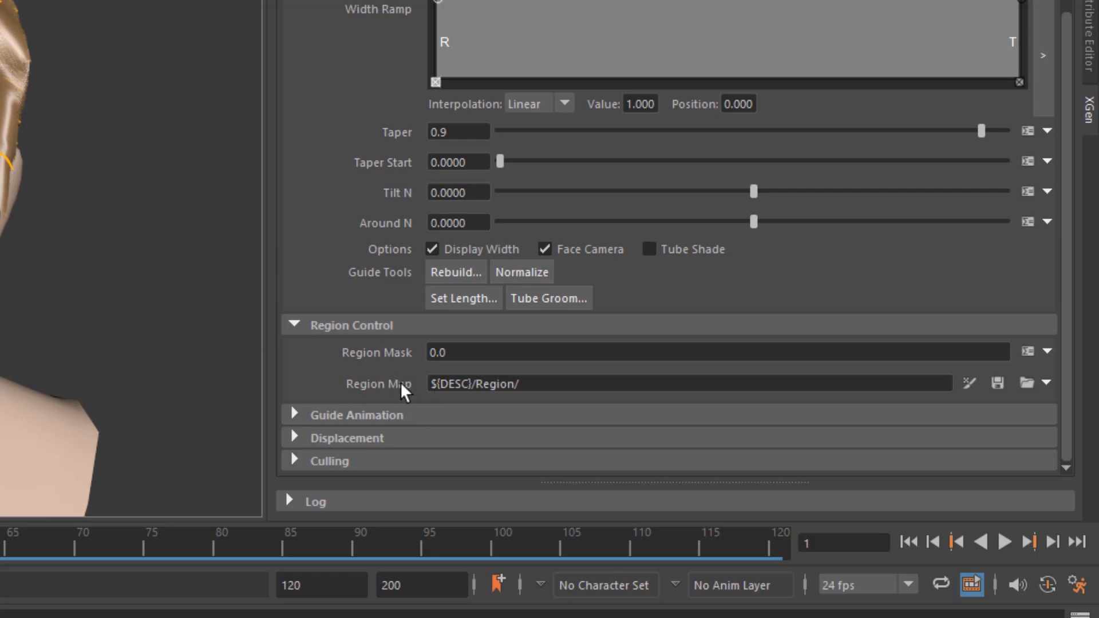
mouse_move(778, 473)
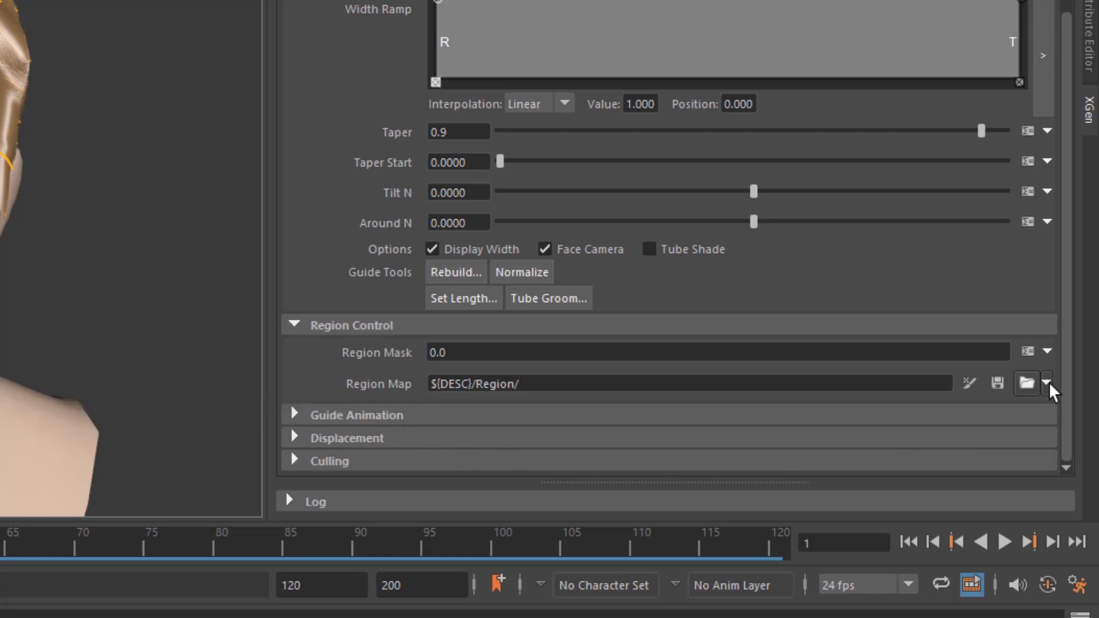
mouse_move(1046, 384)
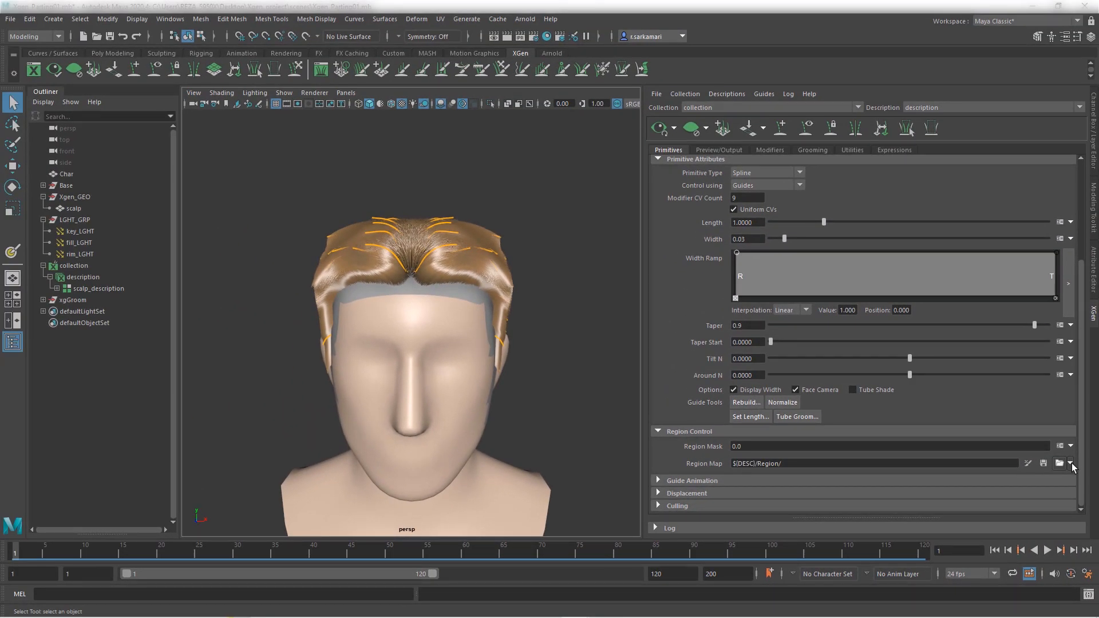
Step: Create region map 'hairpart_RegionMap_Char' at resolution 30 with Red as starting colour
click(1058, 463)
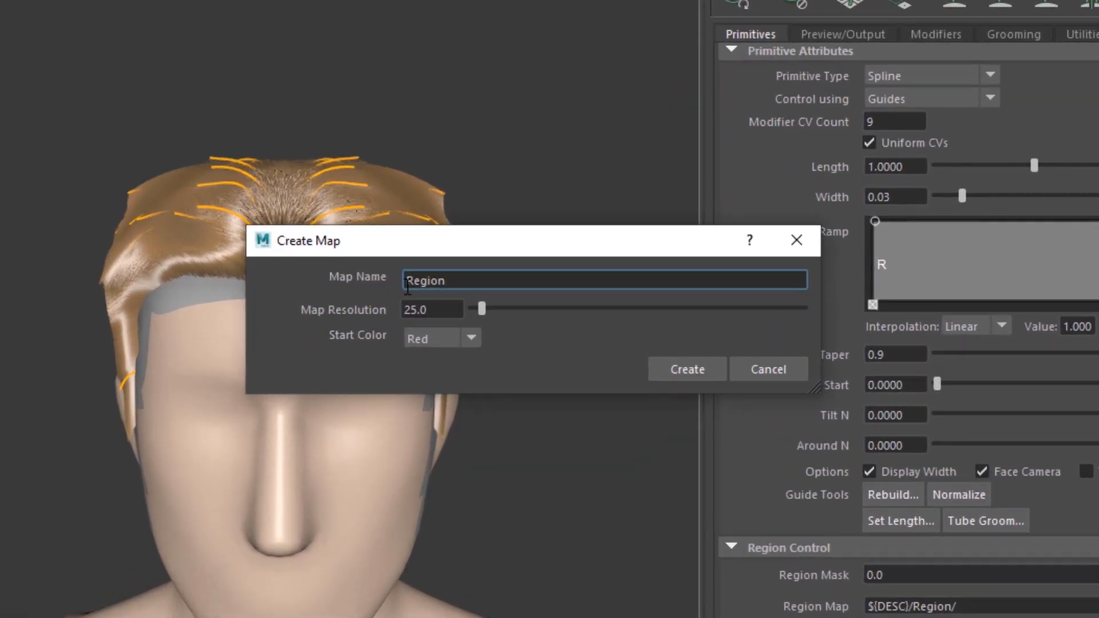
text(hairpart)
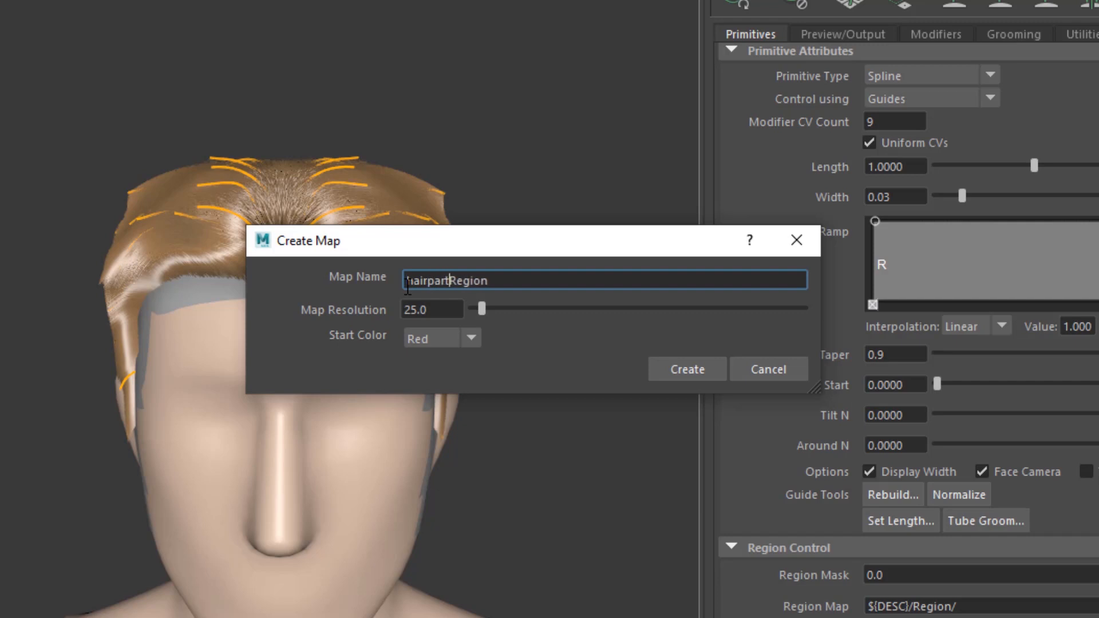
text(_)
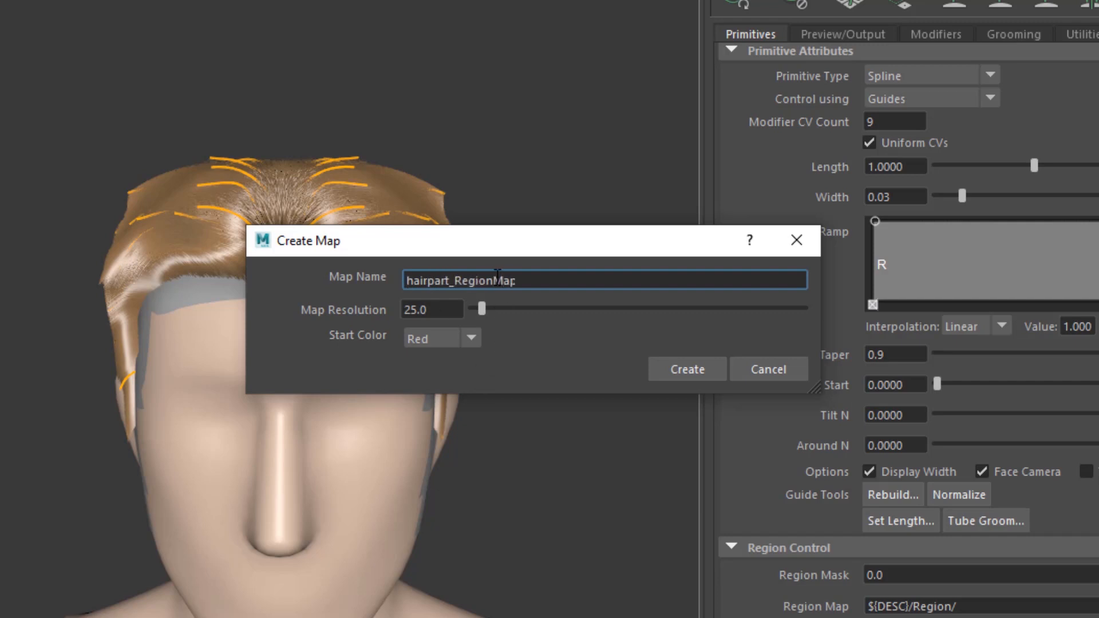
text(_Char)
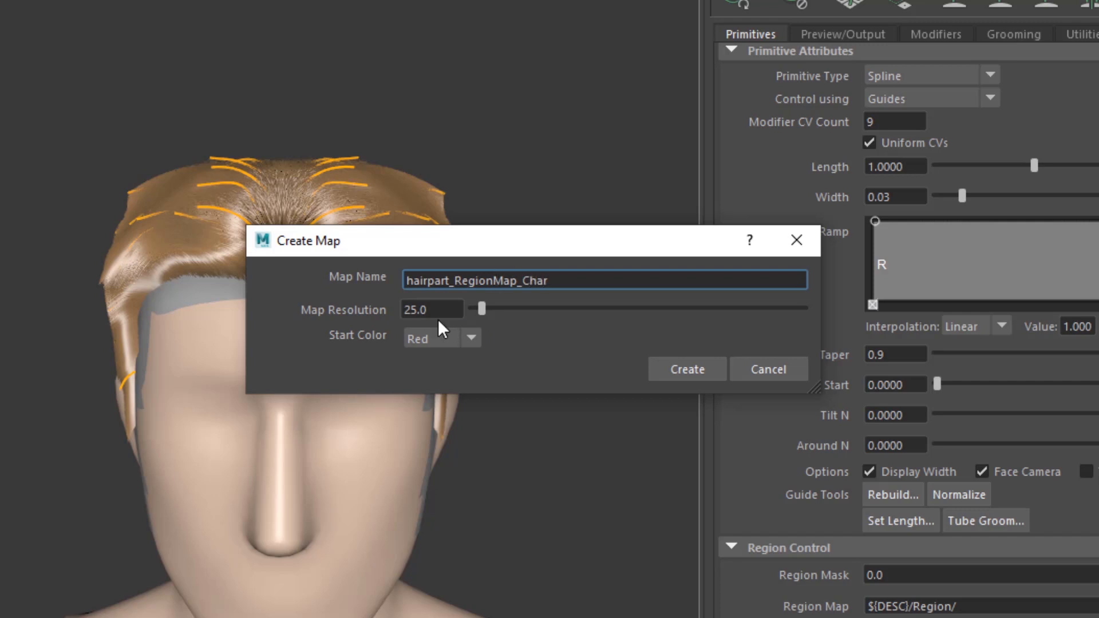
click(431, 308)
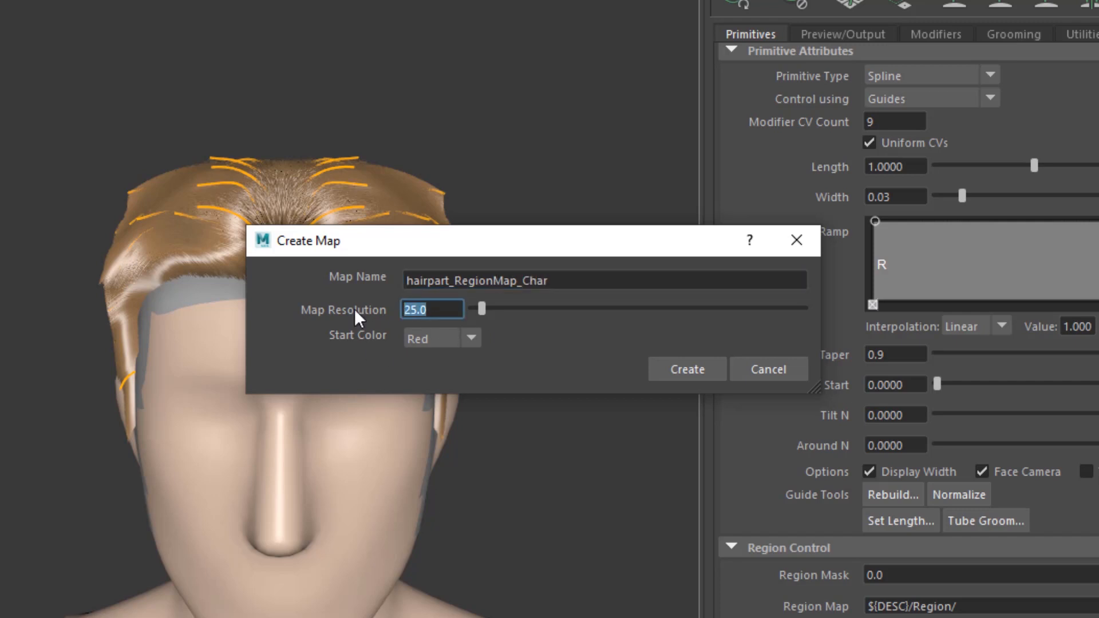
text(30)
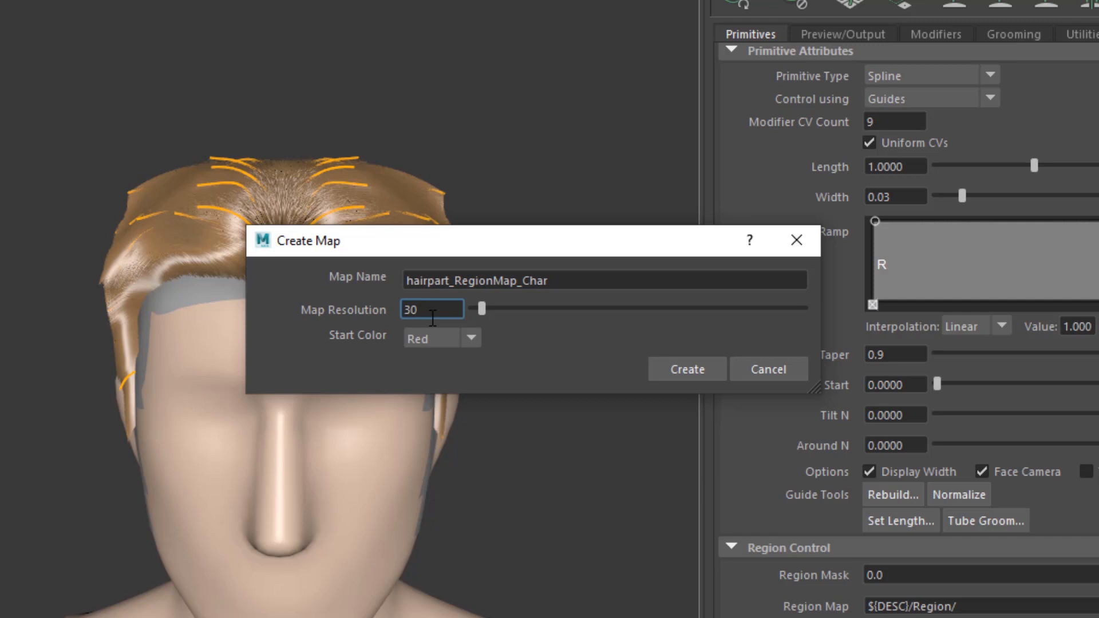
mouse_move(432, 309)
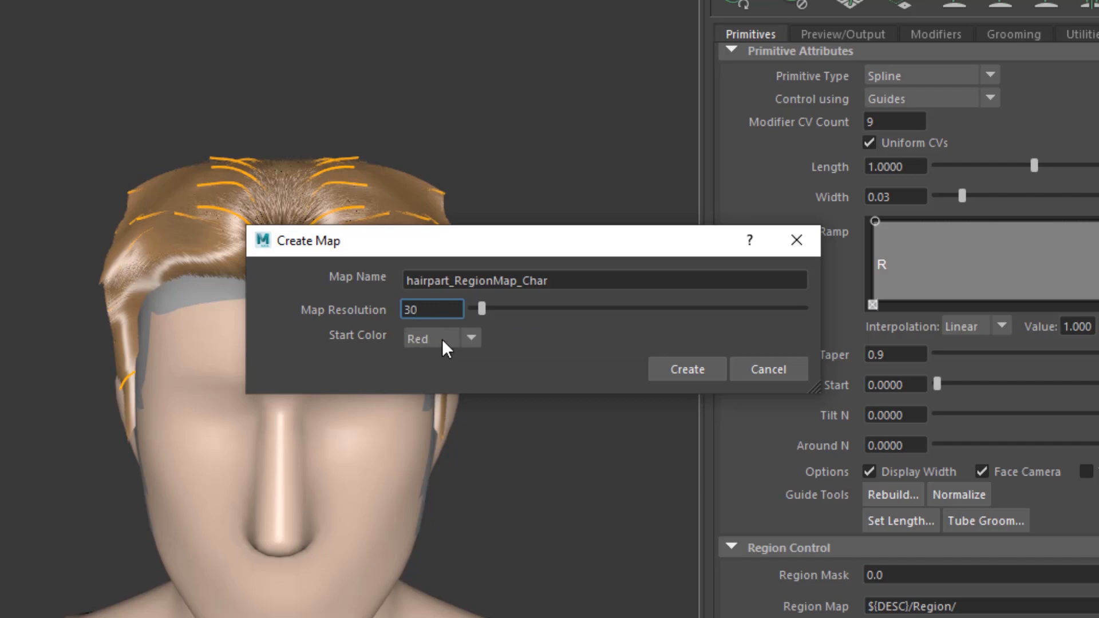
mouse_move(399, 332)
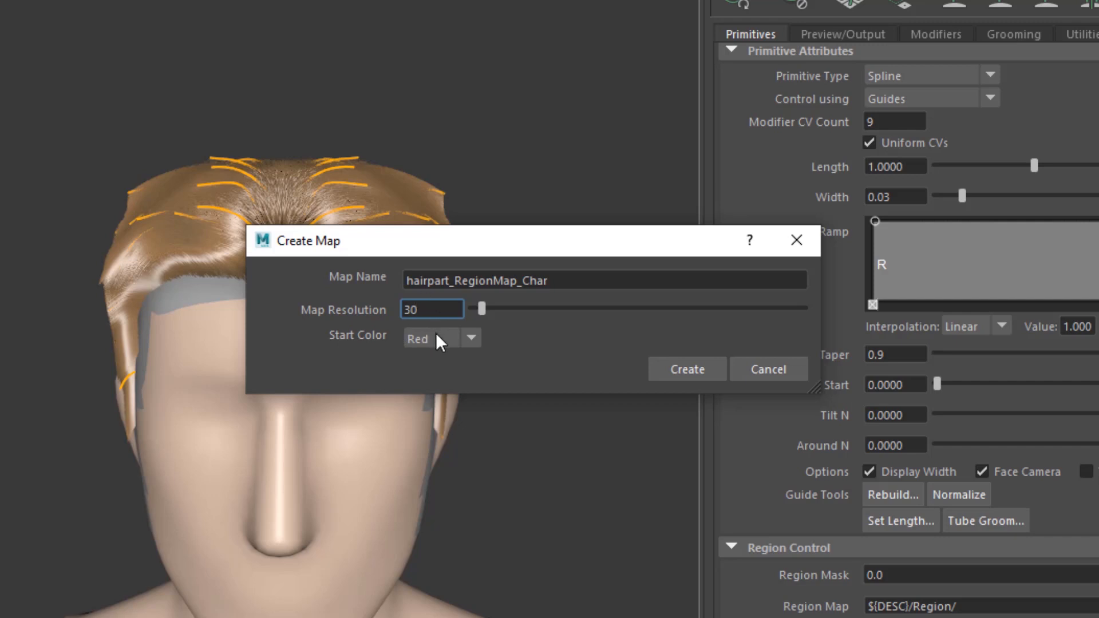
click(470, 339)
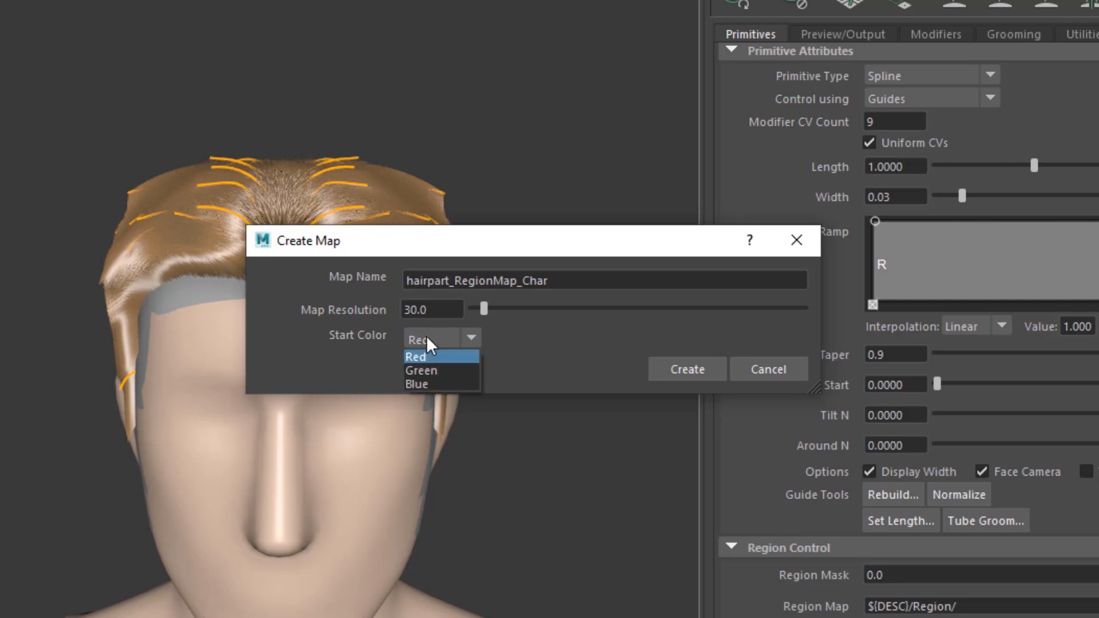
click(415, 356)
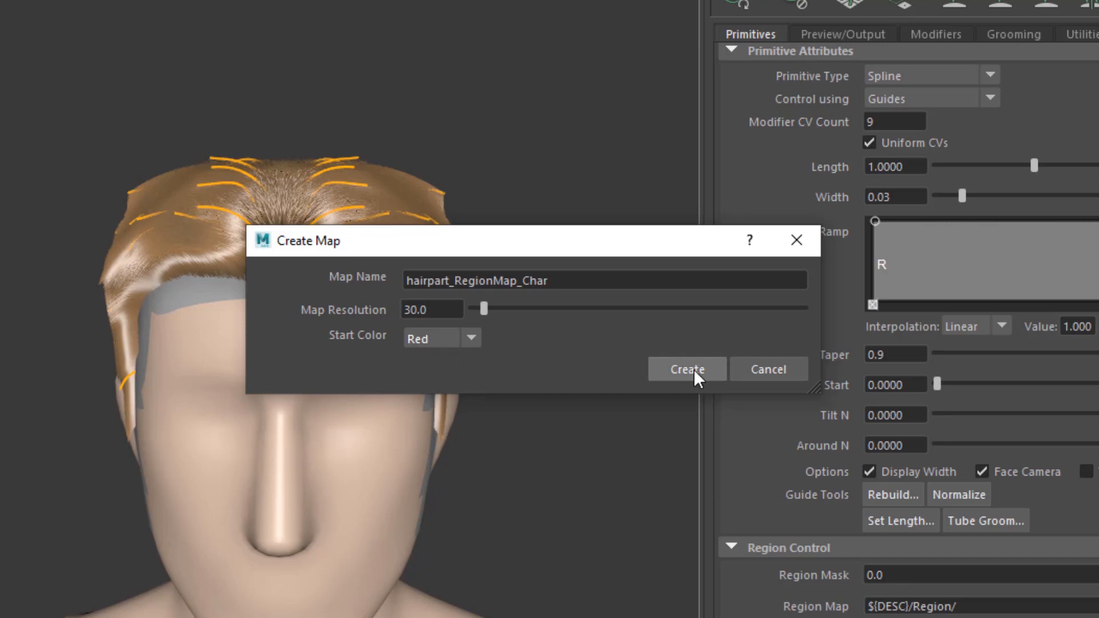
click(686, 369)
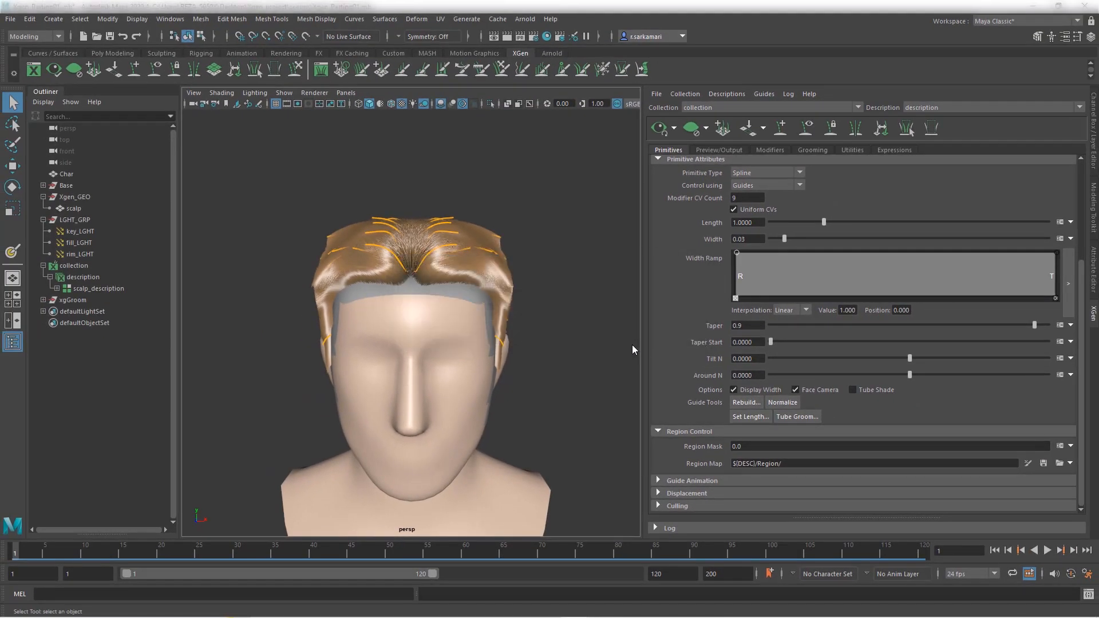
click(722, 128)
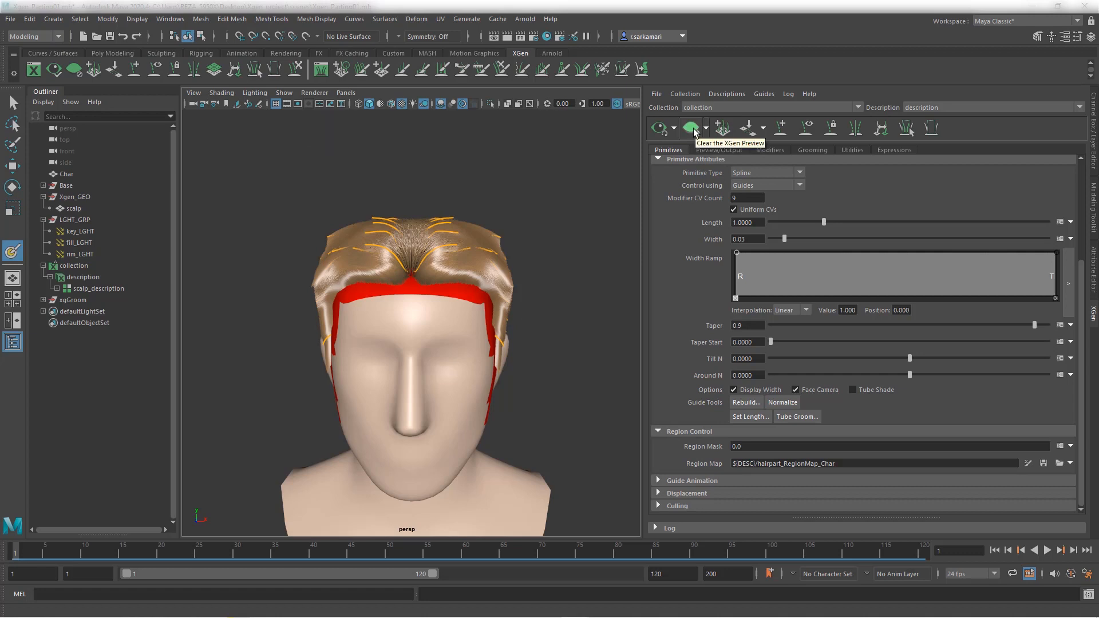
Step: Clear the XGen preview and pick yellow as the paint colour
click(690, 127)
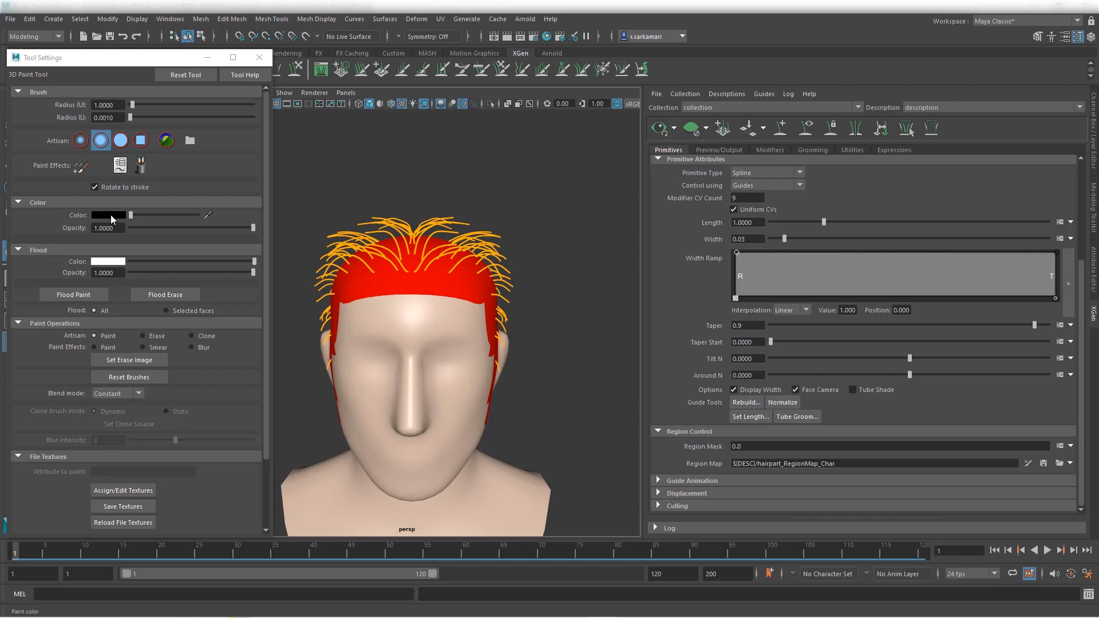
click(108, 215)
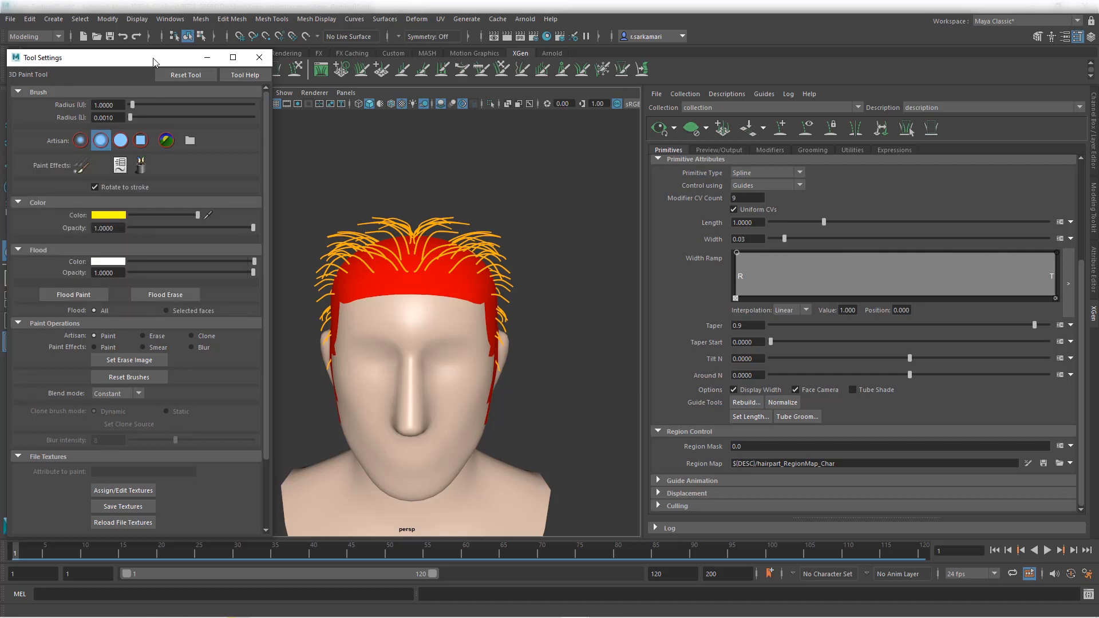
click(259, 57)
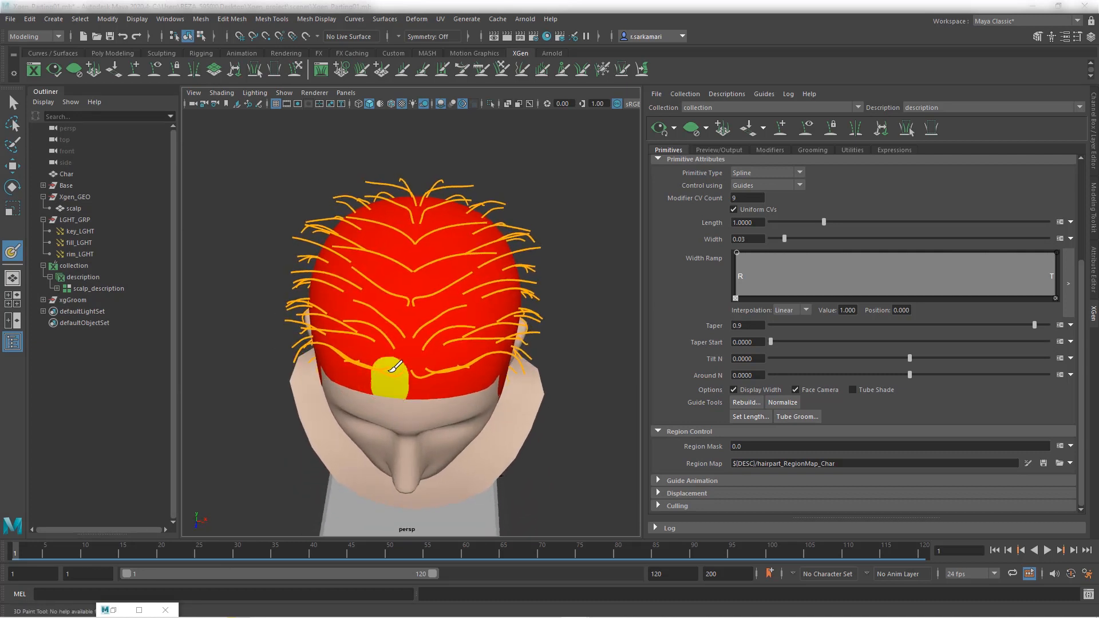
Step: Paint a yellow strip down the centre of the scalp region map
drag(384, 378, 396, 298)
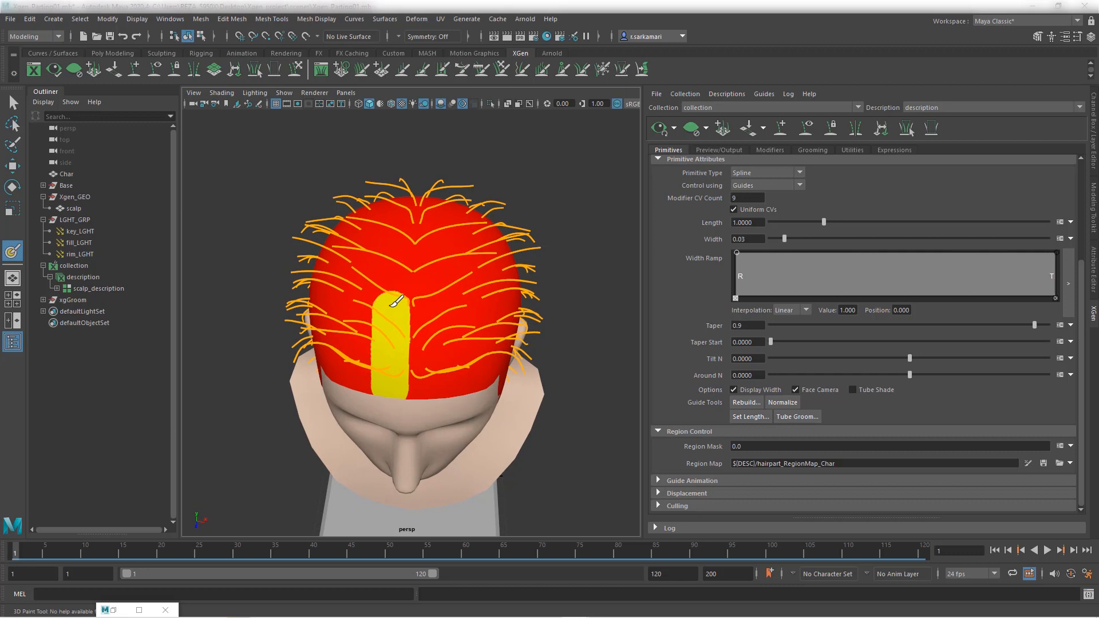
drag(394, 299, 397, 243)
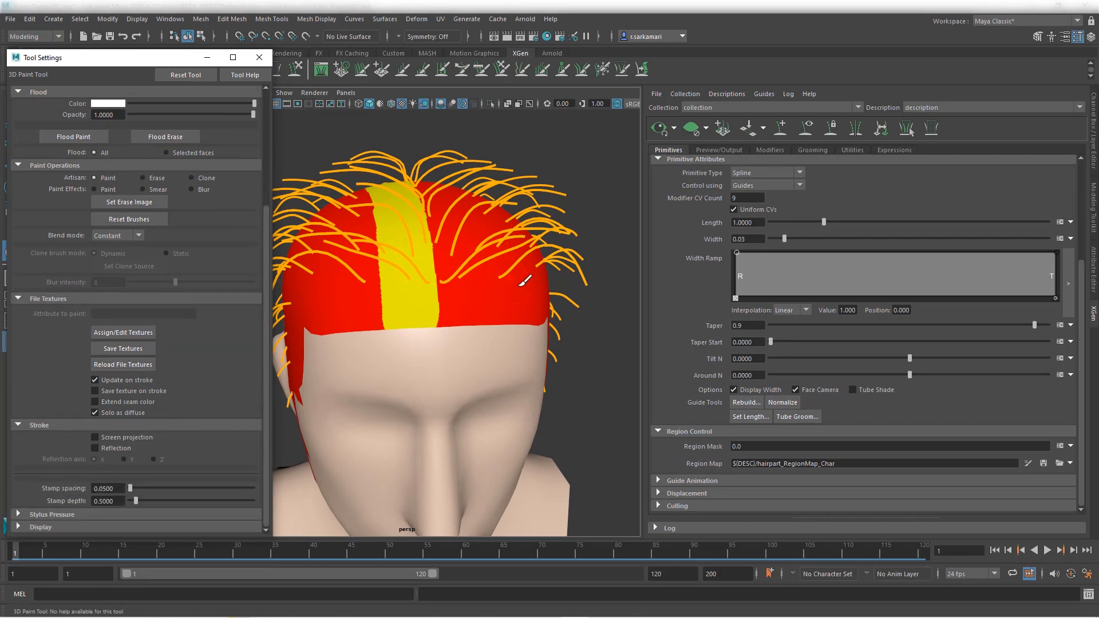
mouse_move(96, 391)
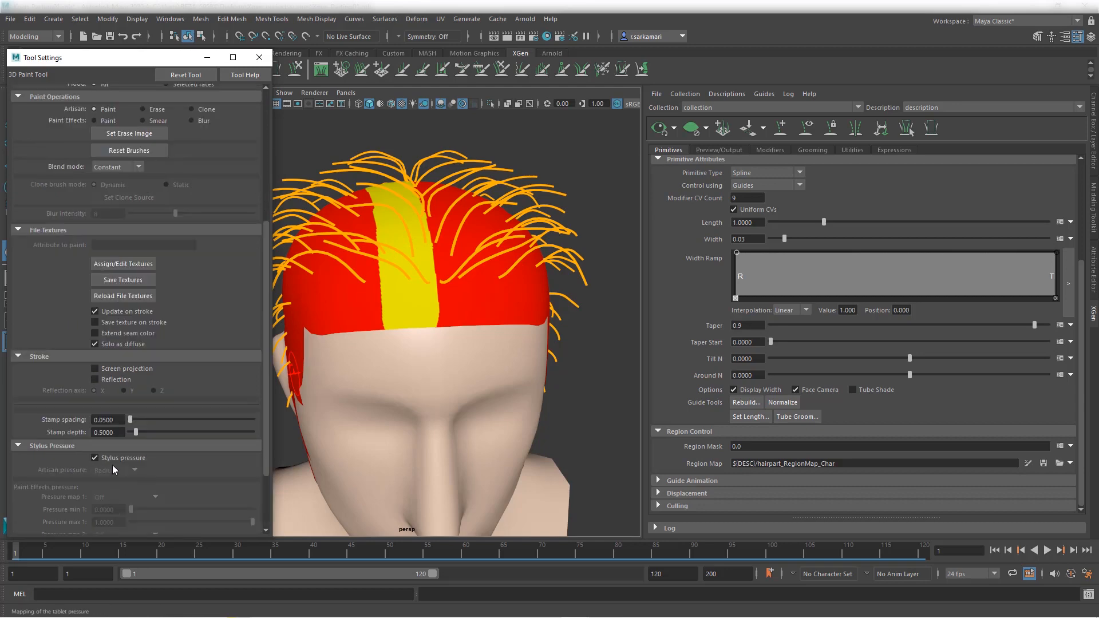
click(259, 57)
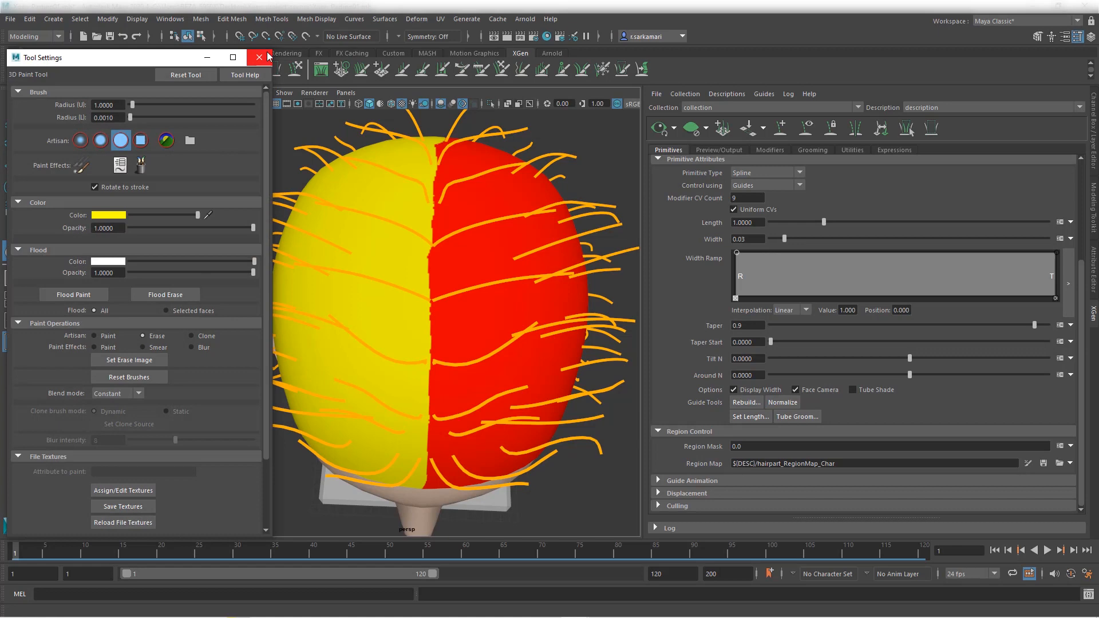
click(259, 56)
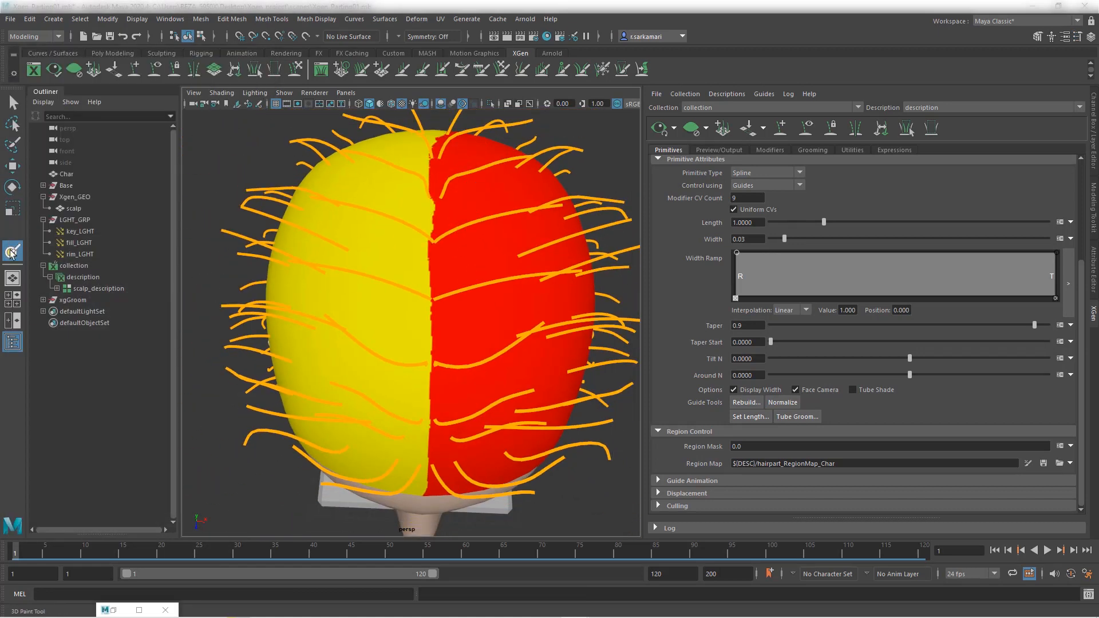
Step: Touch up the yellow half of the map and save the texture
click(12, 251)
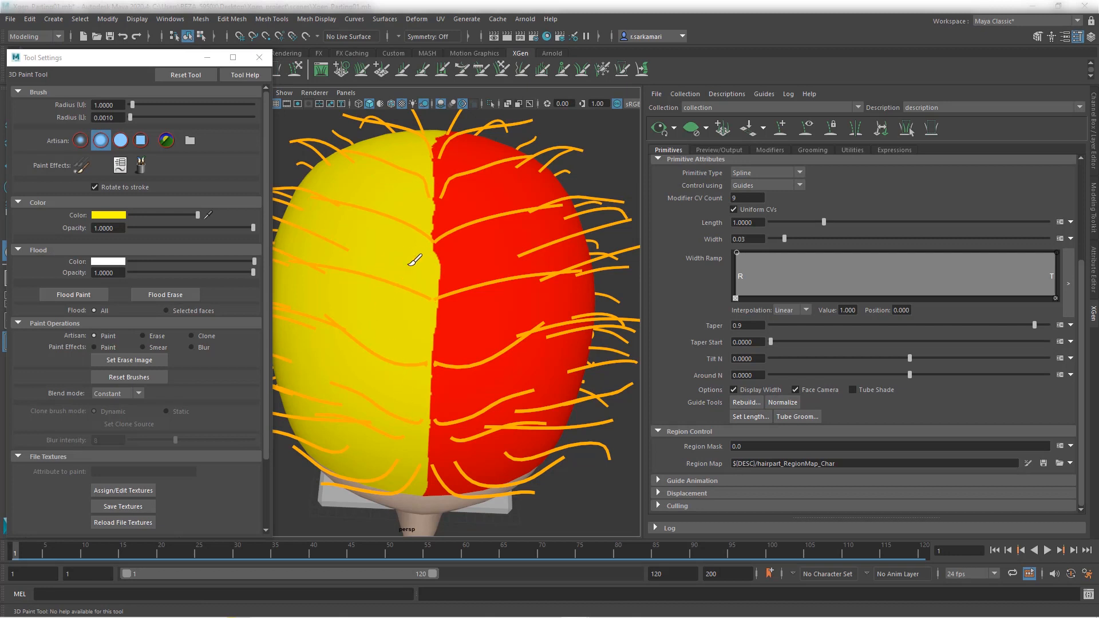
click(121, 140)
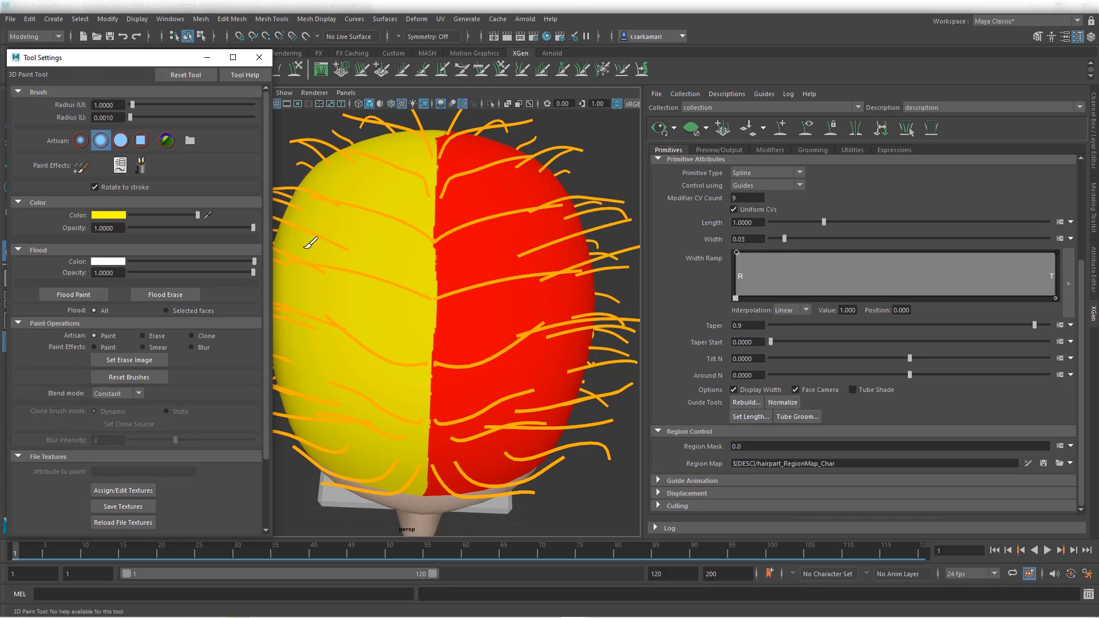
scroll(down, 3)
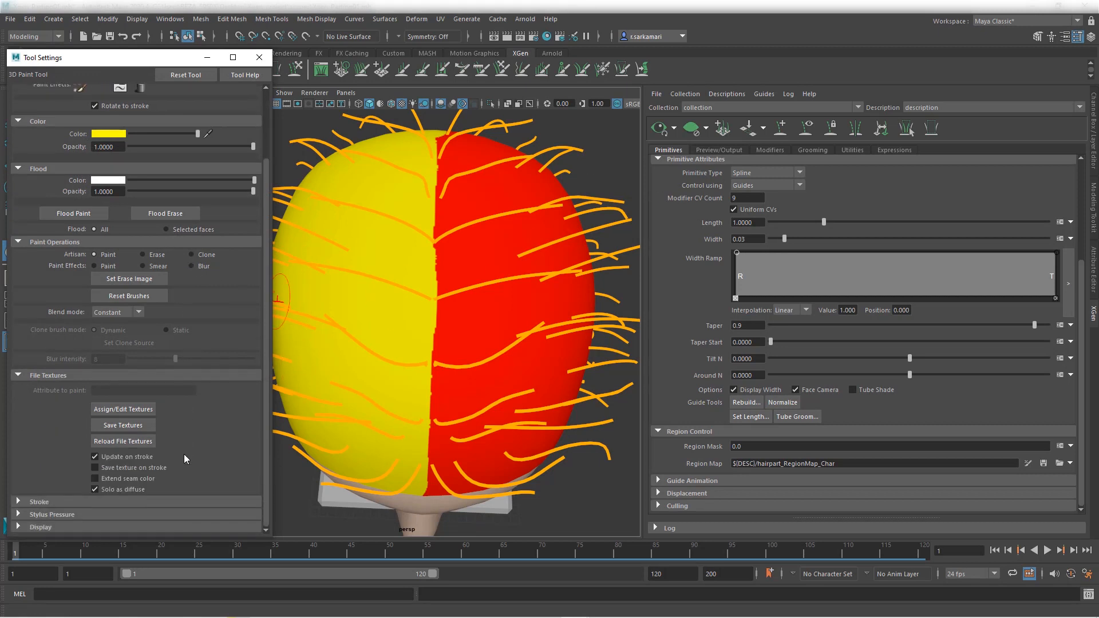
click(123, 440)
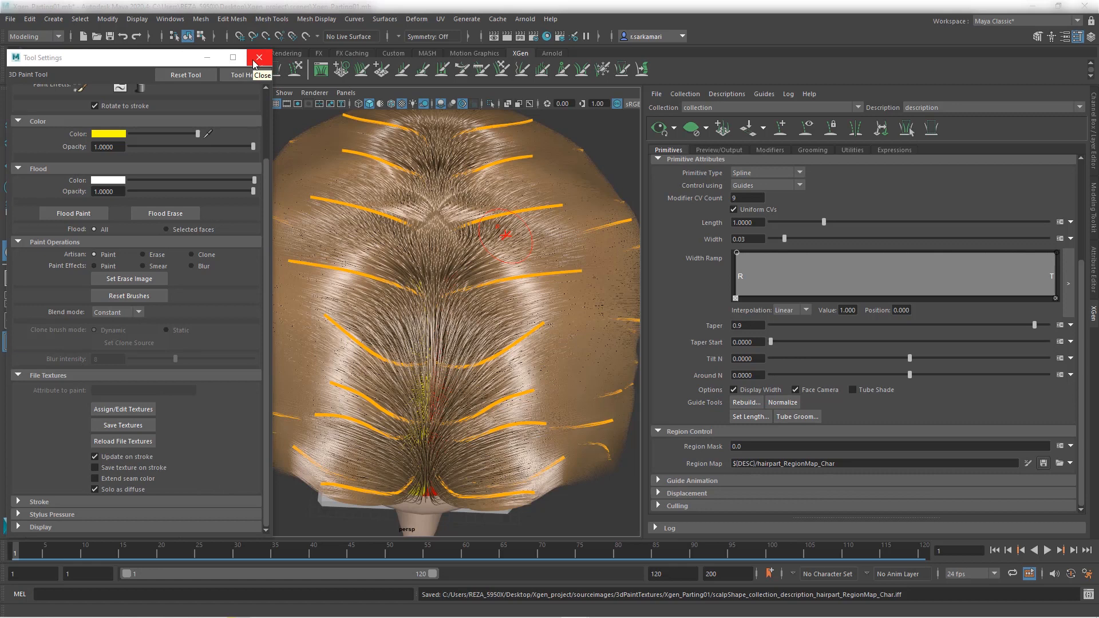
click(259, 57)
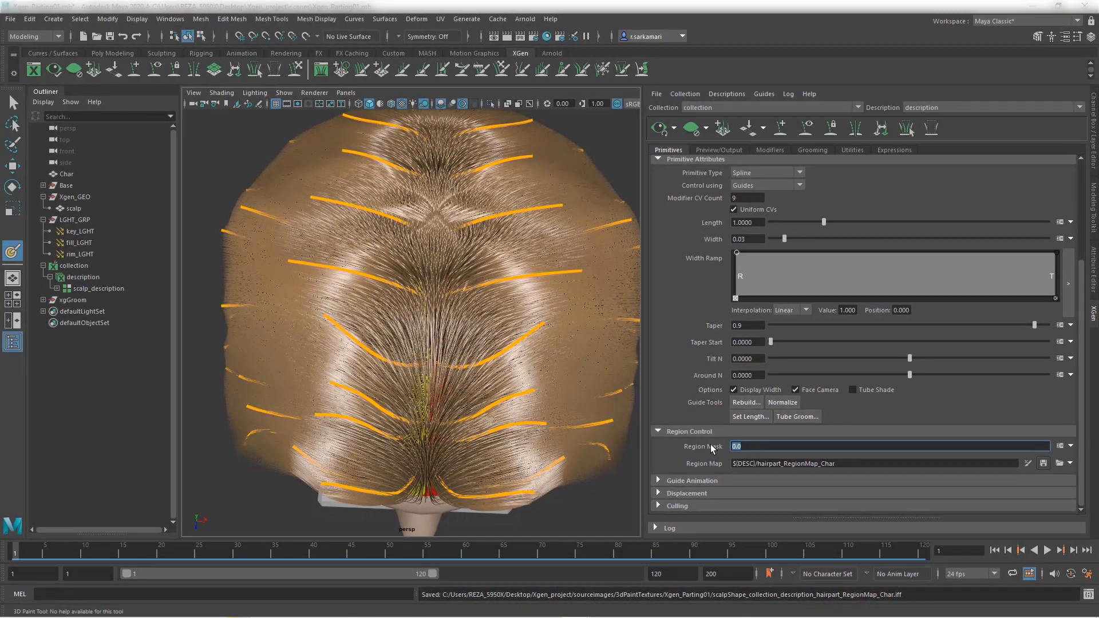
Step: Set Region Mask to 1 and orbit to check the clean centre part
text(1)
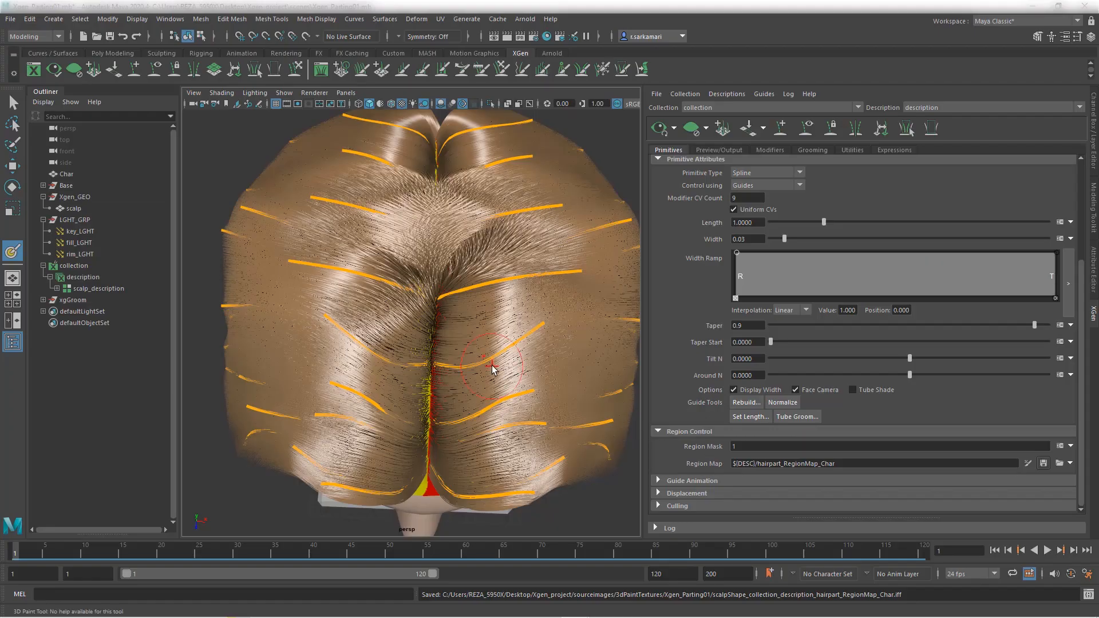
drag(498, 368, 459, 361)
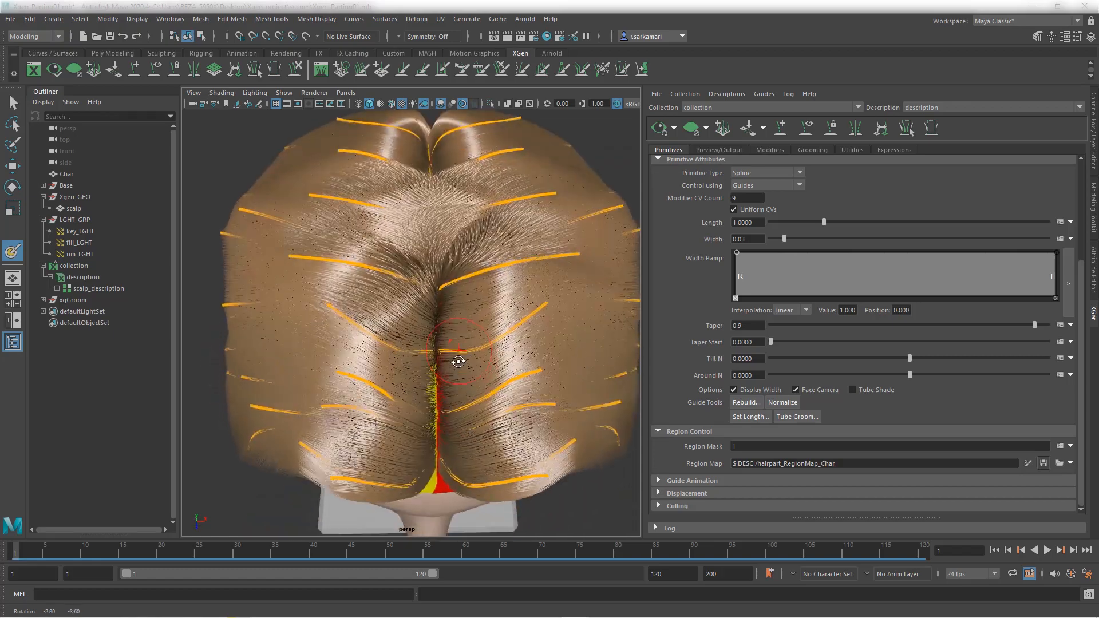
drag(459, 362, 434, 354)
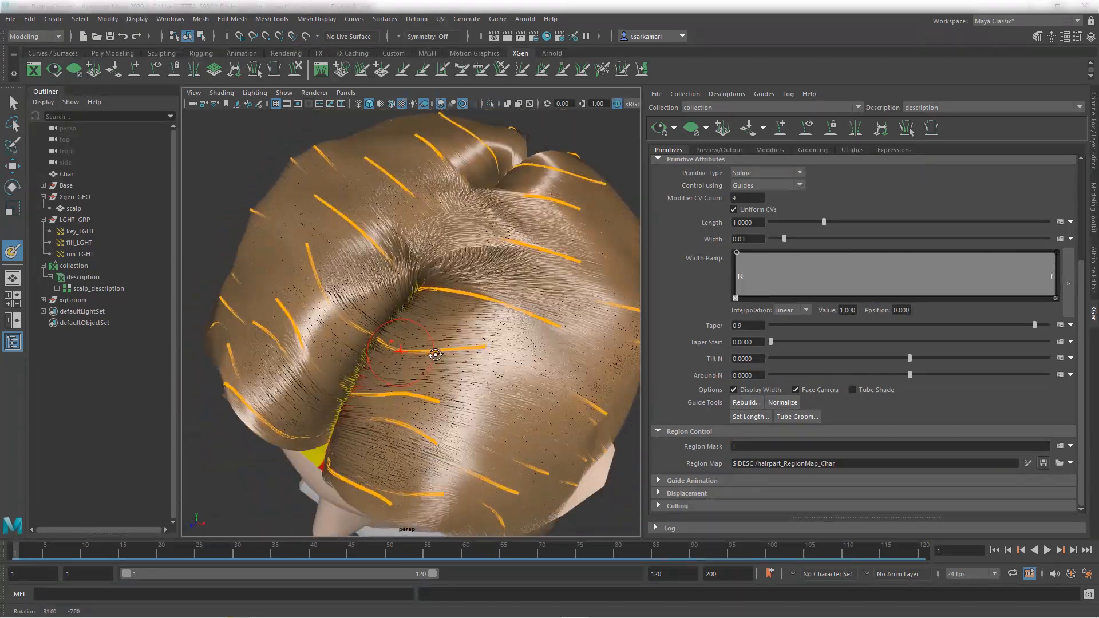
drag(435, 350, 413, 343)
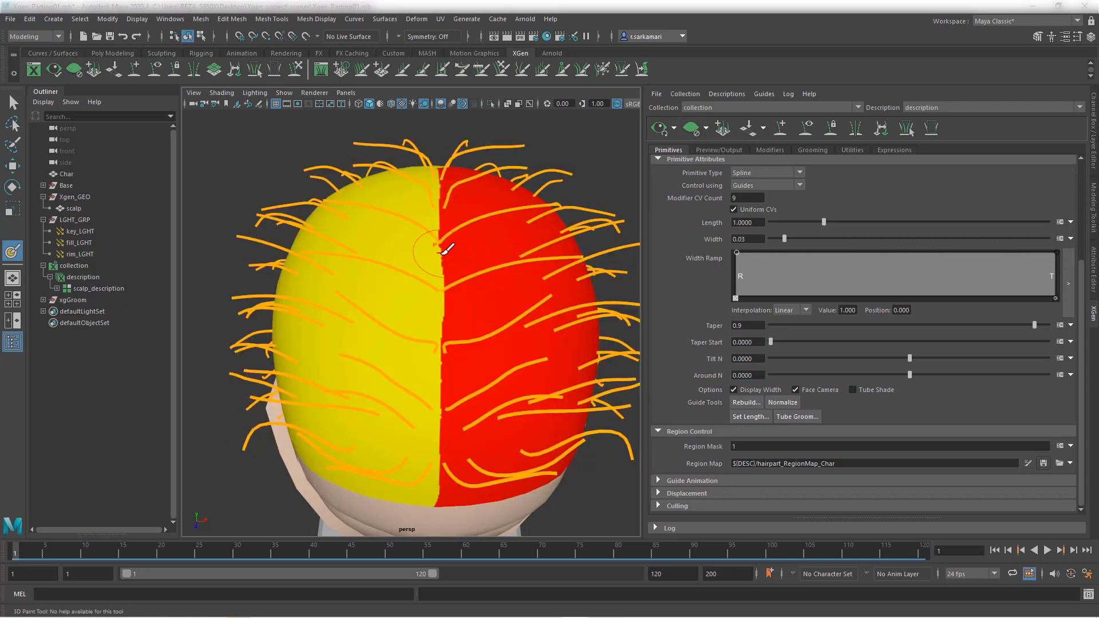
Step: Add a guide at the front of the centre part, swept sideways
scroll(down, 3)
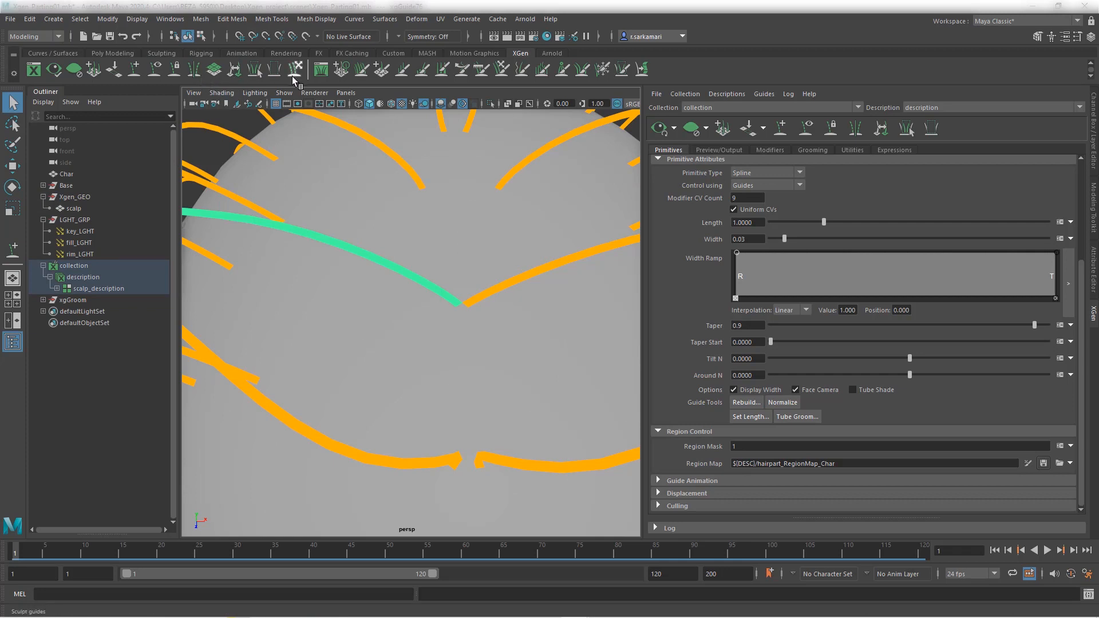
mouse_move(133, 68)
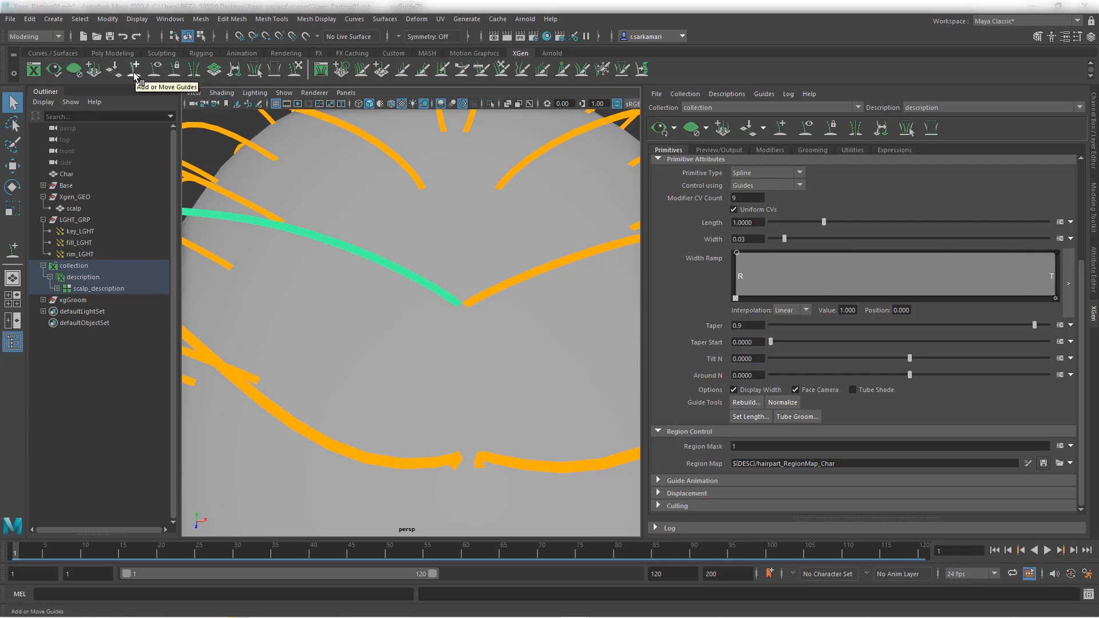
click(135, 69)
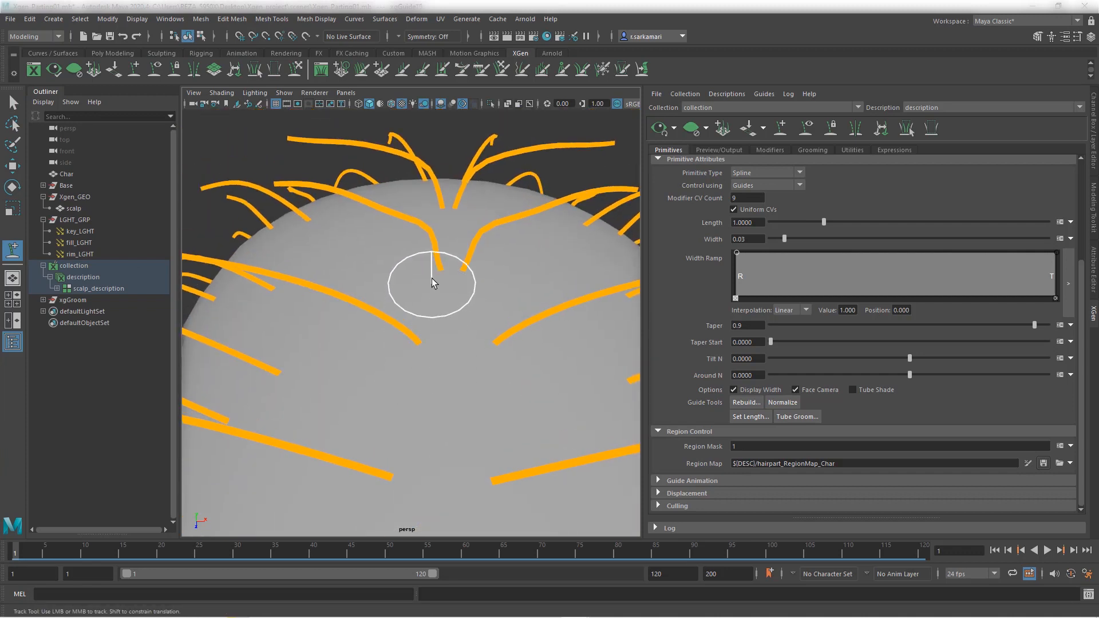
click(438, 253)
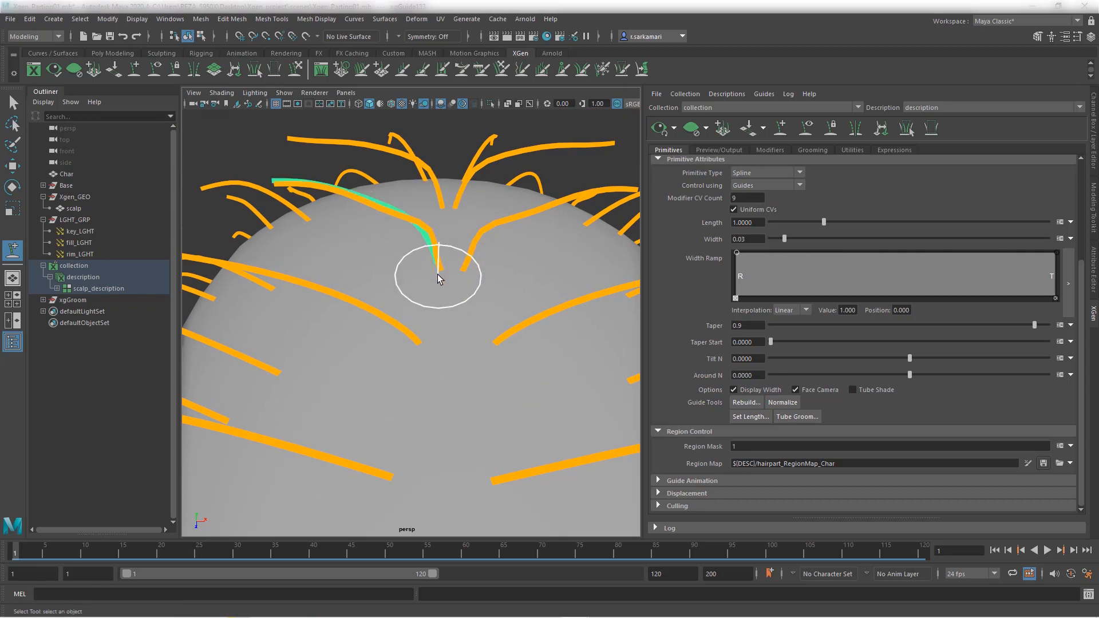
click(437, 279)
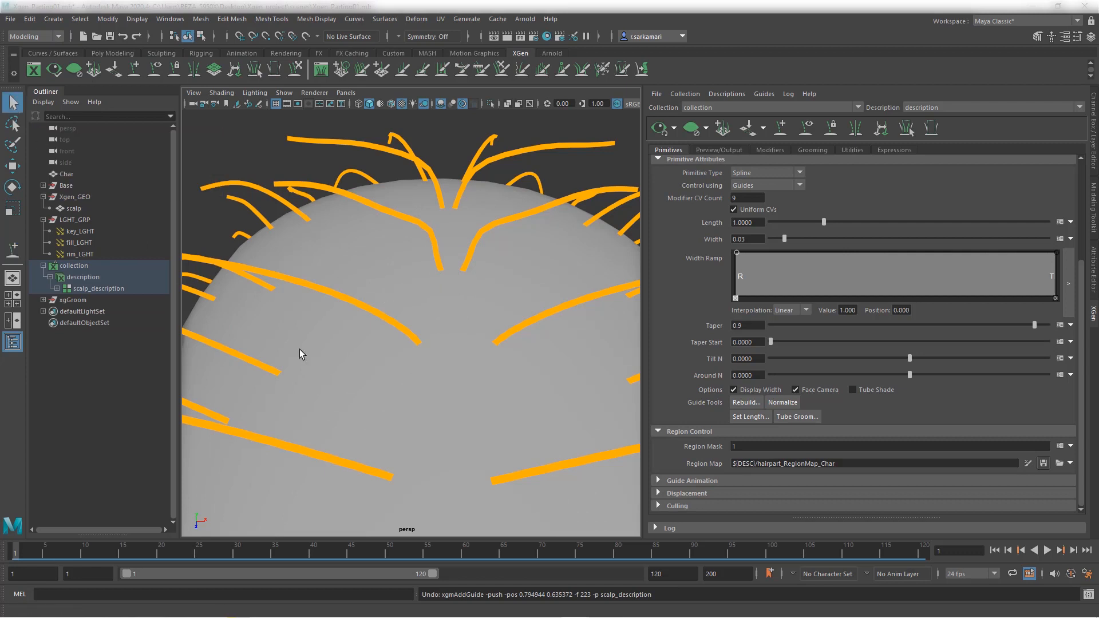
click(443, 272)
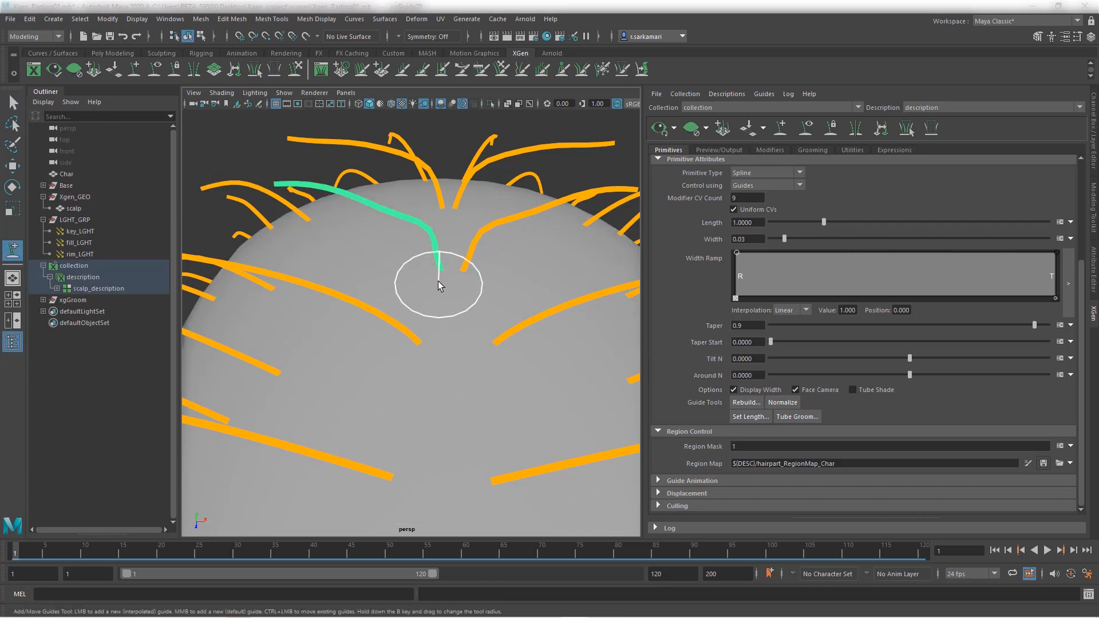
drag(440, 287, 424, 273)
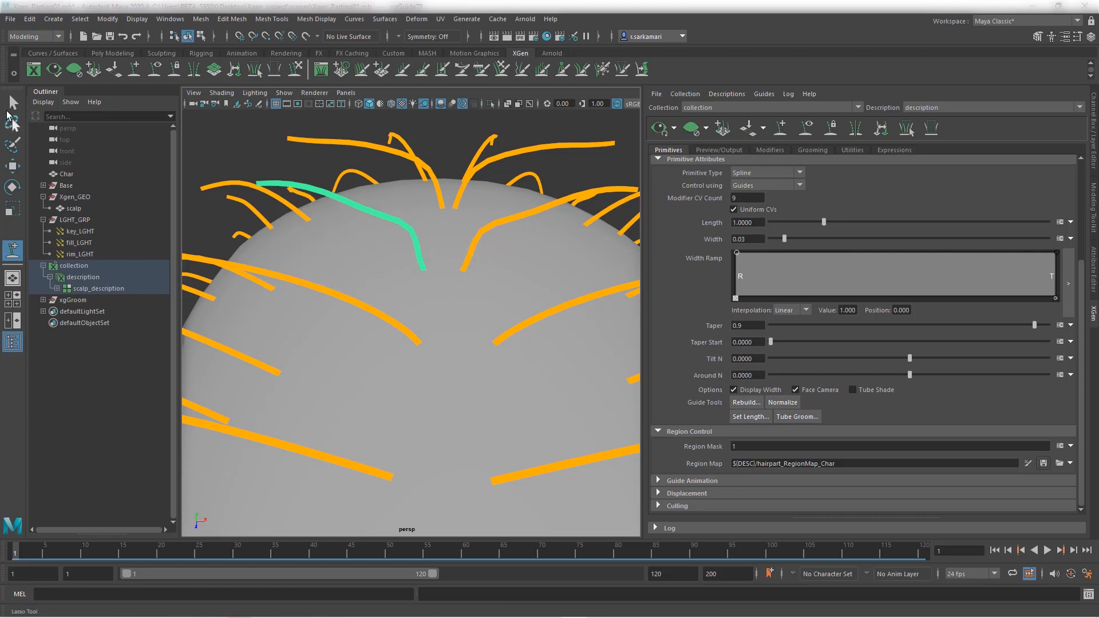
click(72, 208)
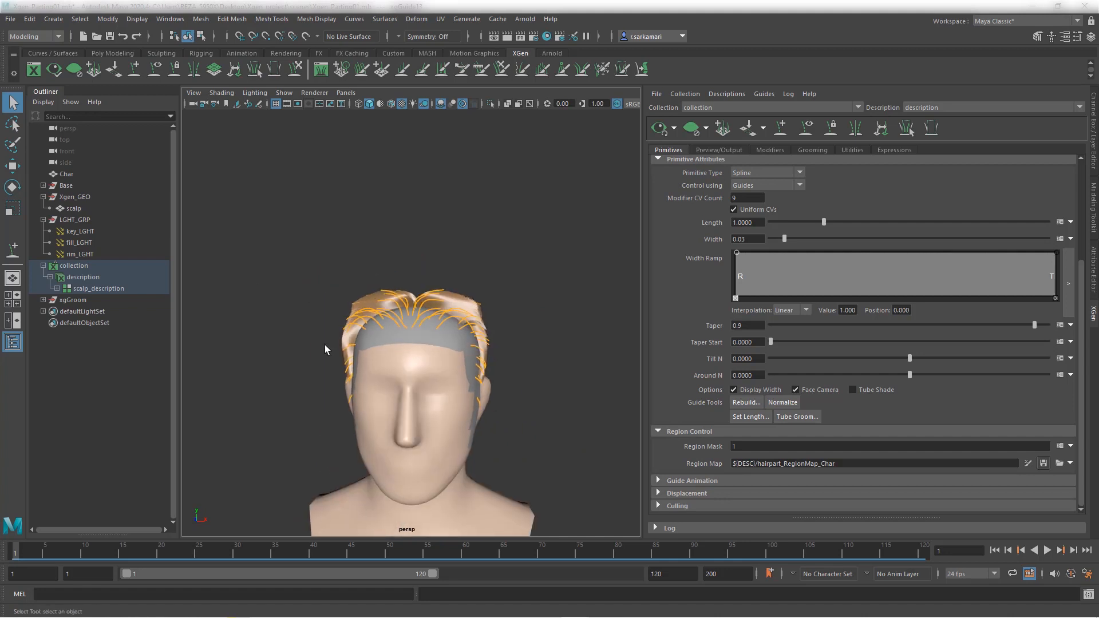
Step: Deselect the guide and open Preview/Output to view the centre-parted groom
click(718, 149)
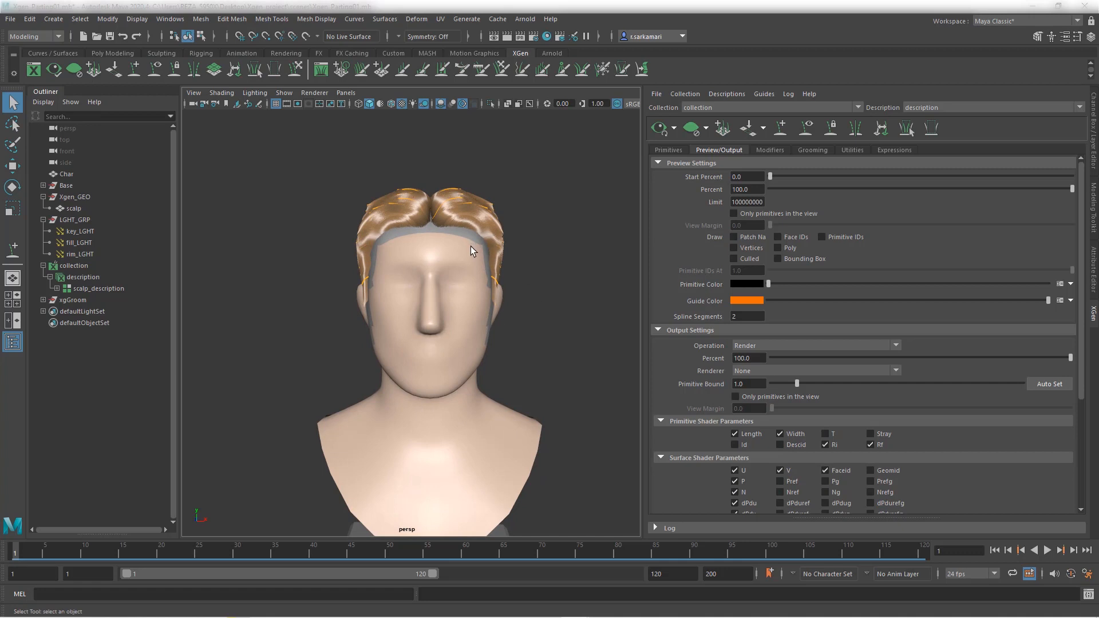
click(72, 208)
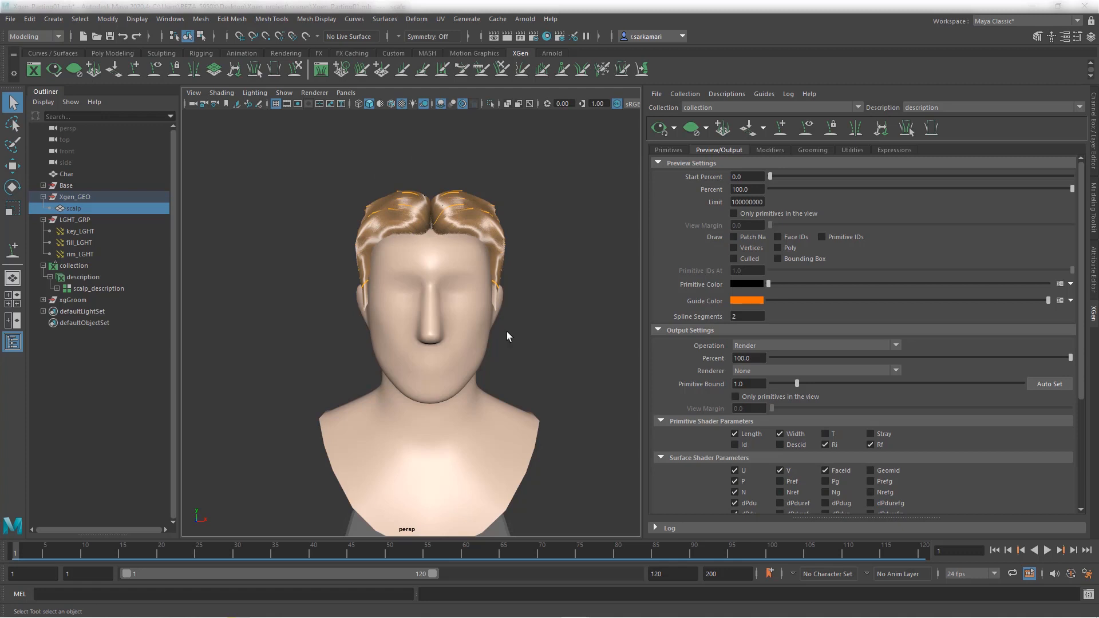
mouse_move(456, 270)
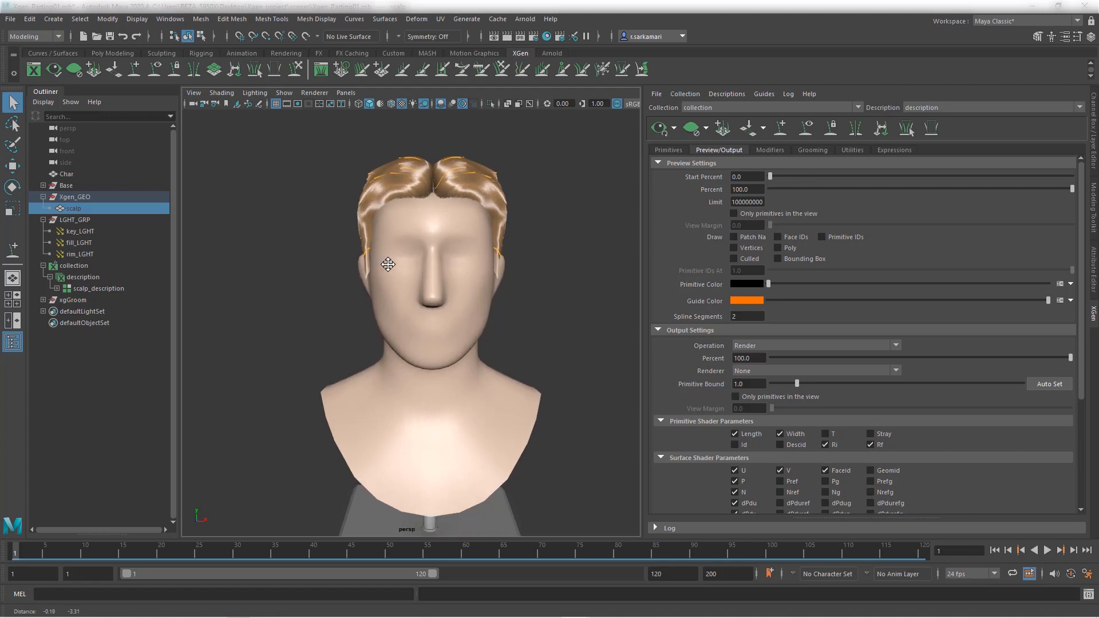
mouse_move(942, 352)
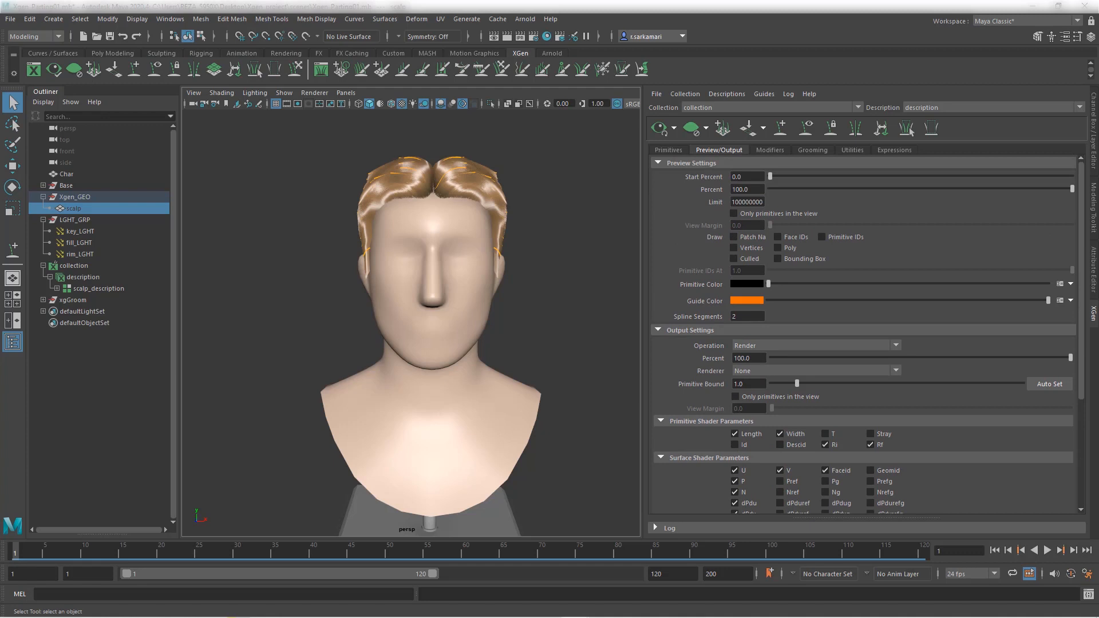
mouse_move(418, 181)
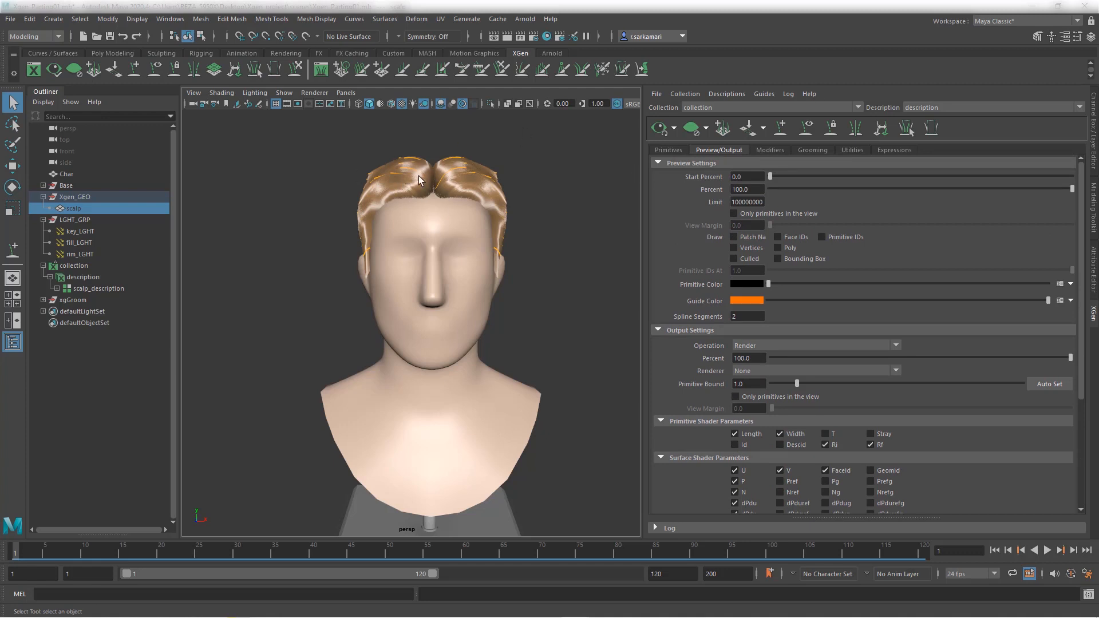
mouse_move(431, 189)
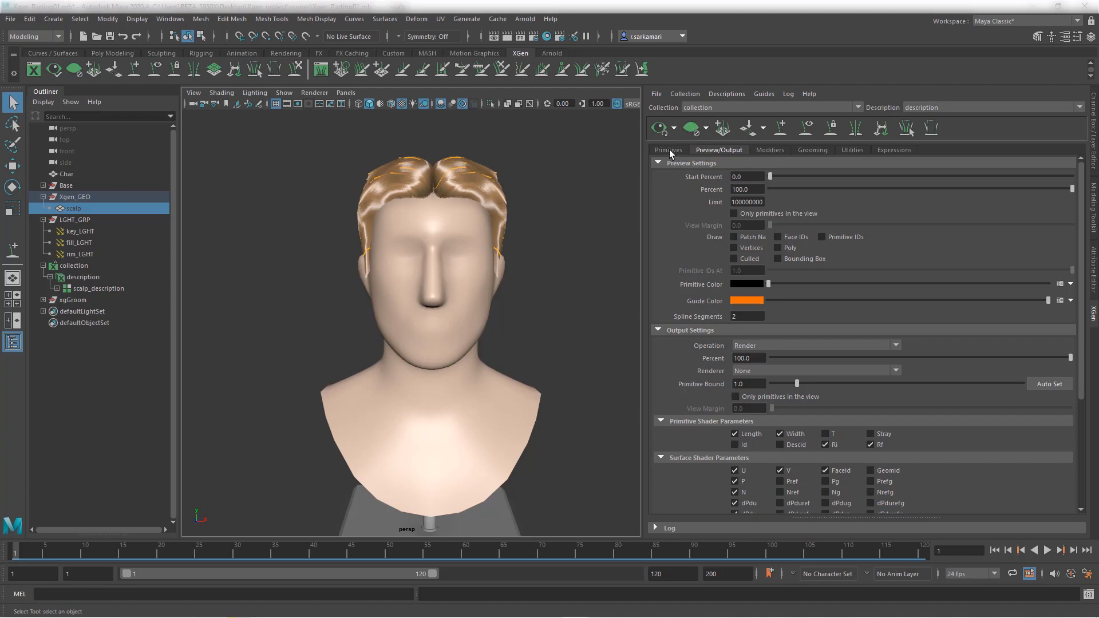
Step: Switch to the Primitives tab to show the Region Control settings
click(668, 150)
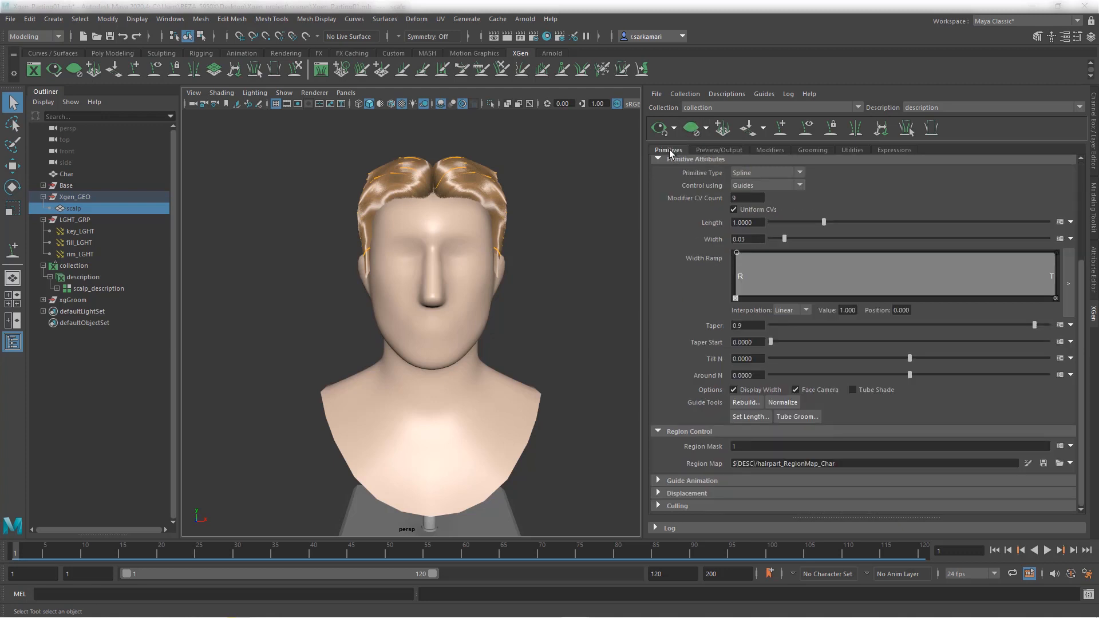
mouse_move(291, 291)
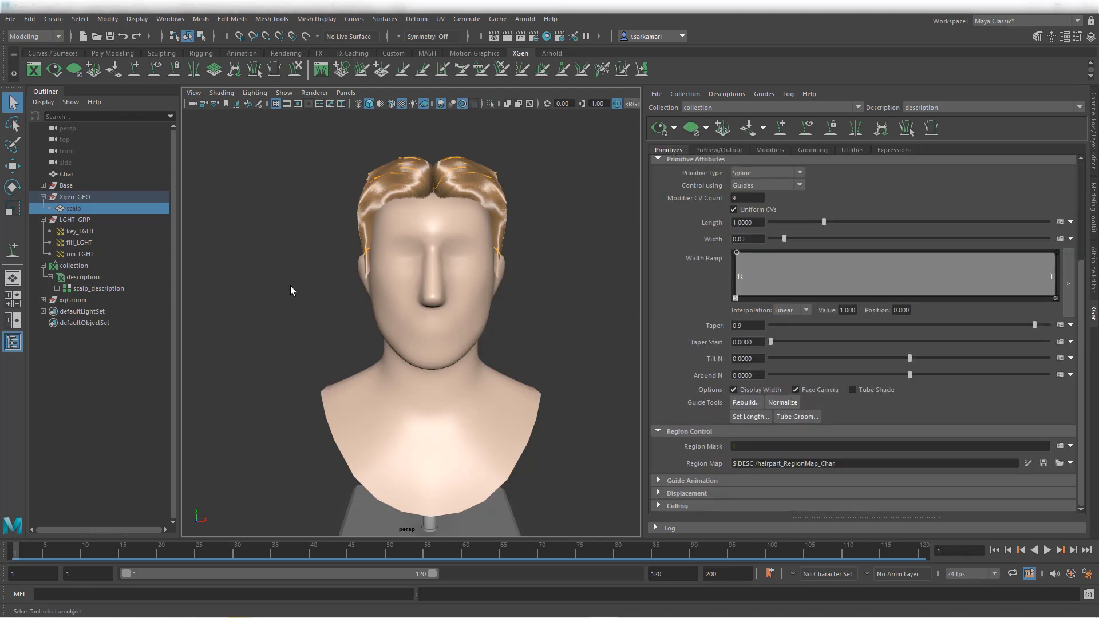
mouse_move(271, 291)
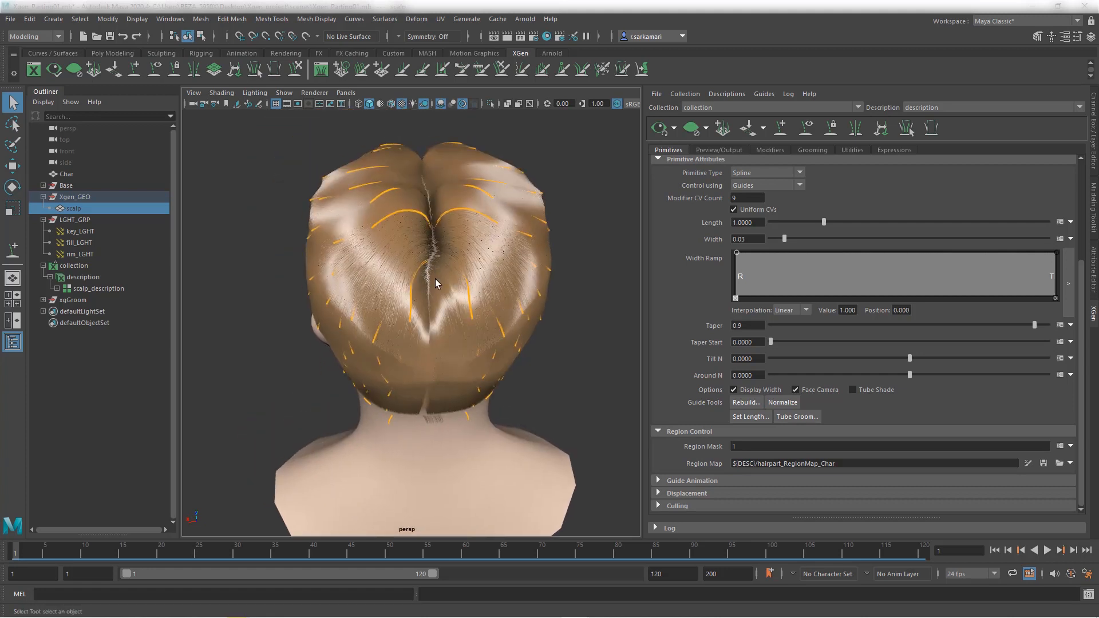
mouse_move(425, 272)
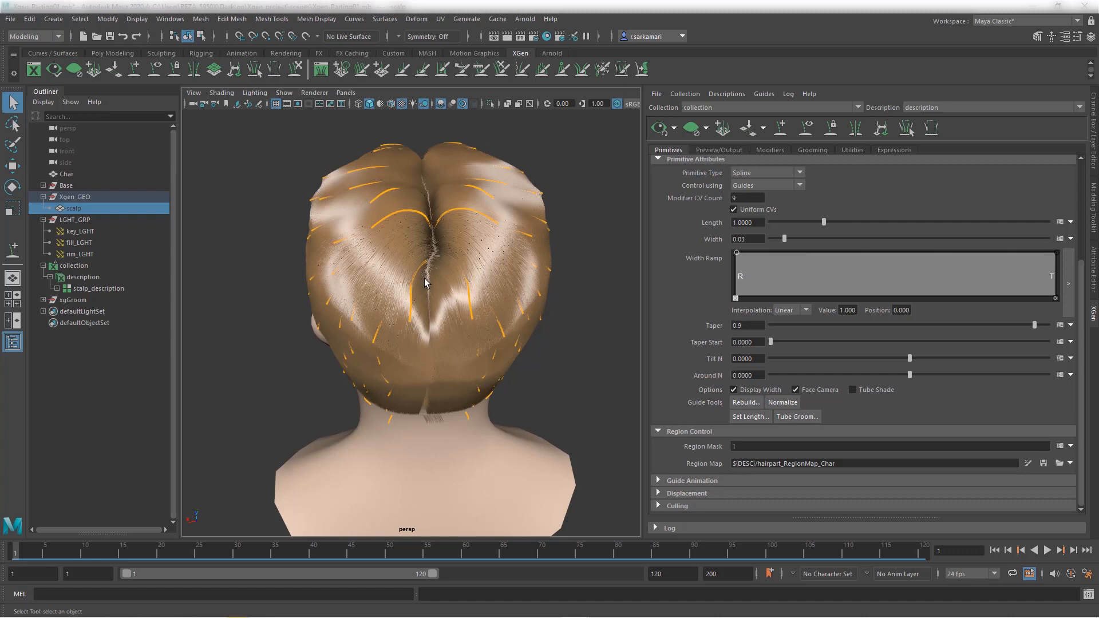
mouse_move(659, 396)
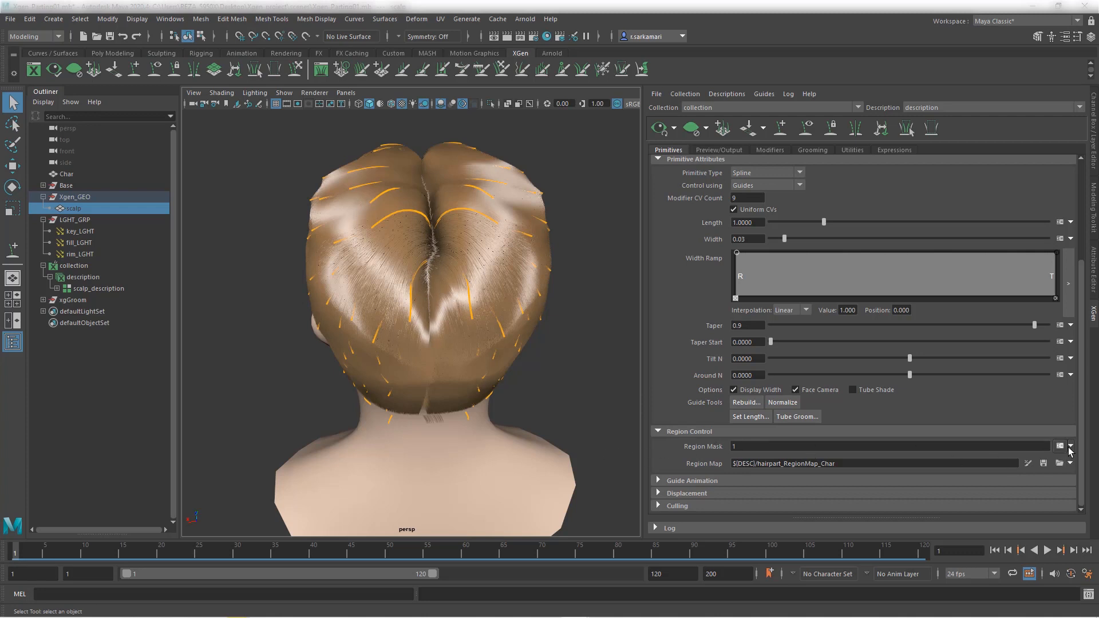
mouse_move(1069, 449)
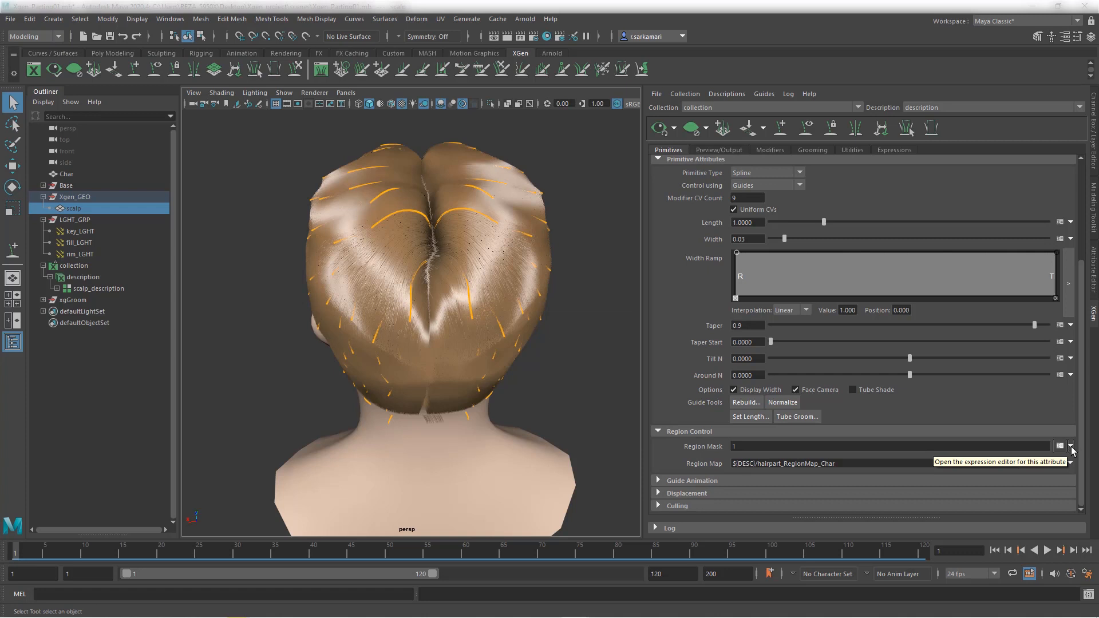
Step: Create a white-start region mask map named regionMask_Char from the Region Mask attribute
click(1070, 463)
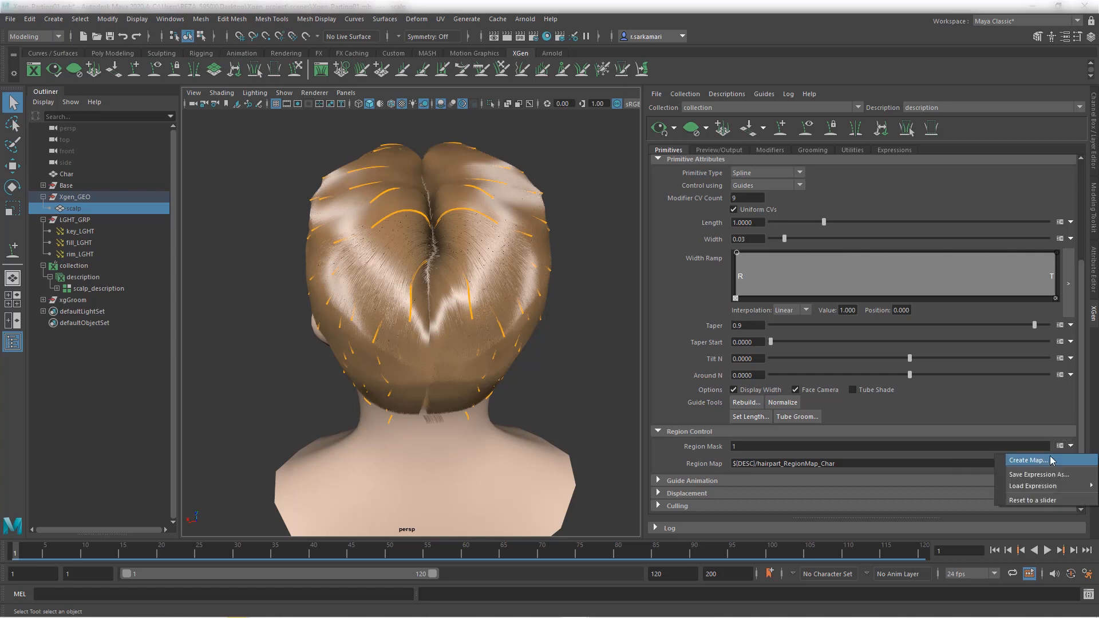
click(1028, 460)
text(regionMask_Char)
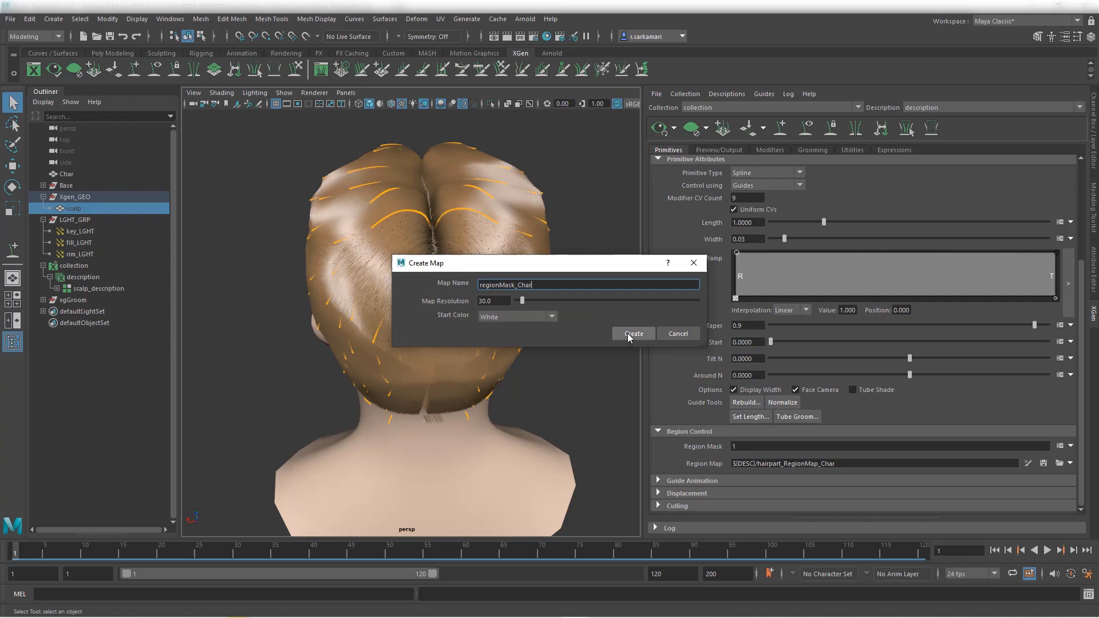
click(632, 333)
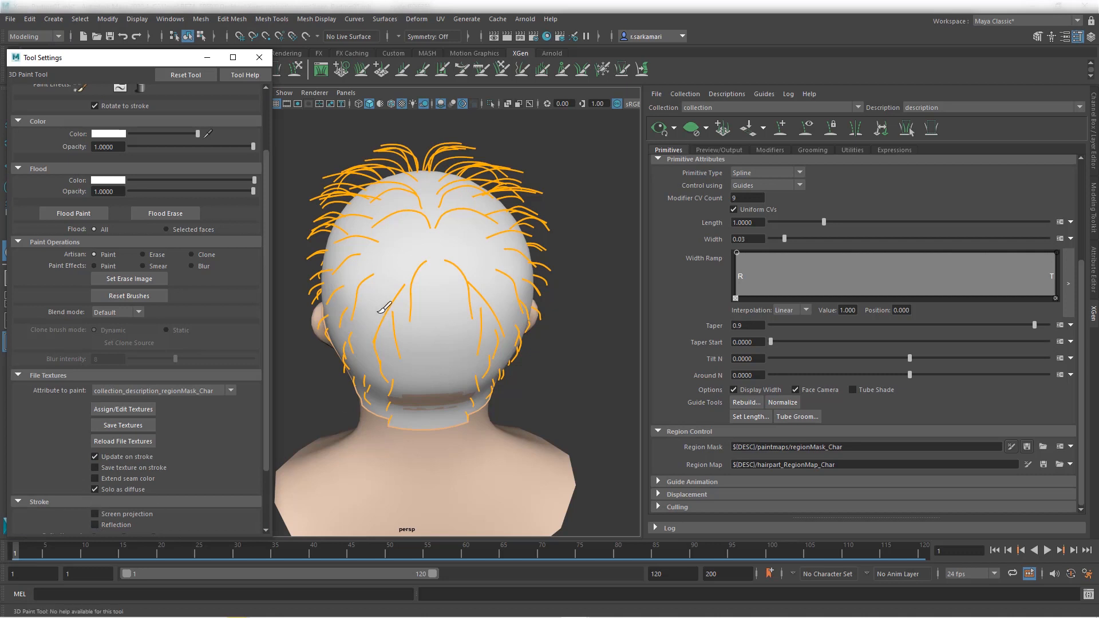
mouse_move(133, 239)
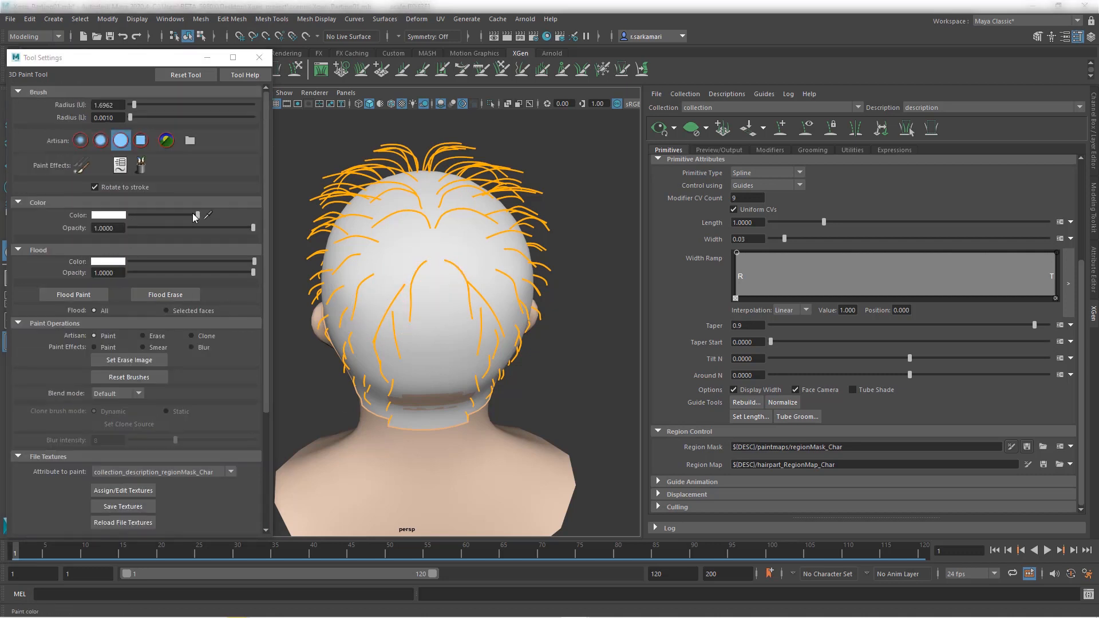
Step: Paint a black strip down the back of the scalp and blur its edges
click(108, 215)
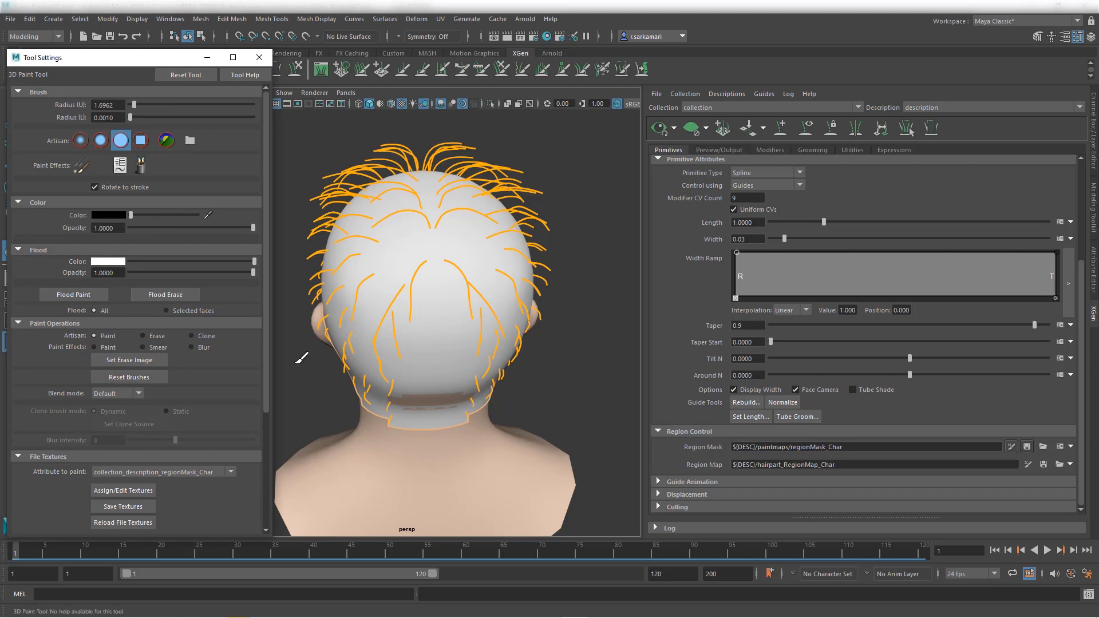
click(434, 290)
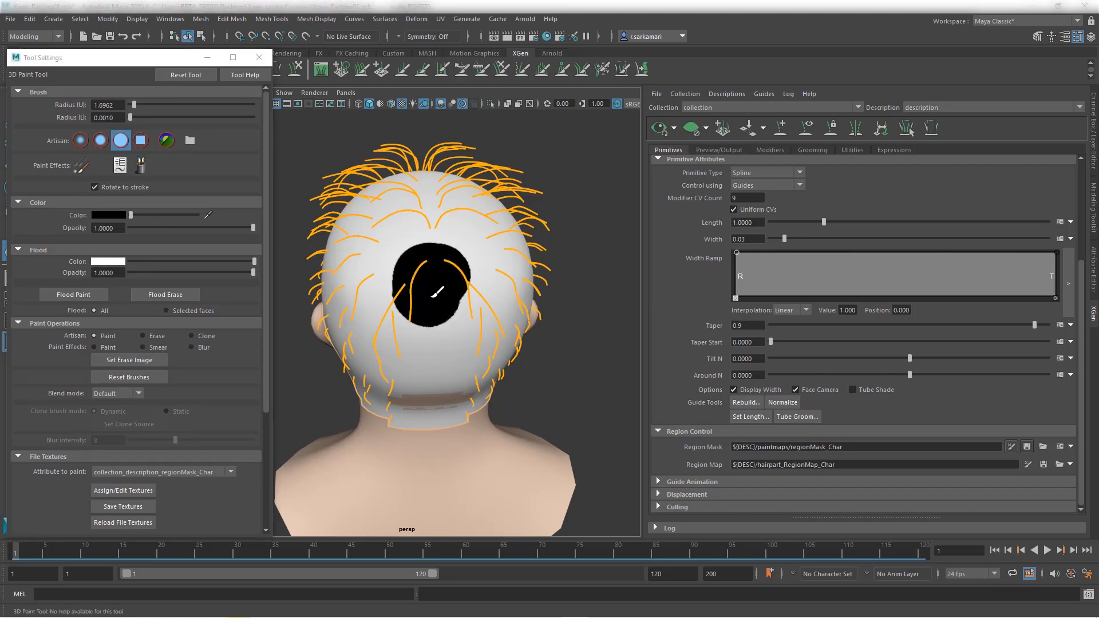
drag(434, 291, 431, 403)
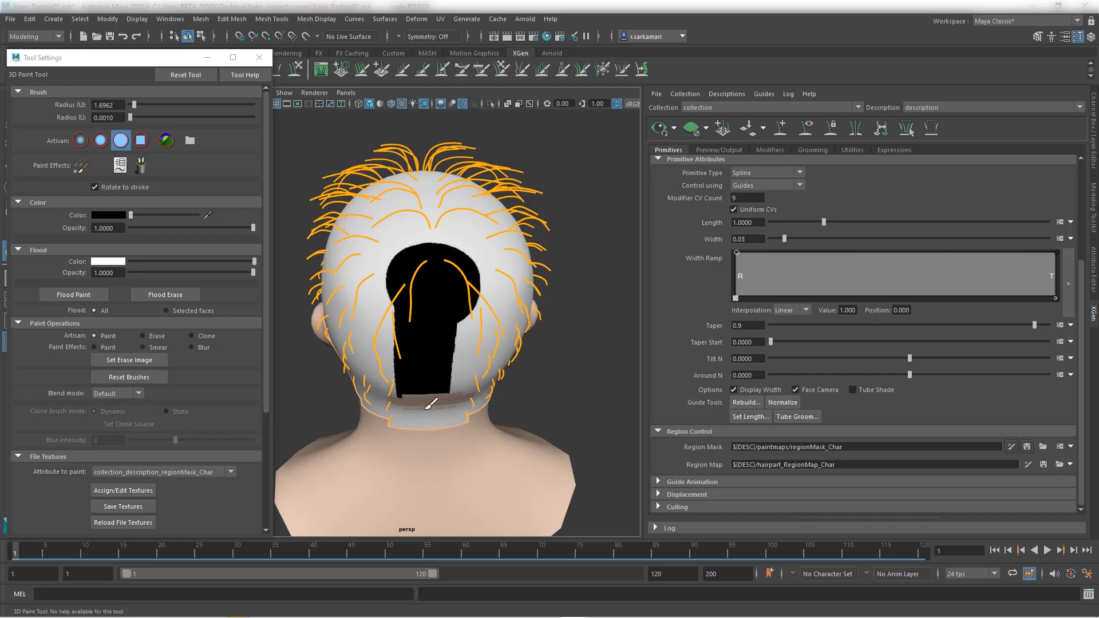
drag(431, 405, 456, 330)
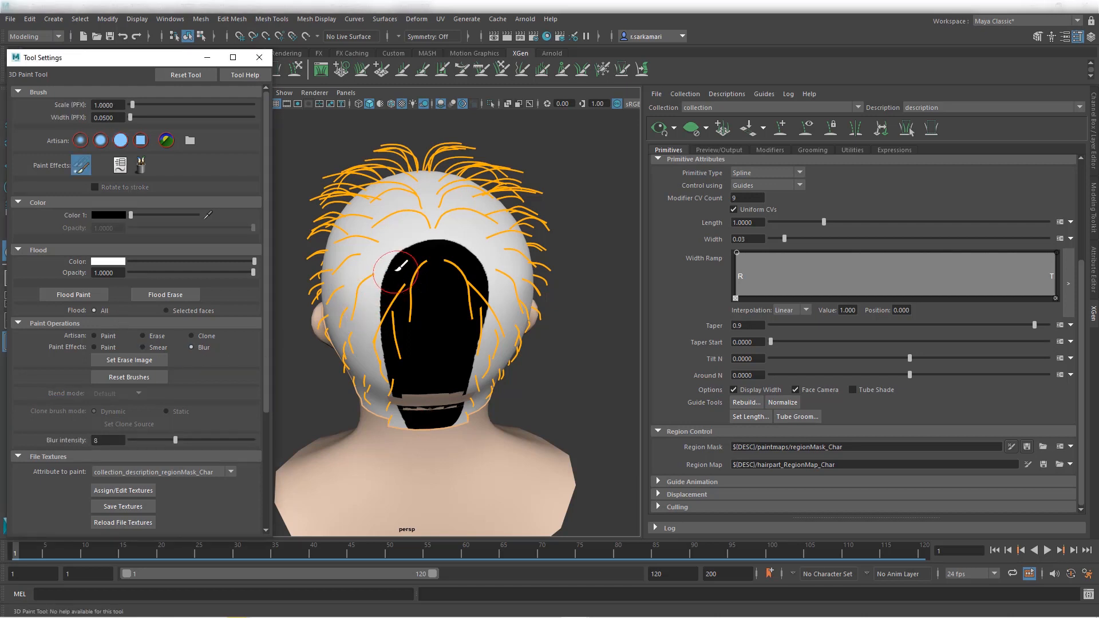
drag(396, 270, 476, 249)
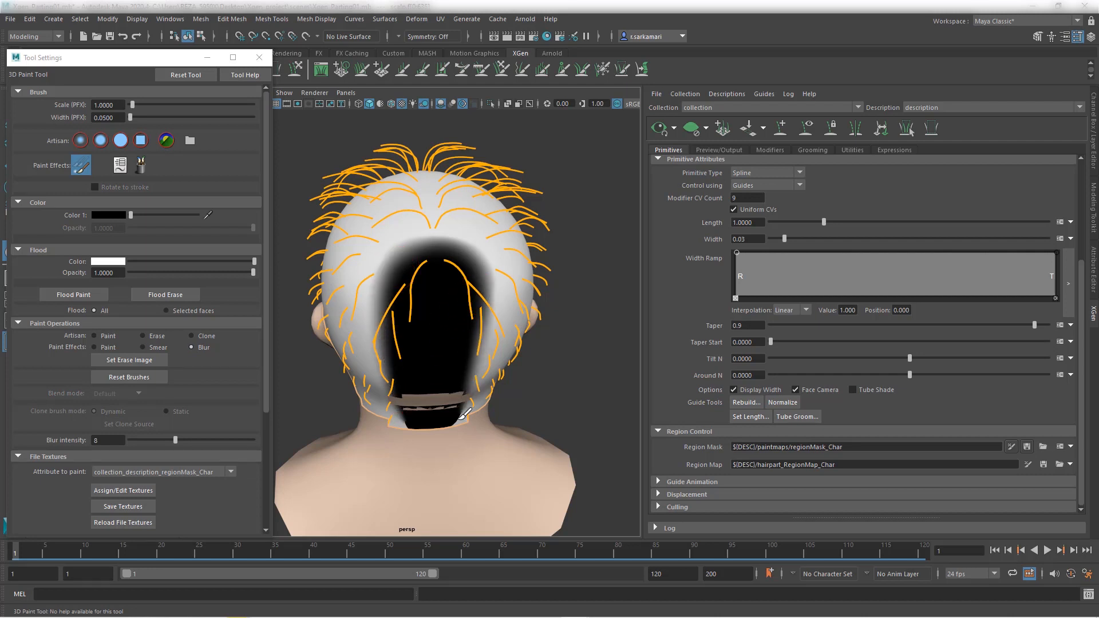
click(122, 506)
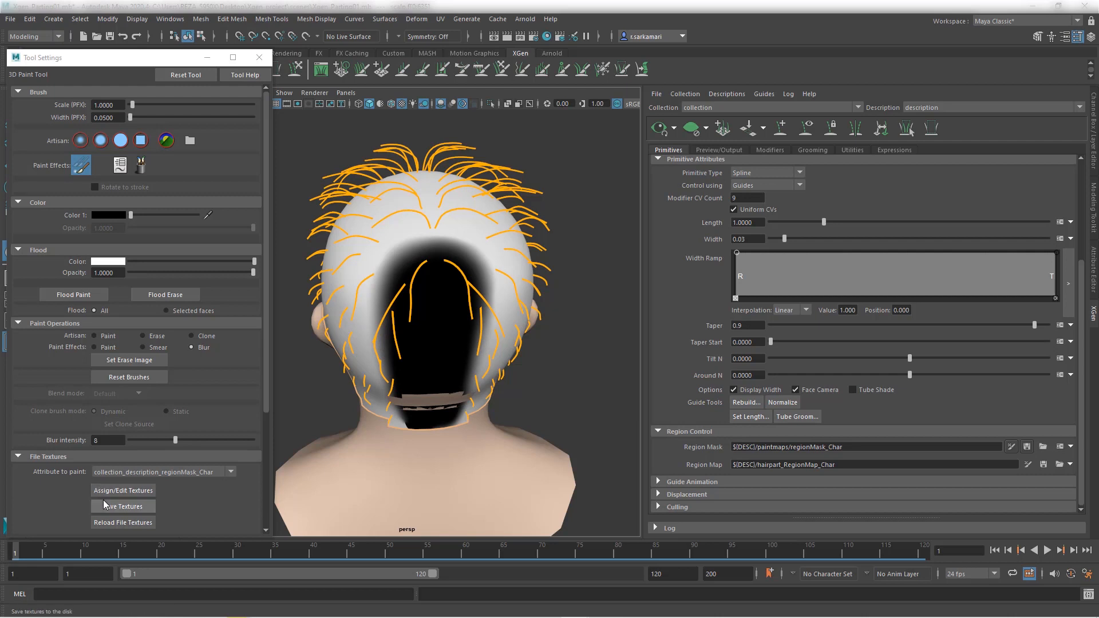
Step: Save the regionMask_Char texture and close the 3D Paint Tool settings
click(122, 505)
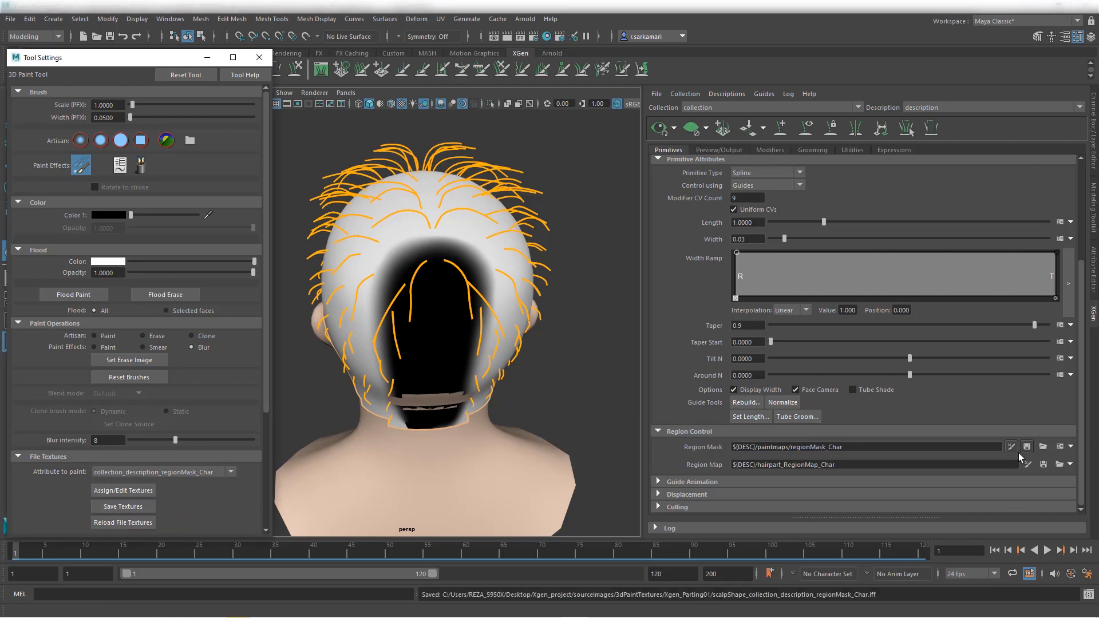
mouse_move(1026, 454)
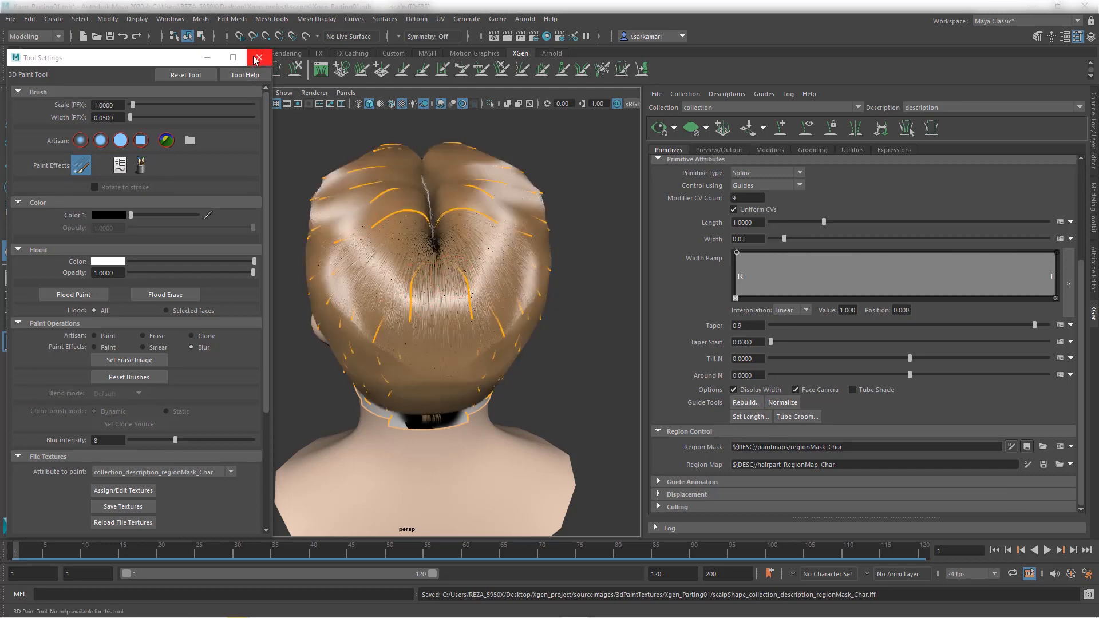
click(258, 58)
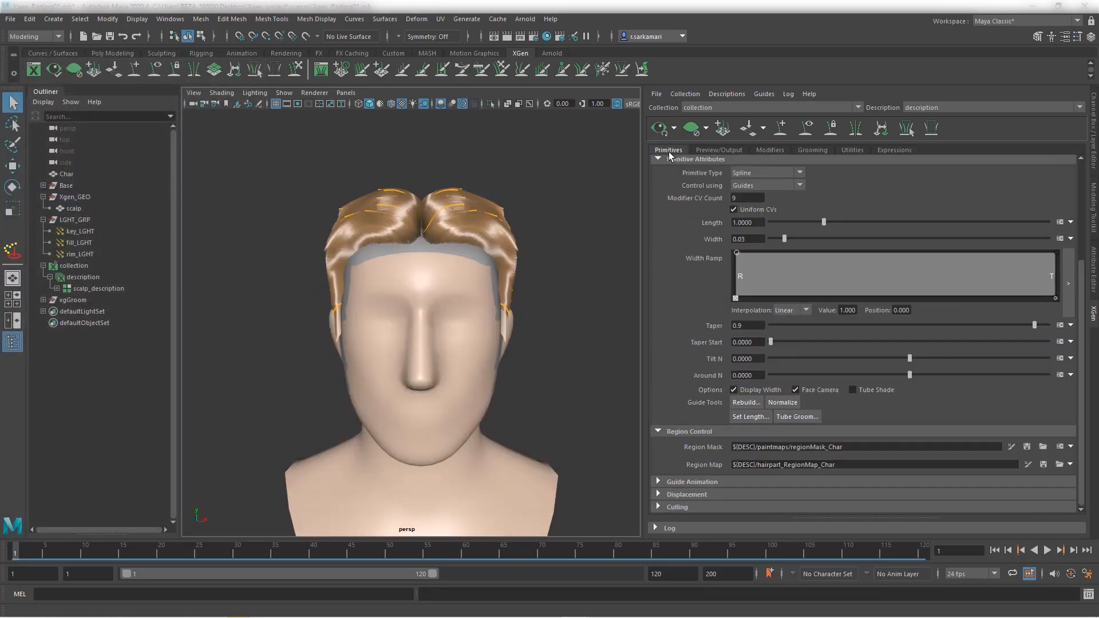
Step: Enable the Clumping1 modifier, then go back to the Primitives attributes
click(553, 368)
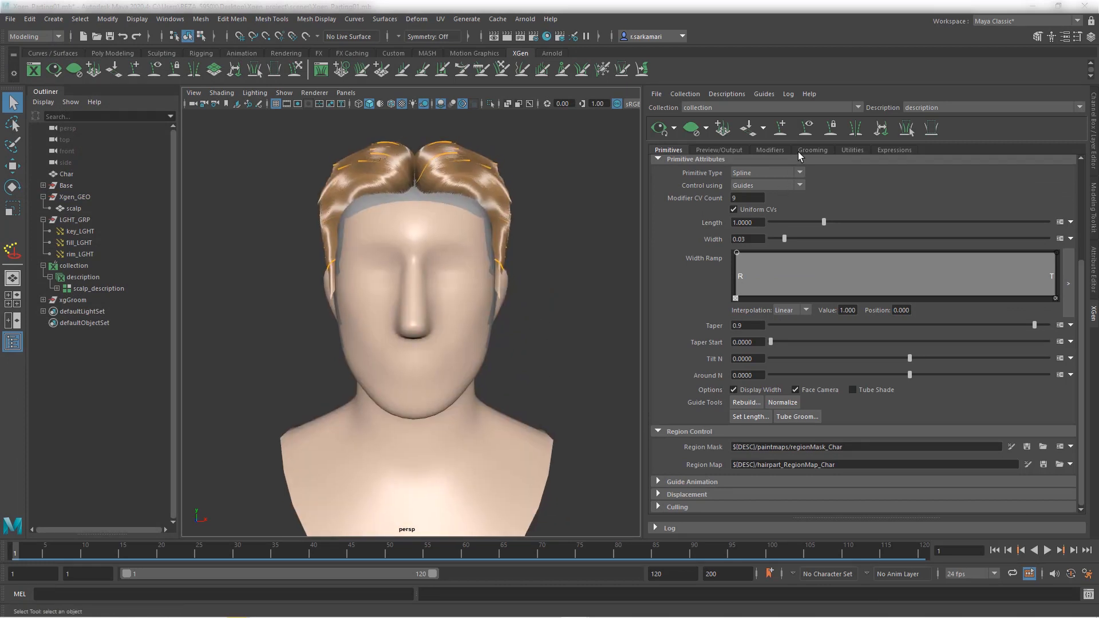
click(769, 150)
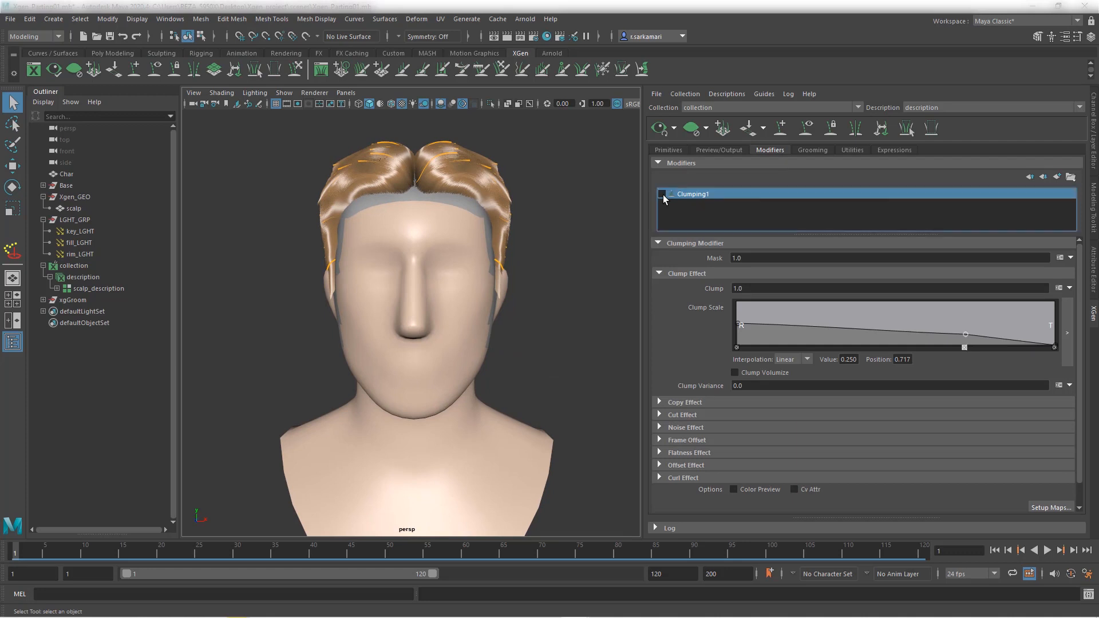
click(661, 193)
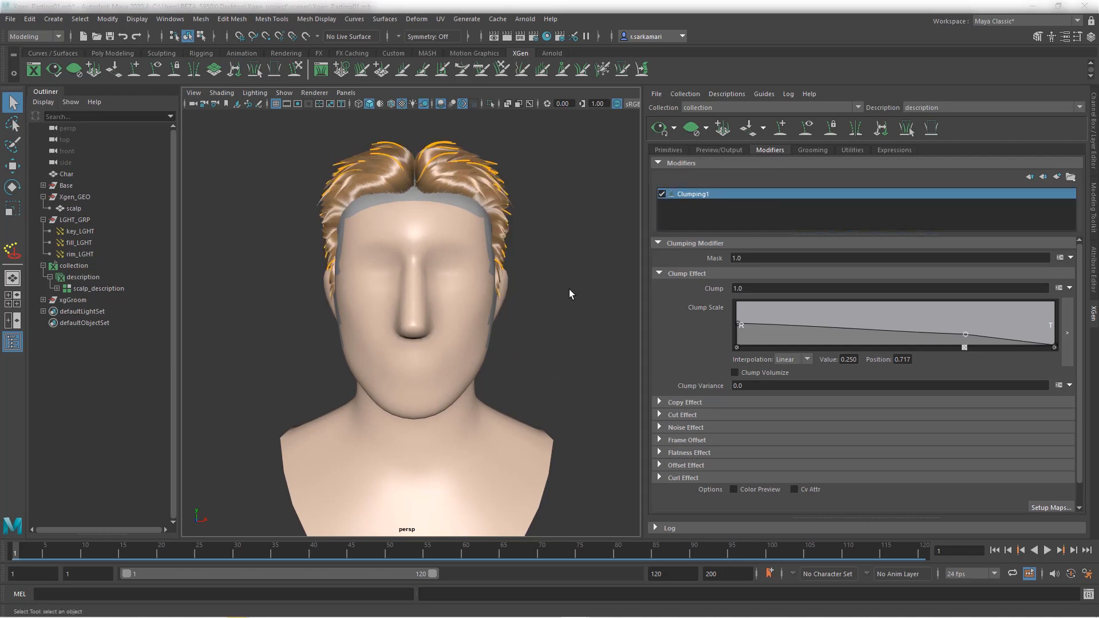
mouse_move(583, 303)
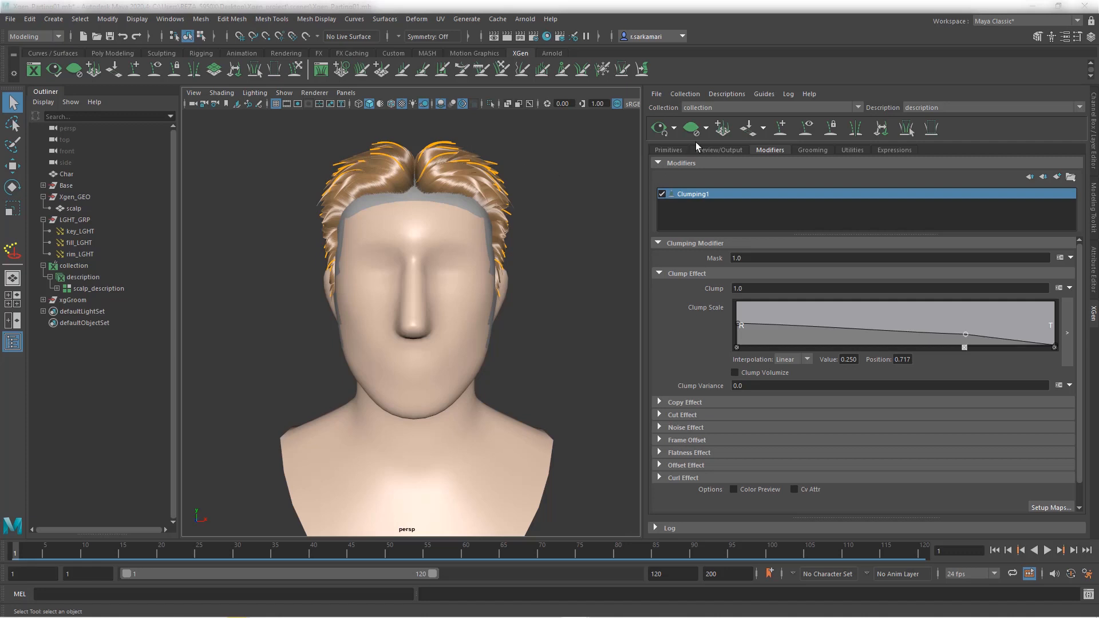
click(667, 150)
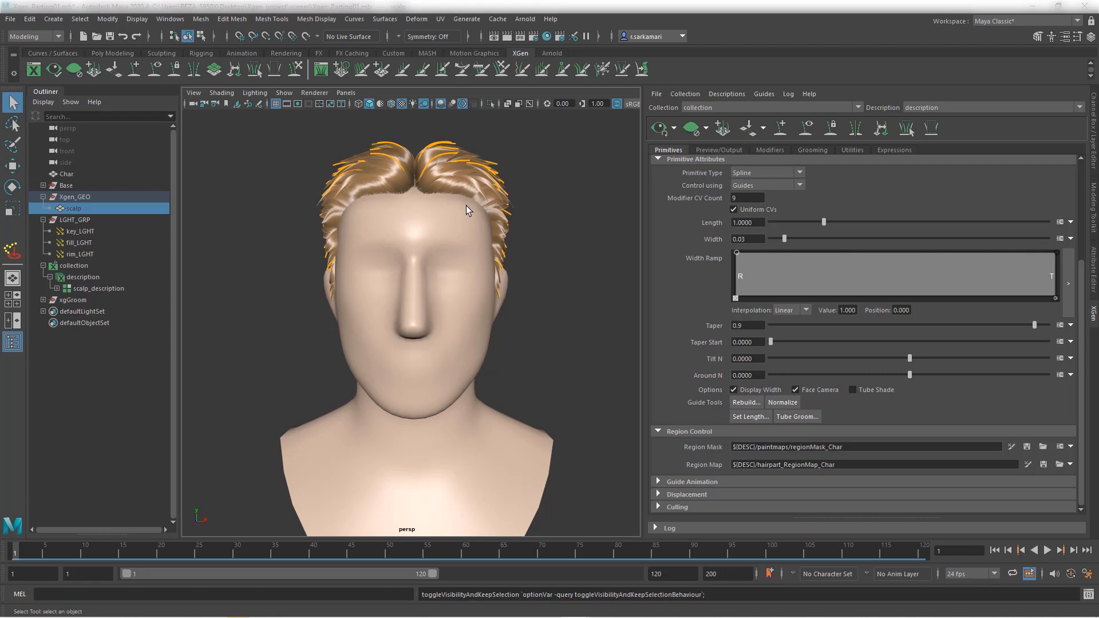
mouse_move(417, 140)
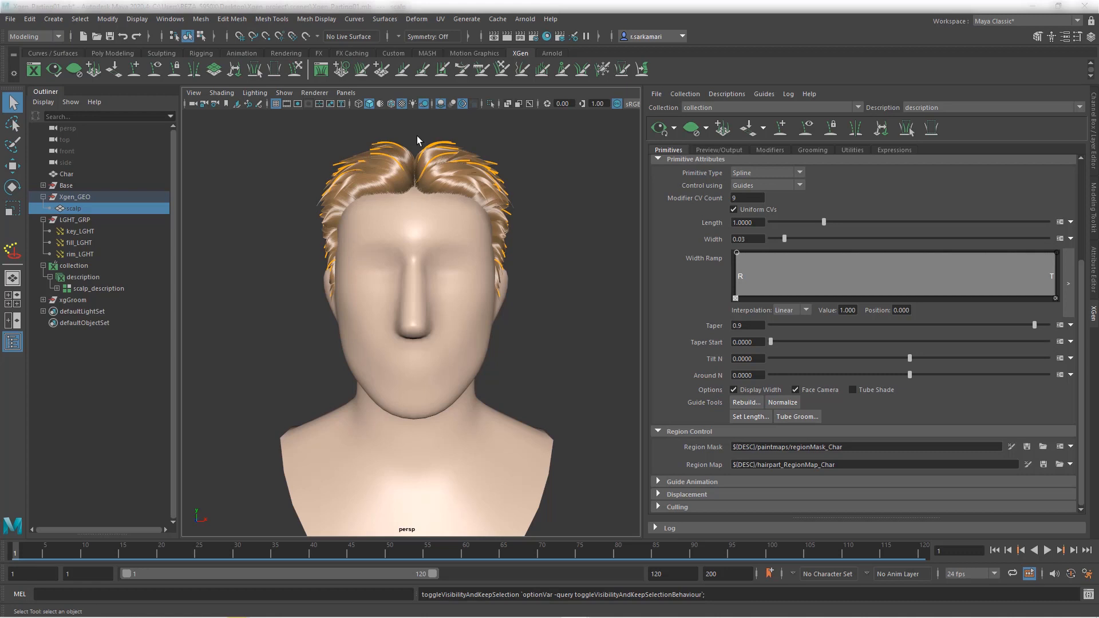